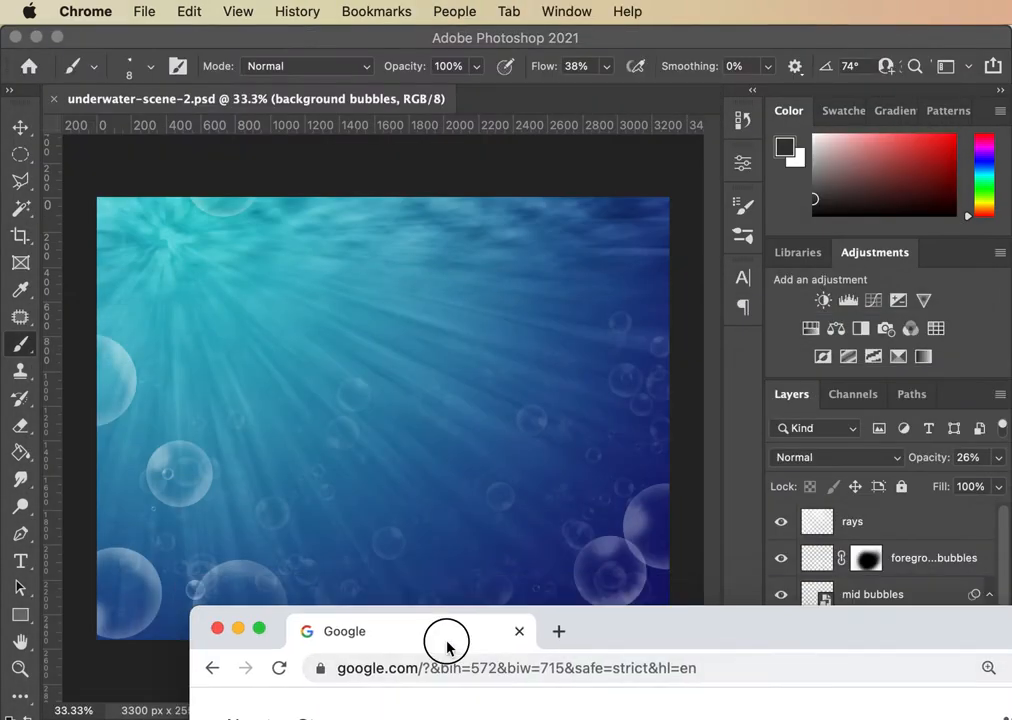
Drag Chrome's Google home page over Photoshop and focus the empty search box
left_click_drag(448, 631, 509, 538)
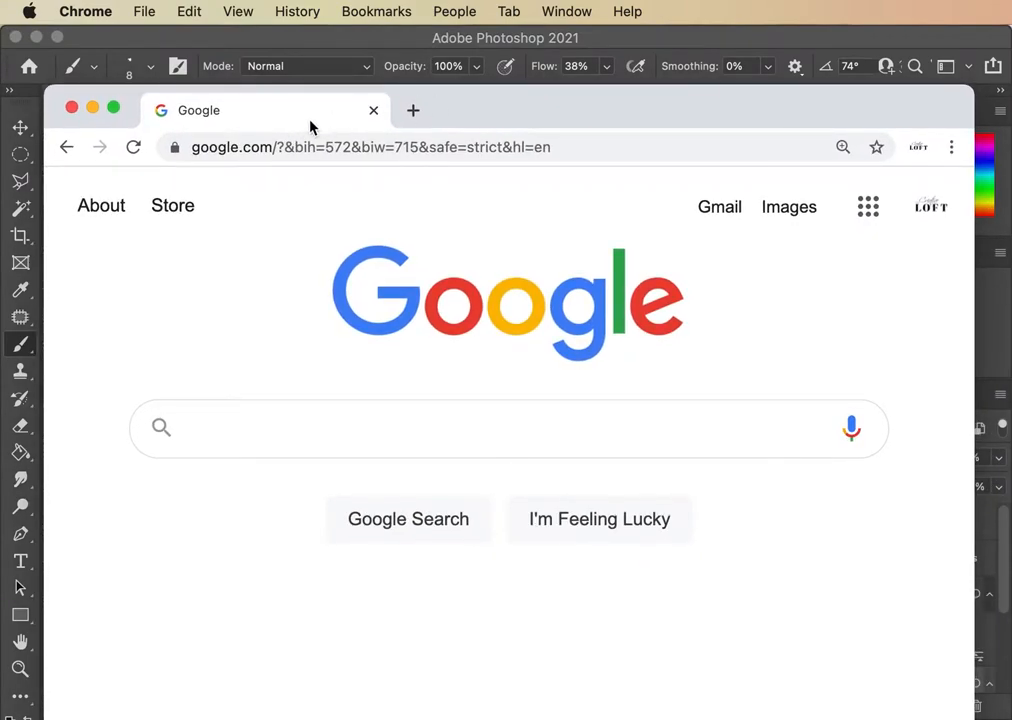
left_click(370, 147)
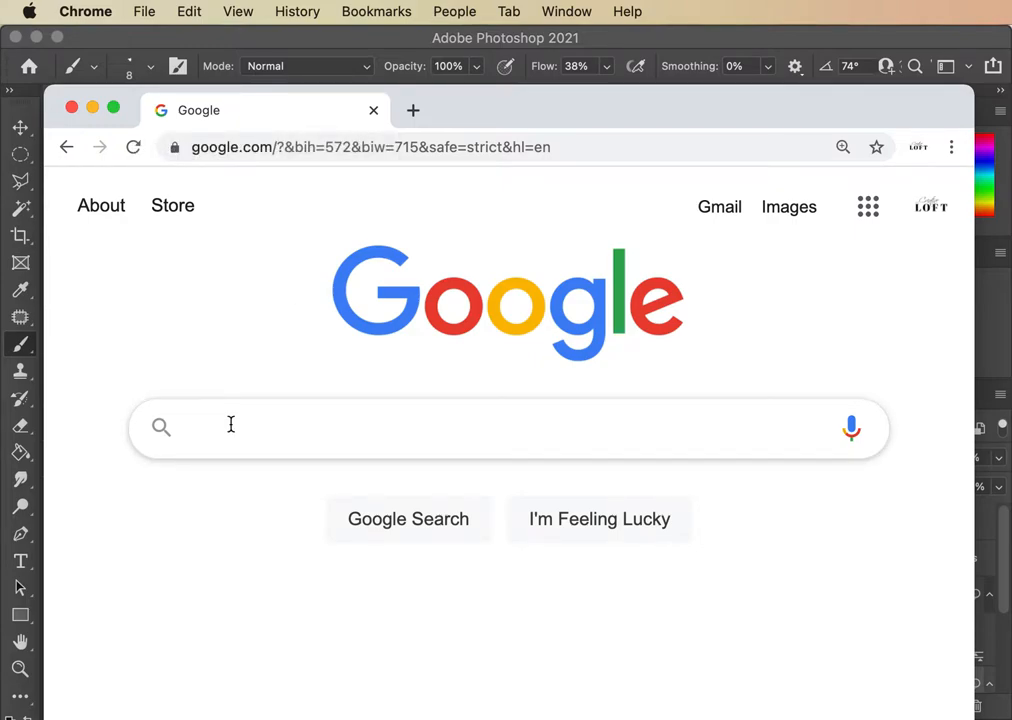
mouse_move(231, 425)
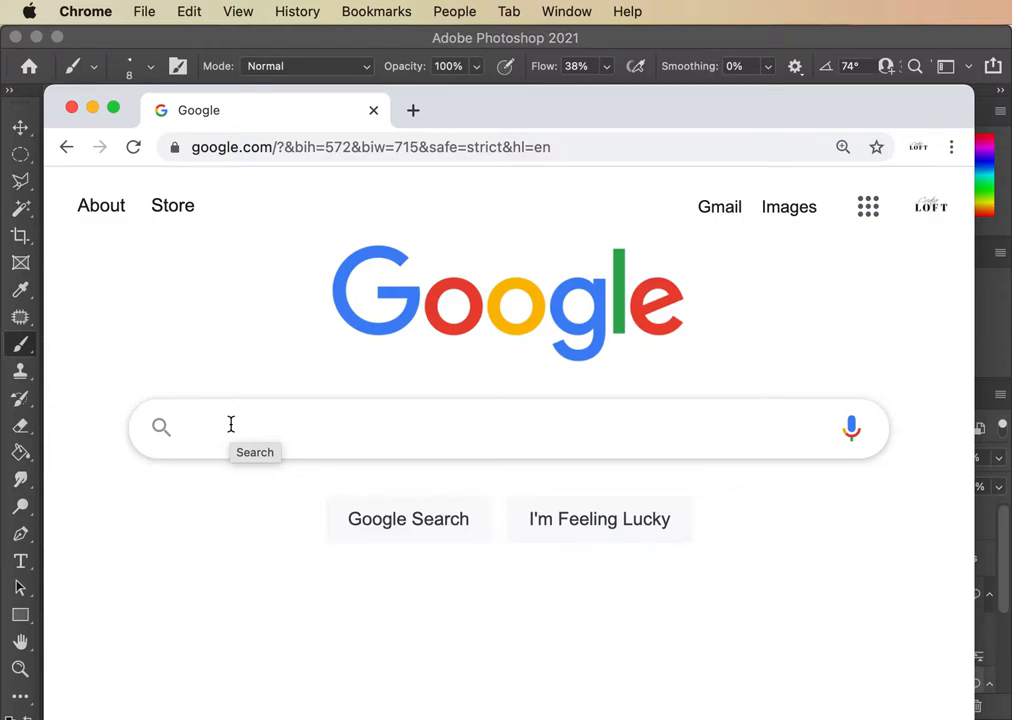
Search Google for 'sheeps head fish public domain' from the typed 'sheeps' suggestion
type("sheeps")
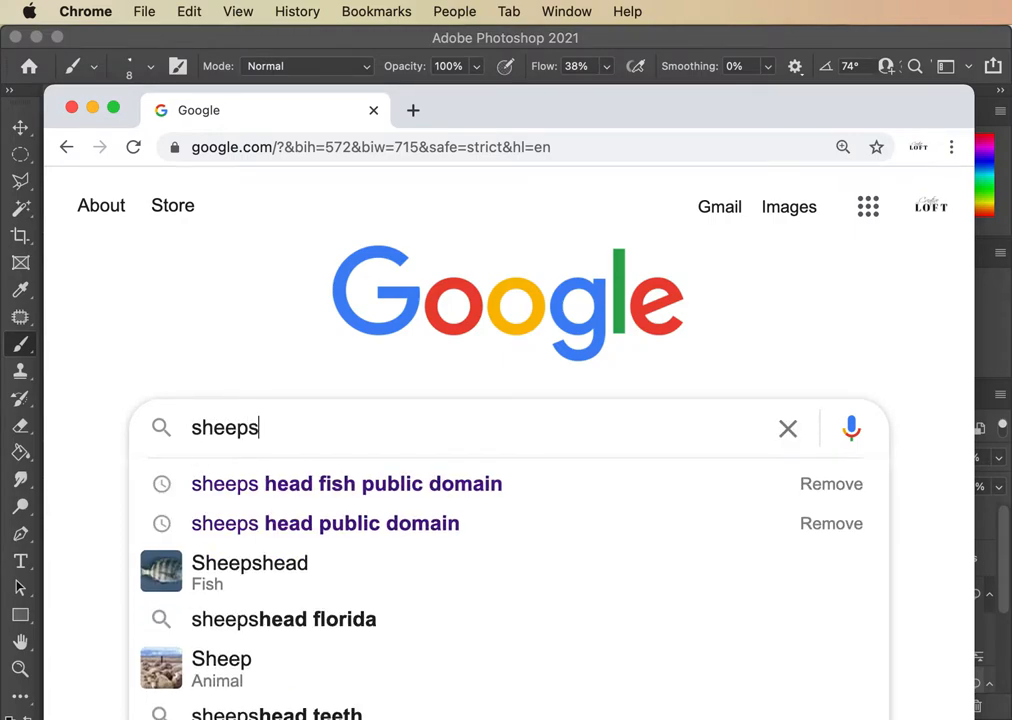
left_click(346, 483)
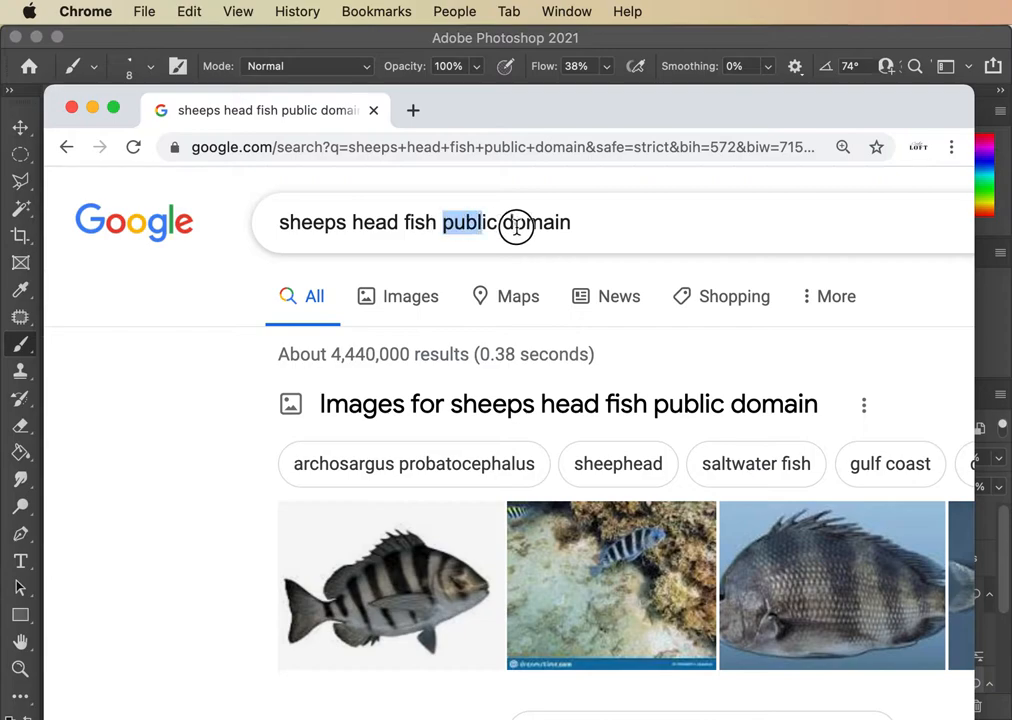
left_click(505, 222)
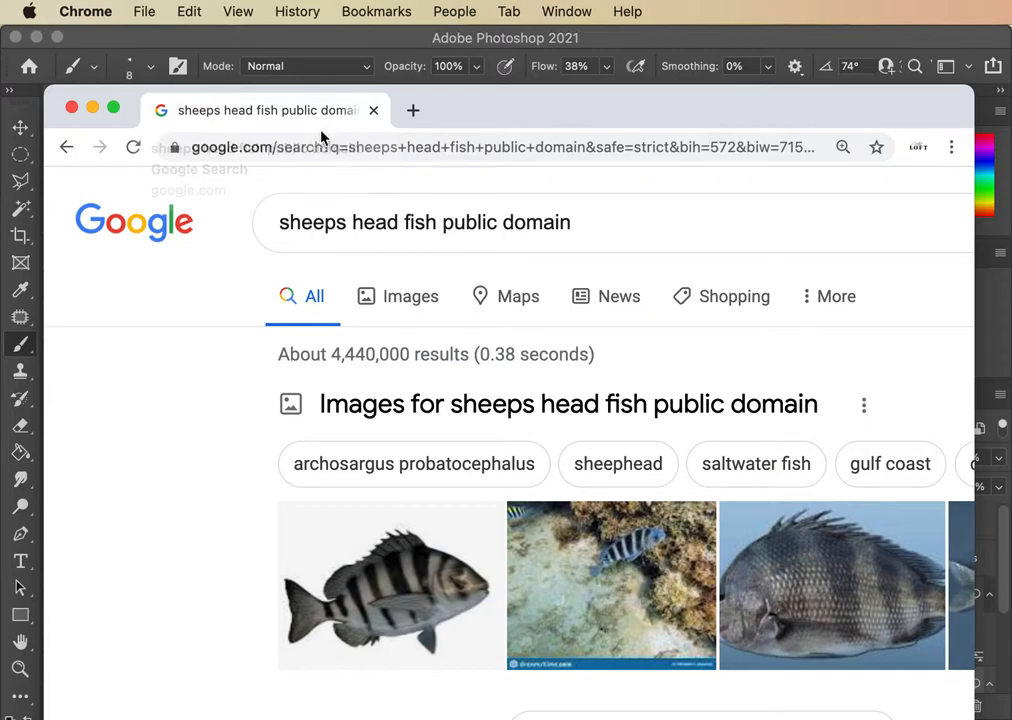
double_click(538, 222)
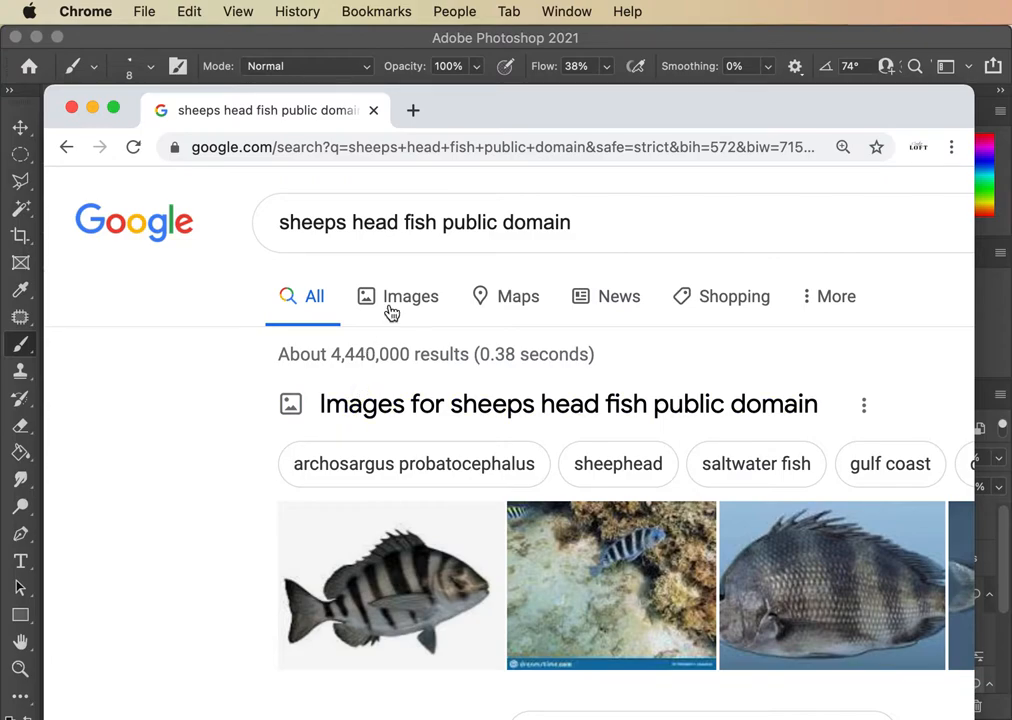
Show image results filtered to Commercial & other licenses usage rights
left_click(410, 296)
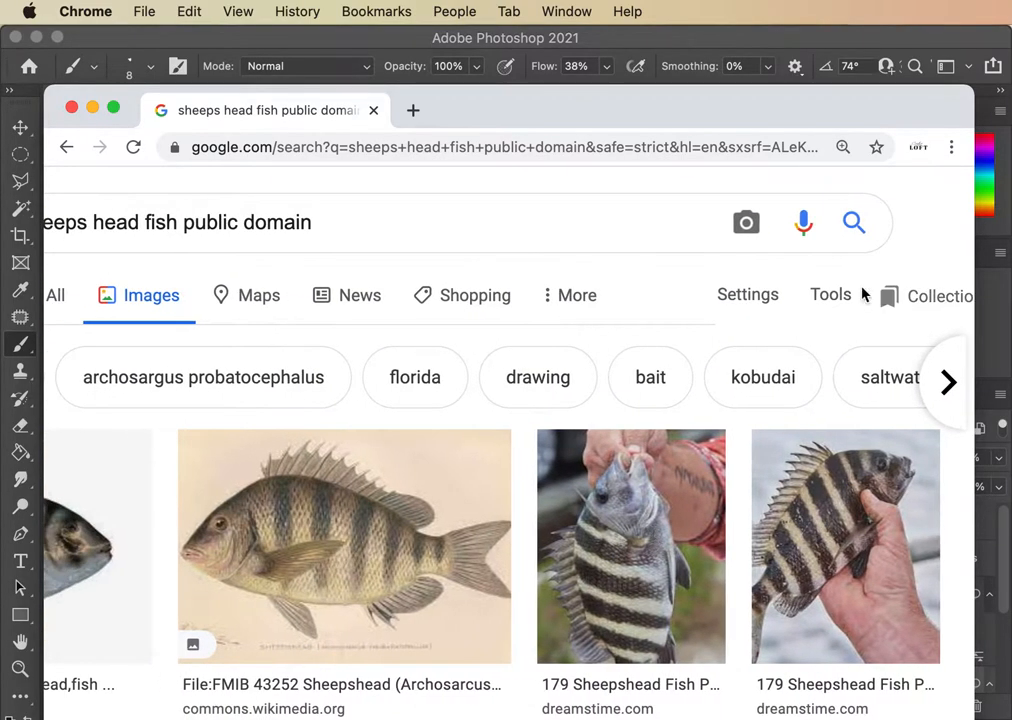
scroll("down", 3)
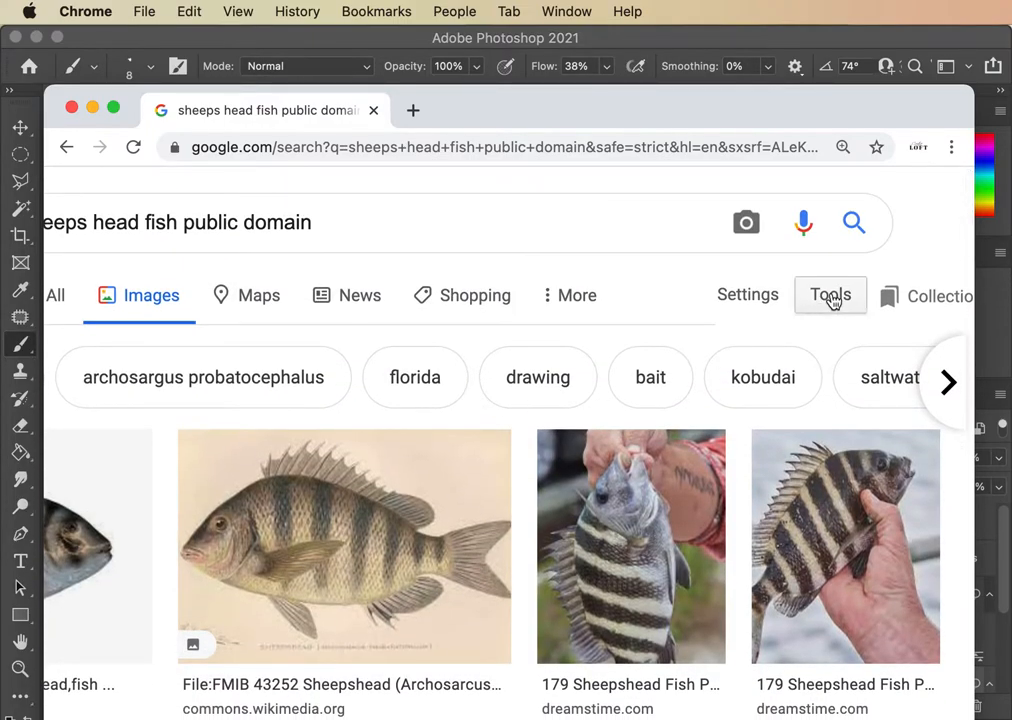
left_click(830, 295)
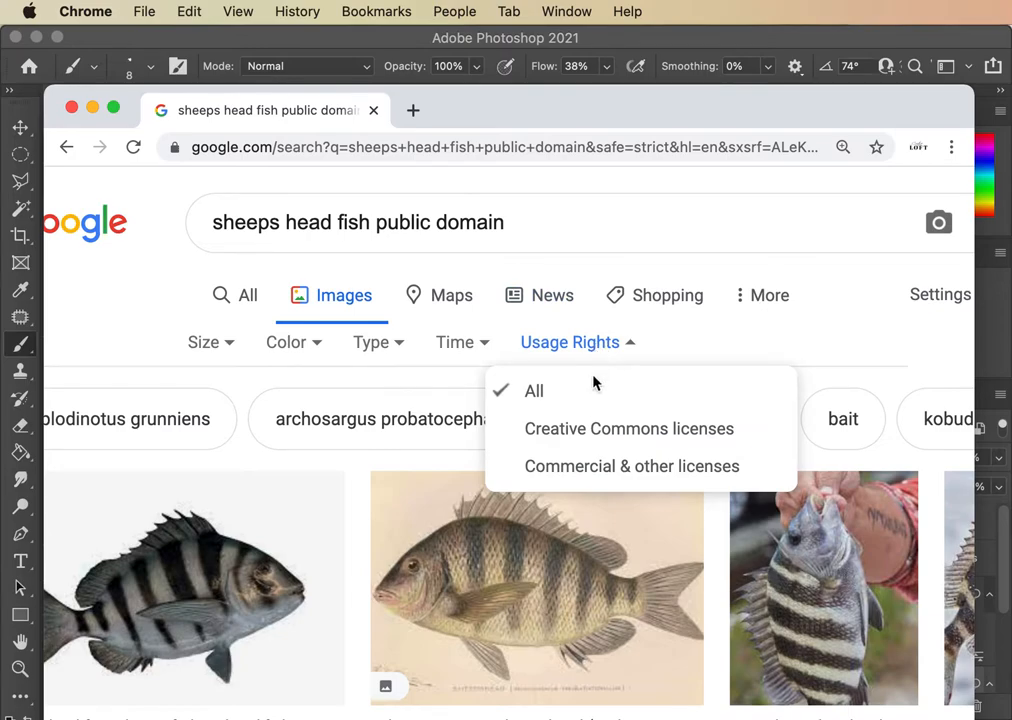
mouse_move(595, 428)
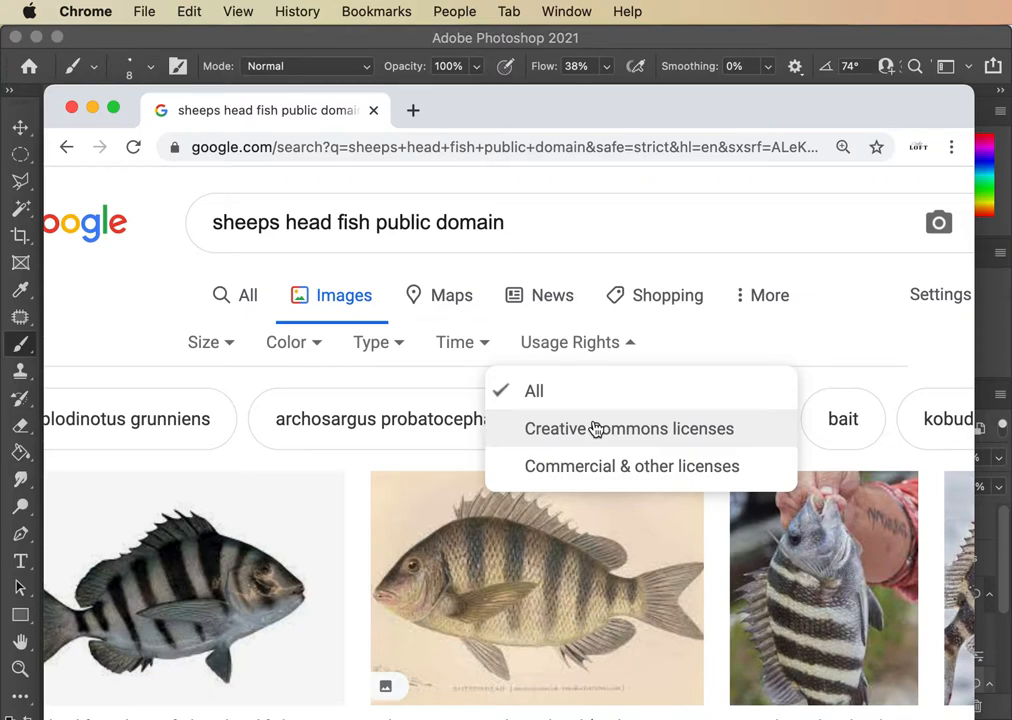
mouse_move(563, 470)
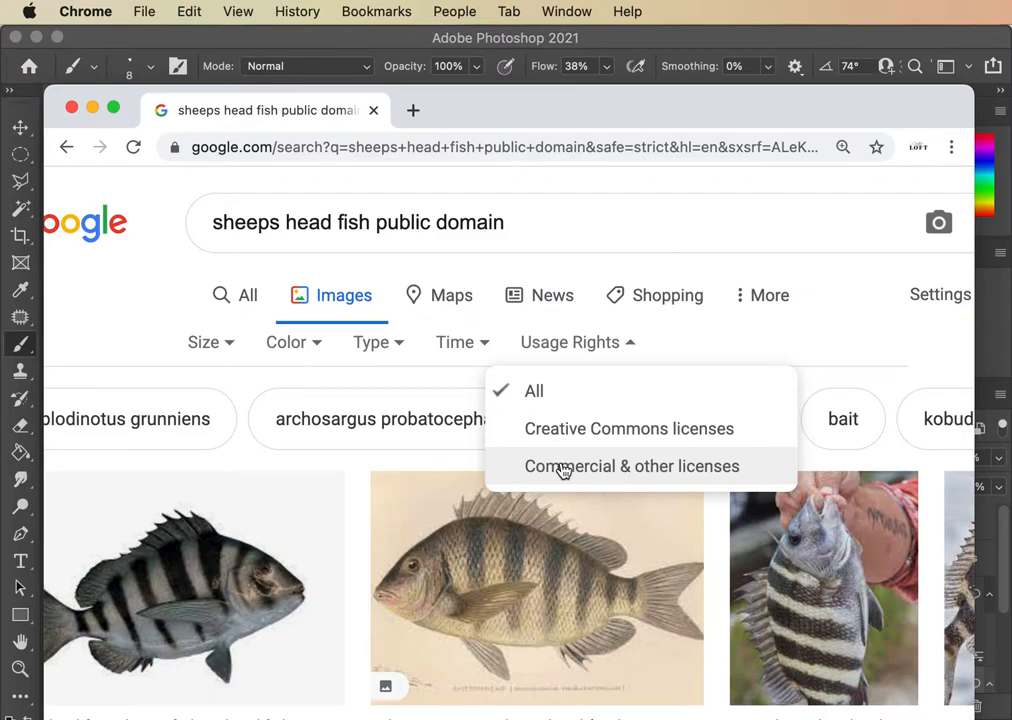
left_click(633, 466)
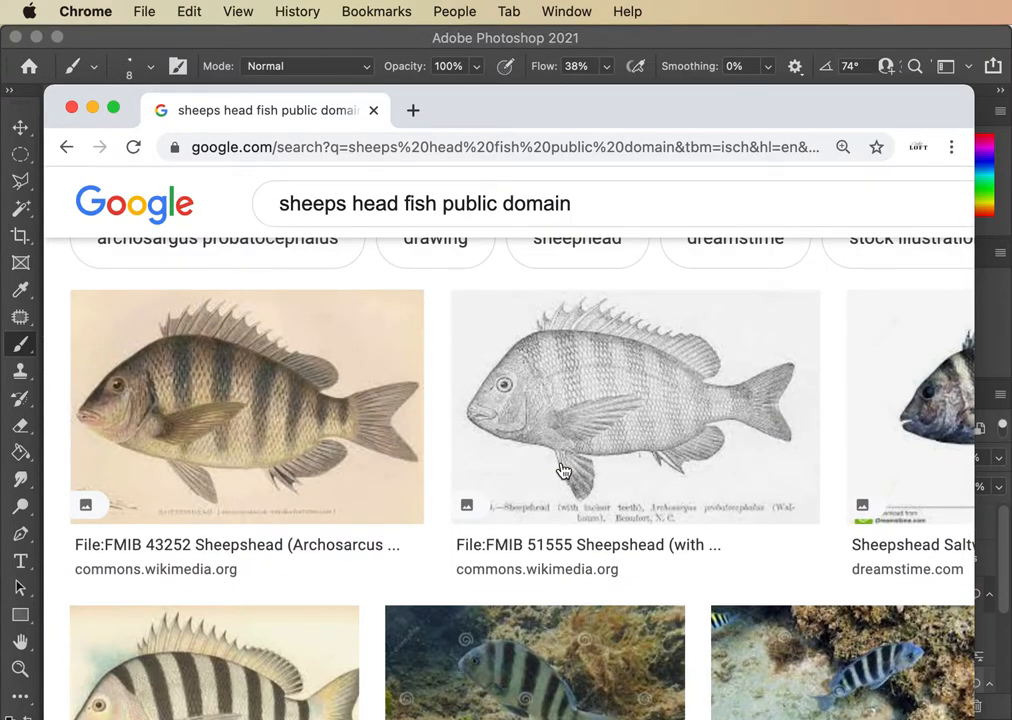
Scroll the image results to preview the striped Dreamstime sheepshead photo
scroll("down", 3)
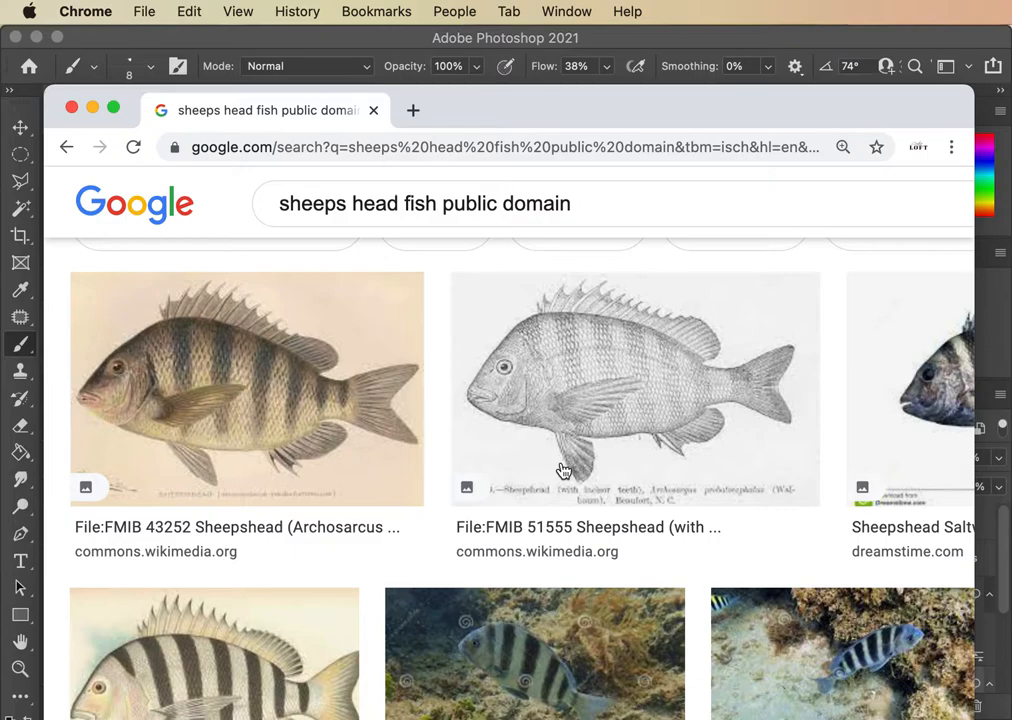
mouse_move(333, 353)
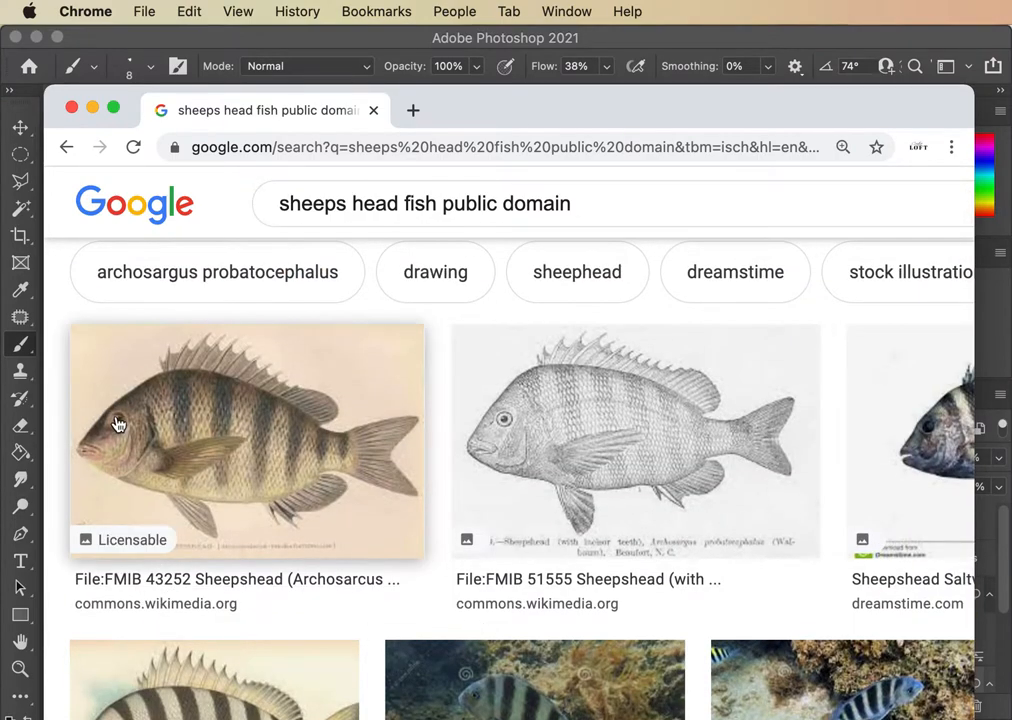
mouse_move(337, 472)
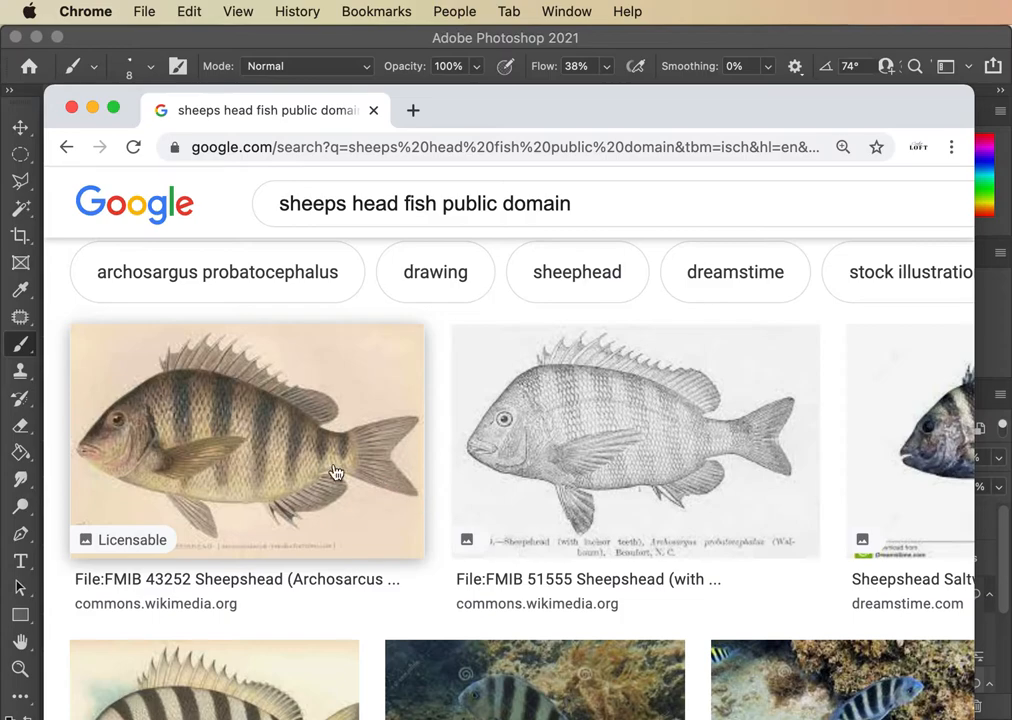
mouse_move(431, 565)
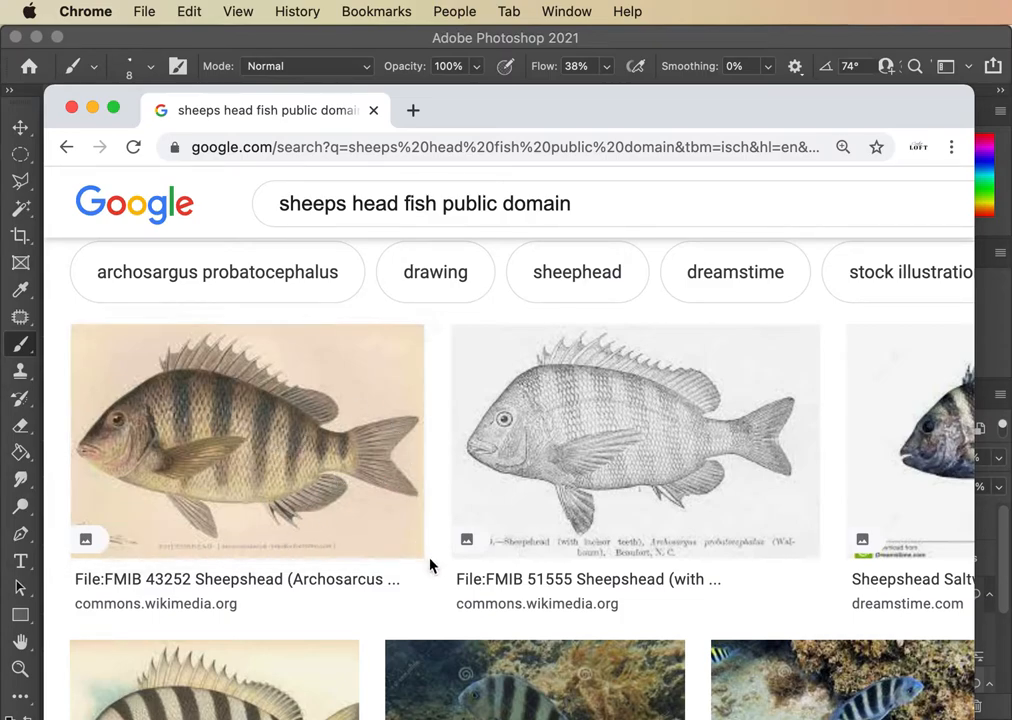
mouse_move(434, 604)
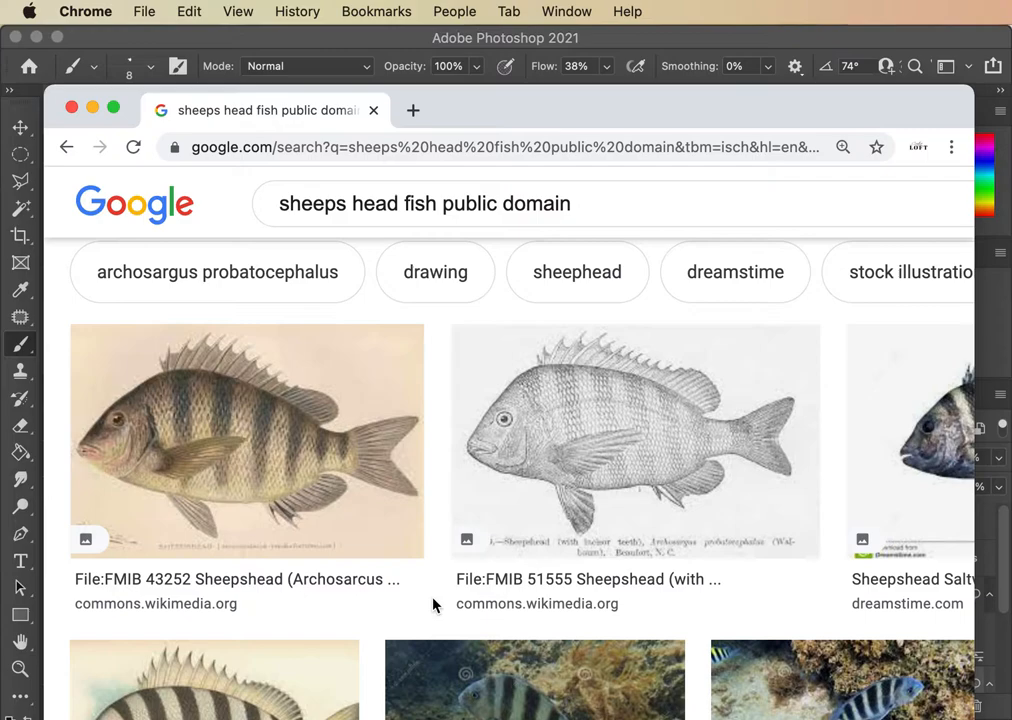
scroll("down", 3)
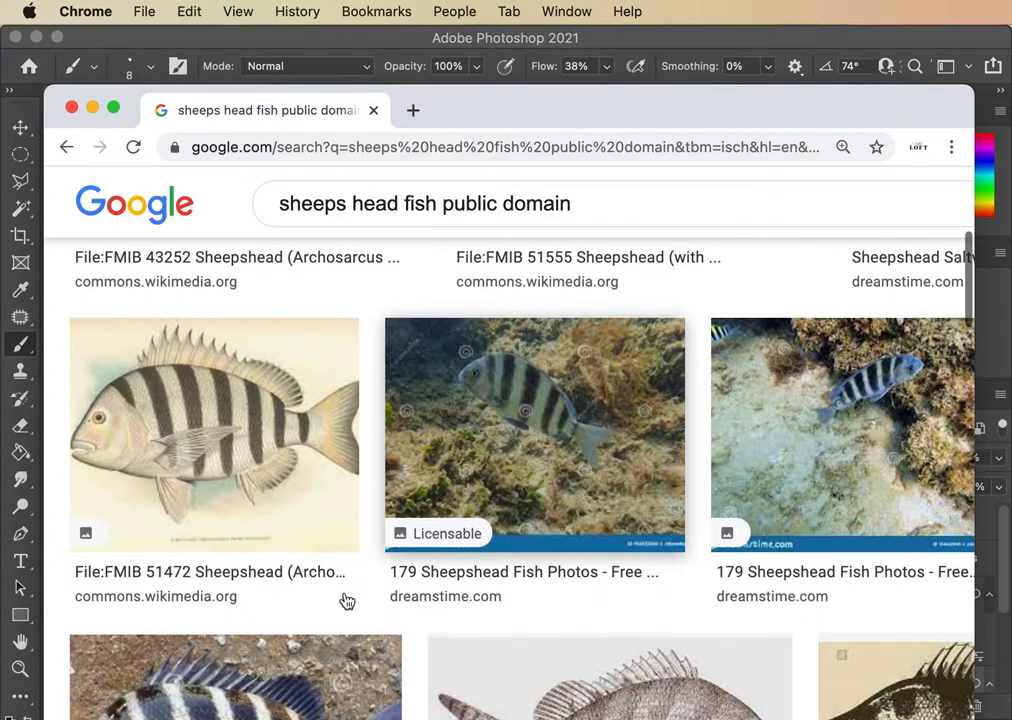
scroll("down", 3)
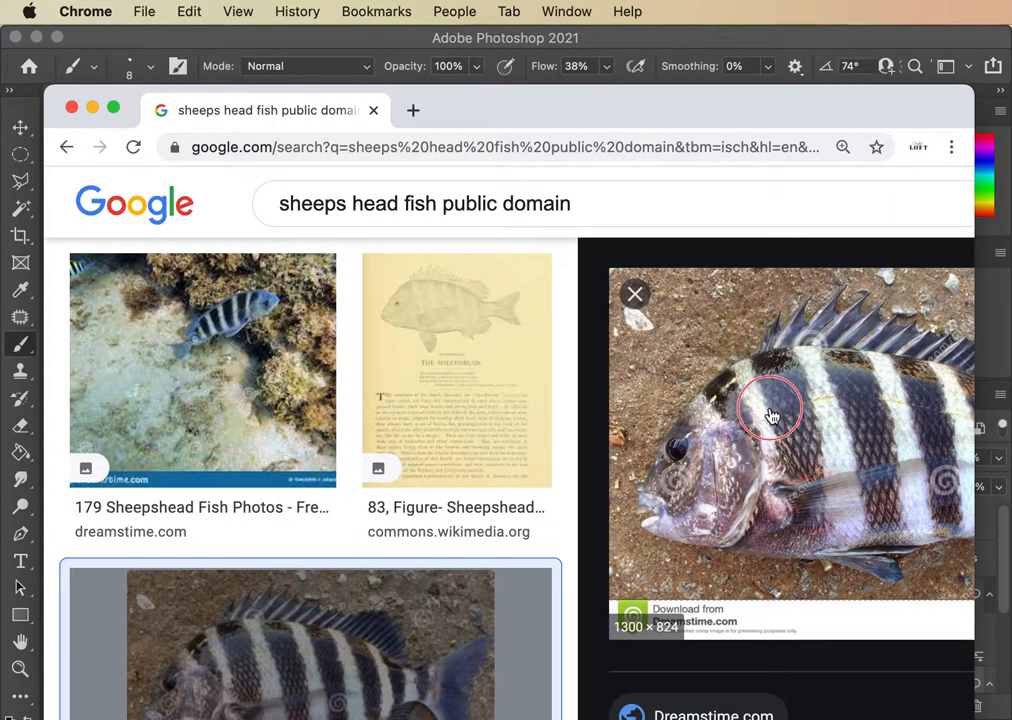
Open the Dreamstime page, dismiss its sign-up popup, and save the photo as JPEG
left_click(770, 415)
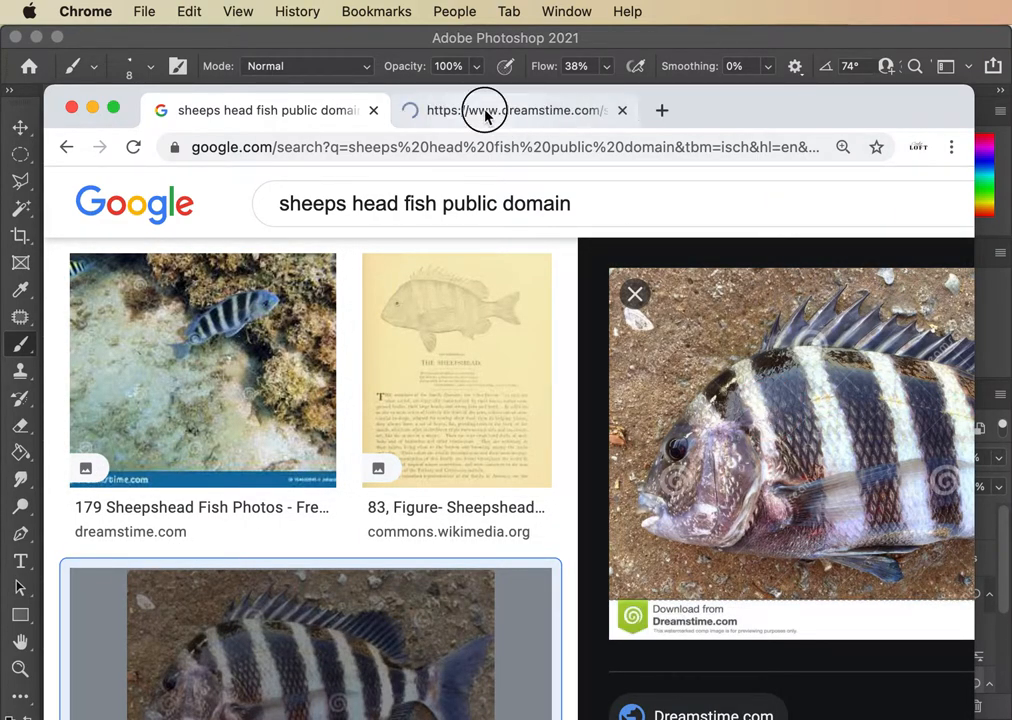
left_click(515, 110)
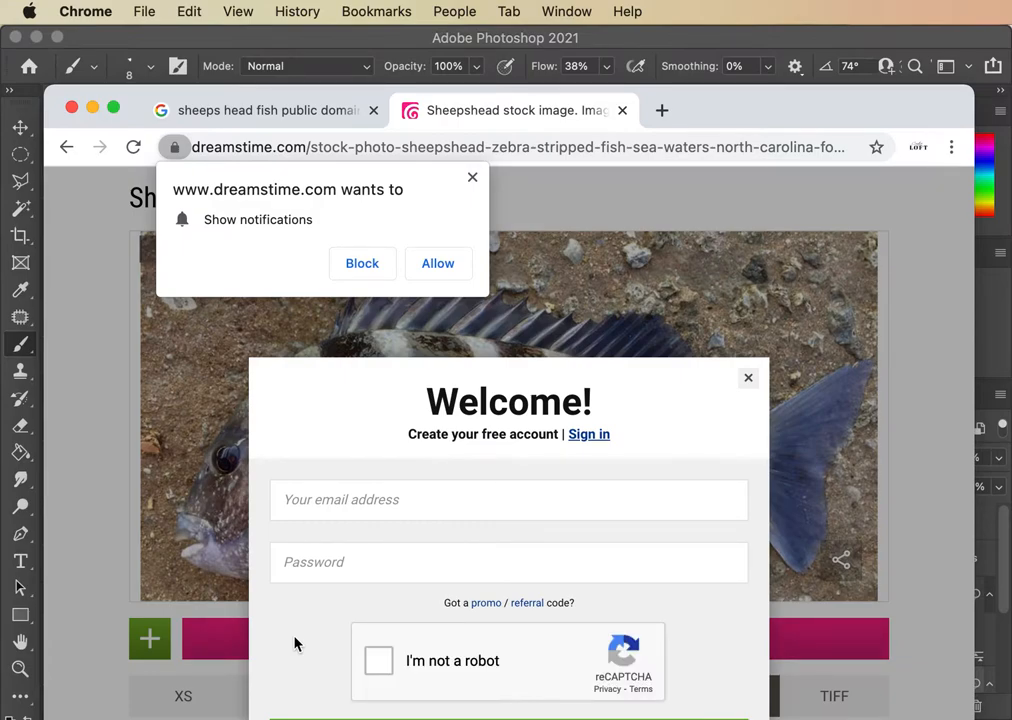
left_click(748, 378)
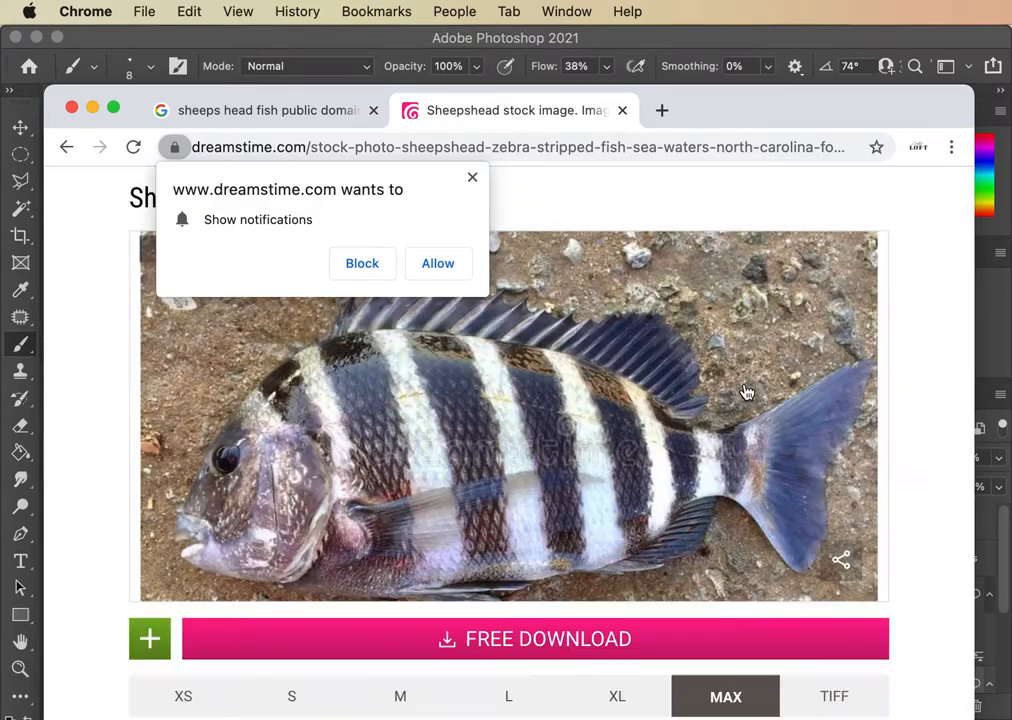
right_click(747, 390)
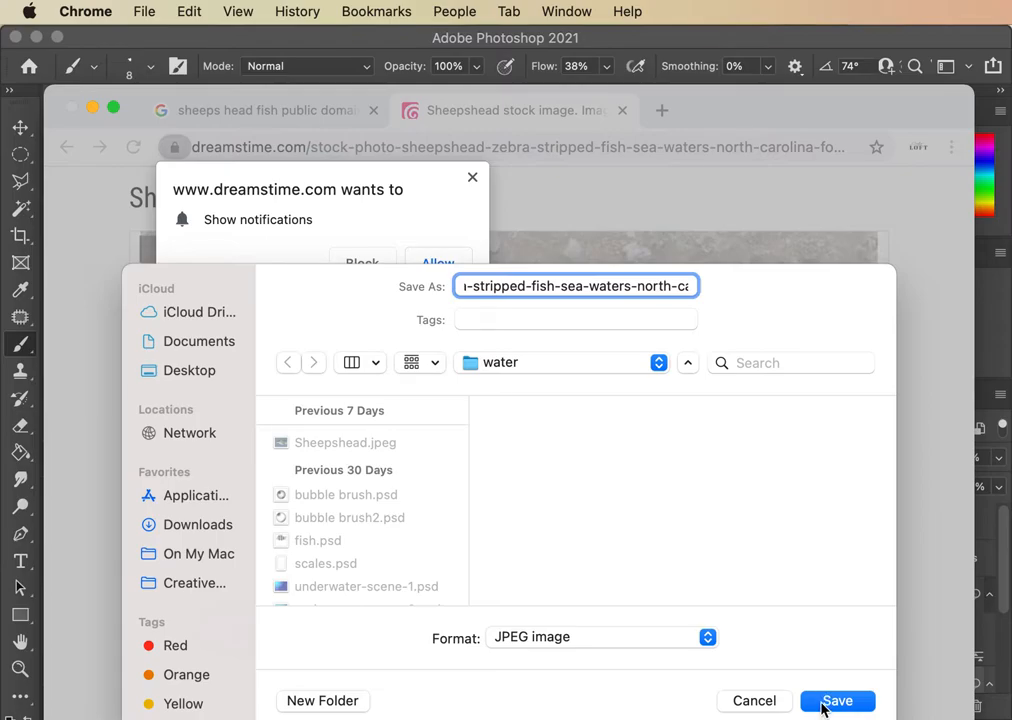
left_click(837, 700)
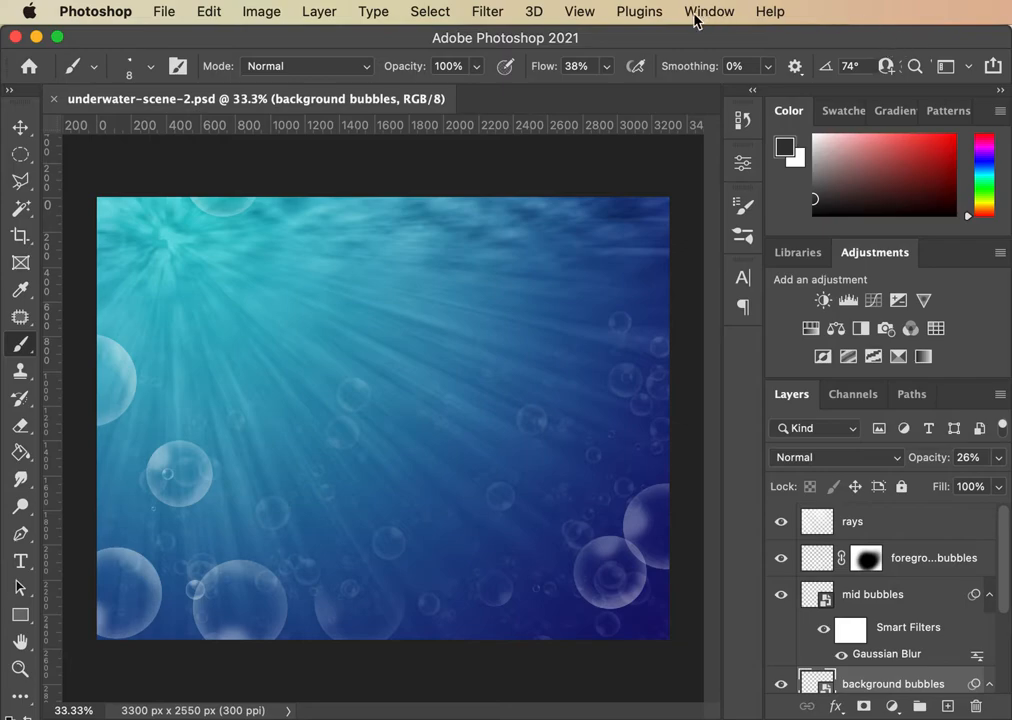
Configure a new Letter landscape document, 11 × 8.5 in, 300 ppi, white background
left_click(163, 11)
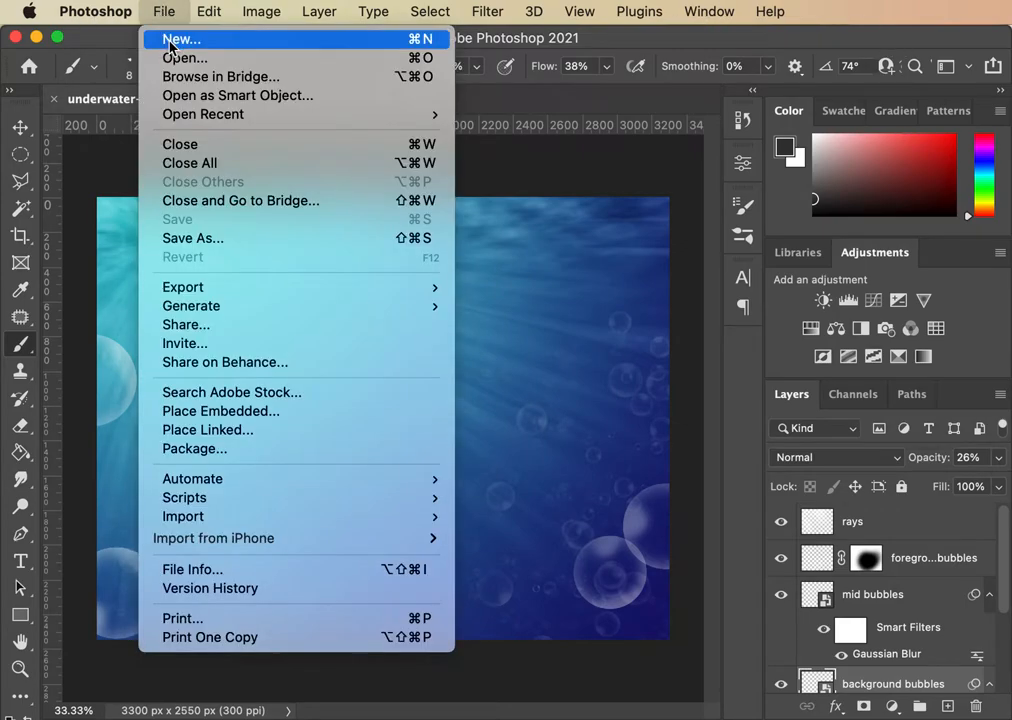
left_click(181, 39)
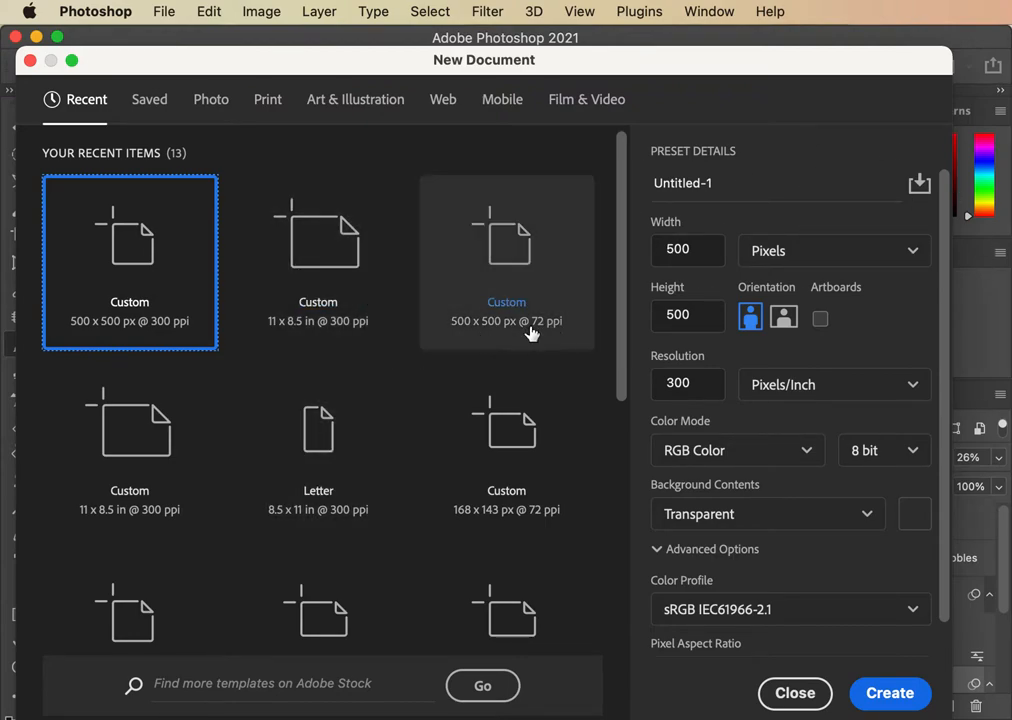
mouse_move(675, 113)
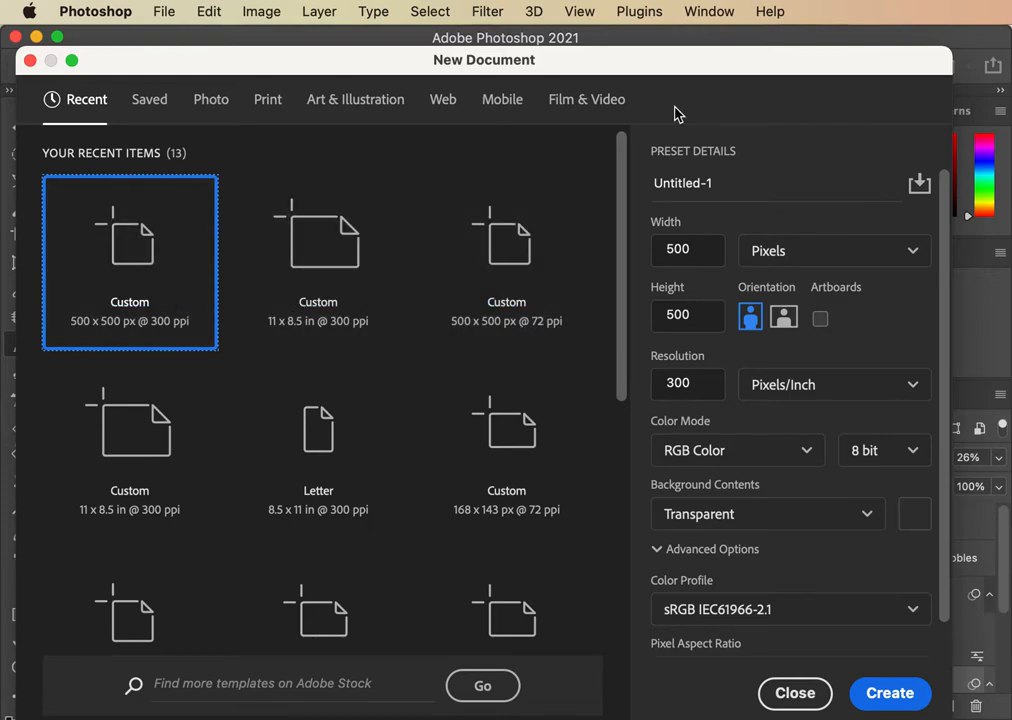
mouse_move(464, 292)
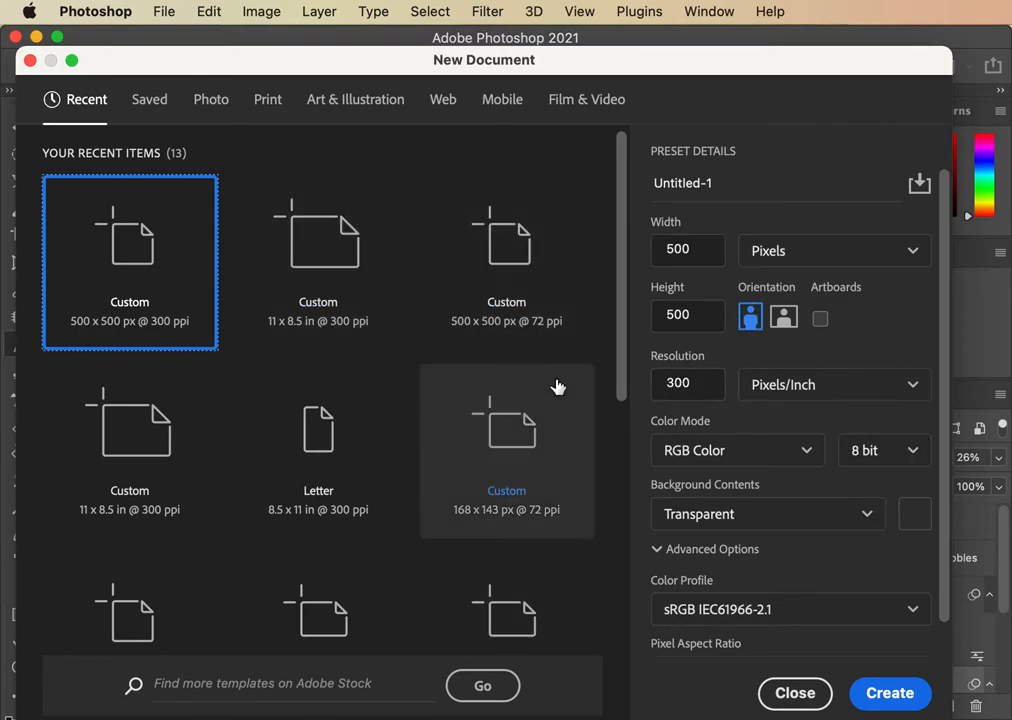
mouse_move(318, 263)
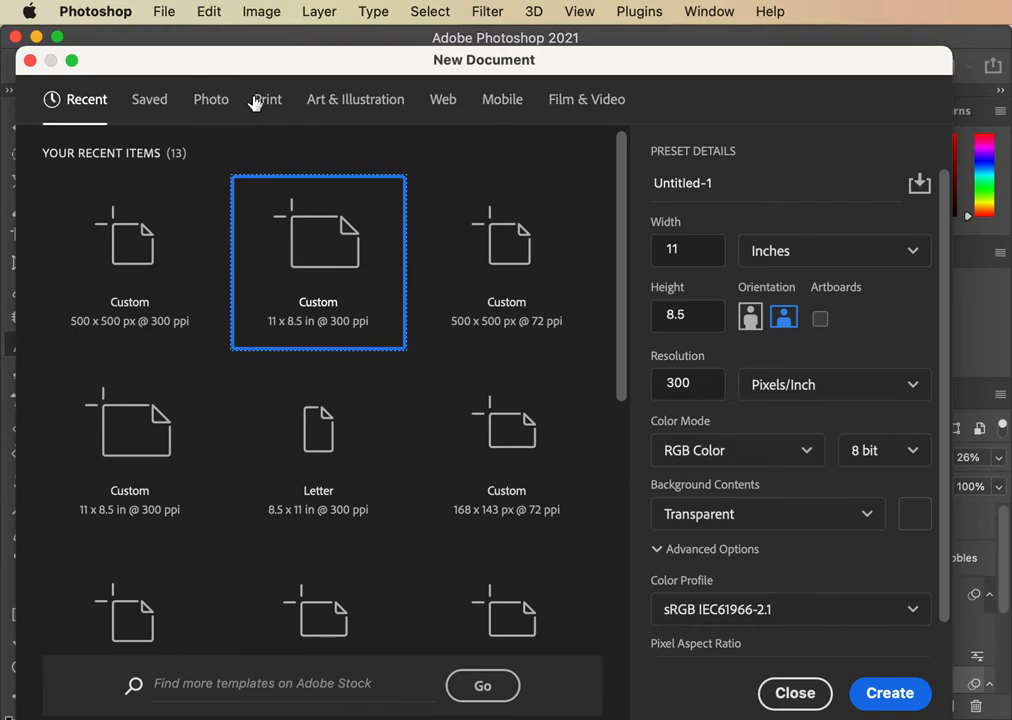
left_click(267, 99)
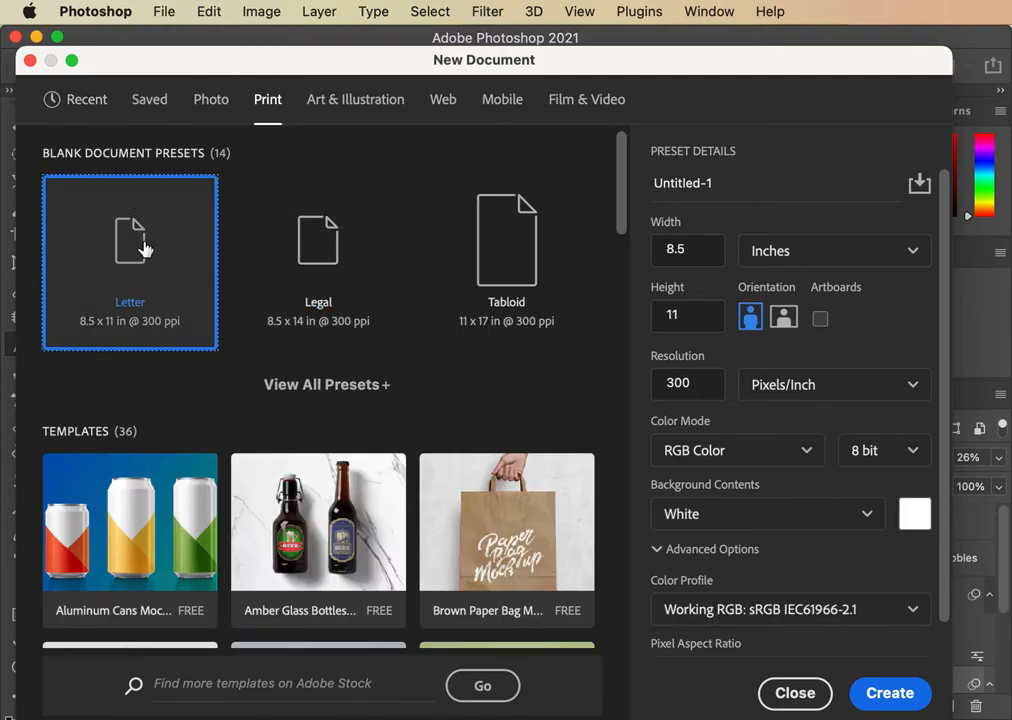
left_click(784, 317)
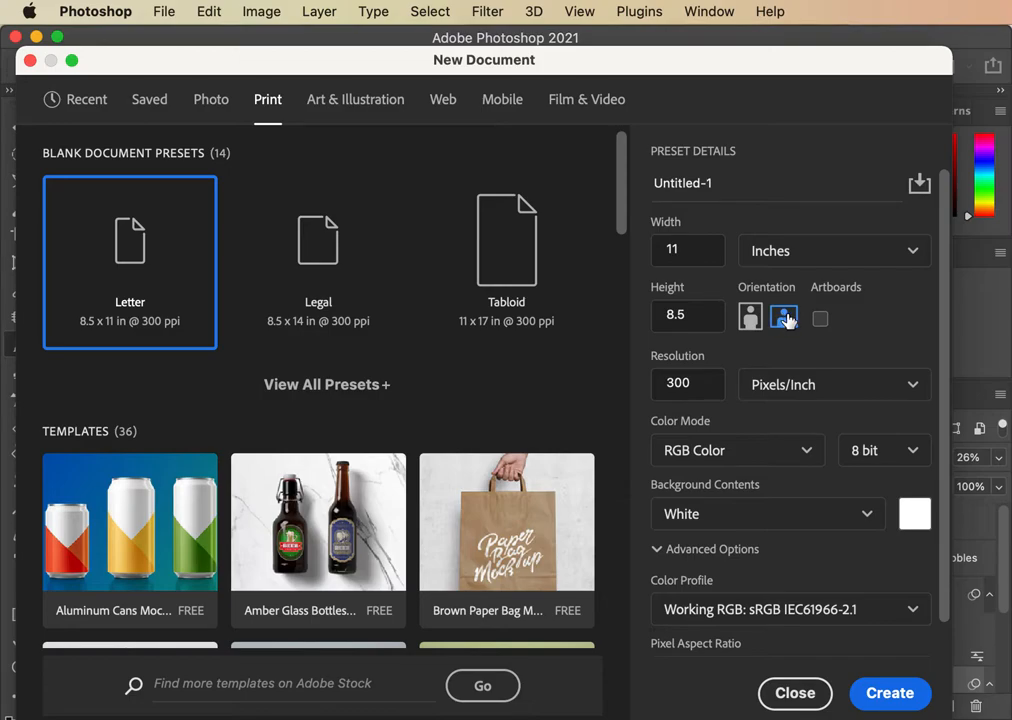
left_click(784, 317)
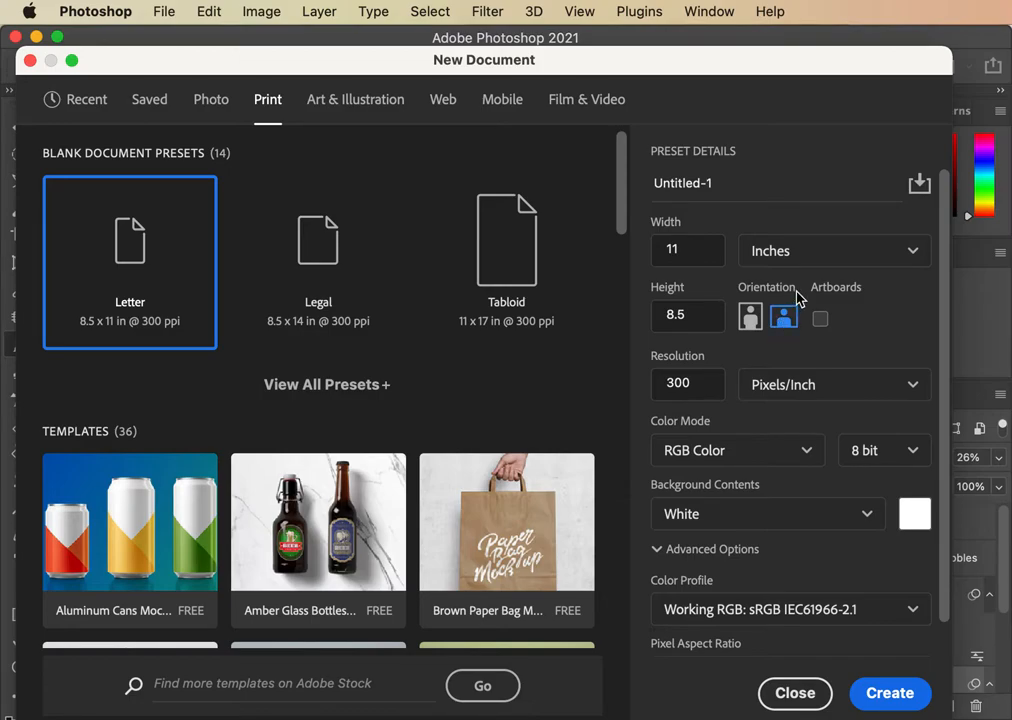
mouse_move(790, 294)
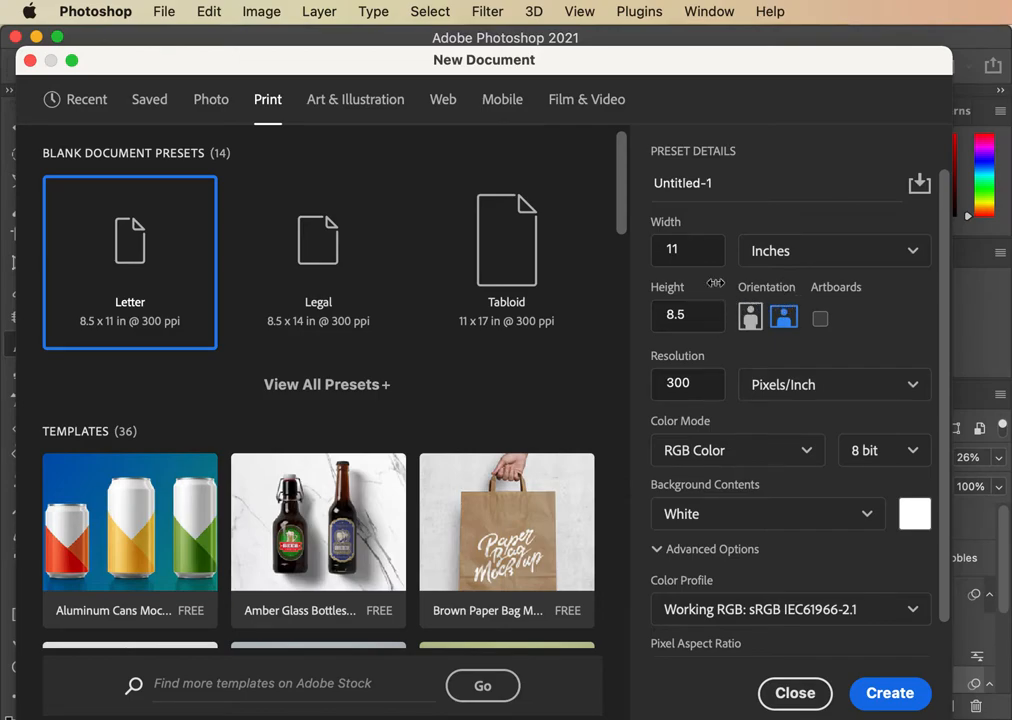
mouse_move(145, 262)
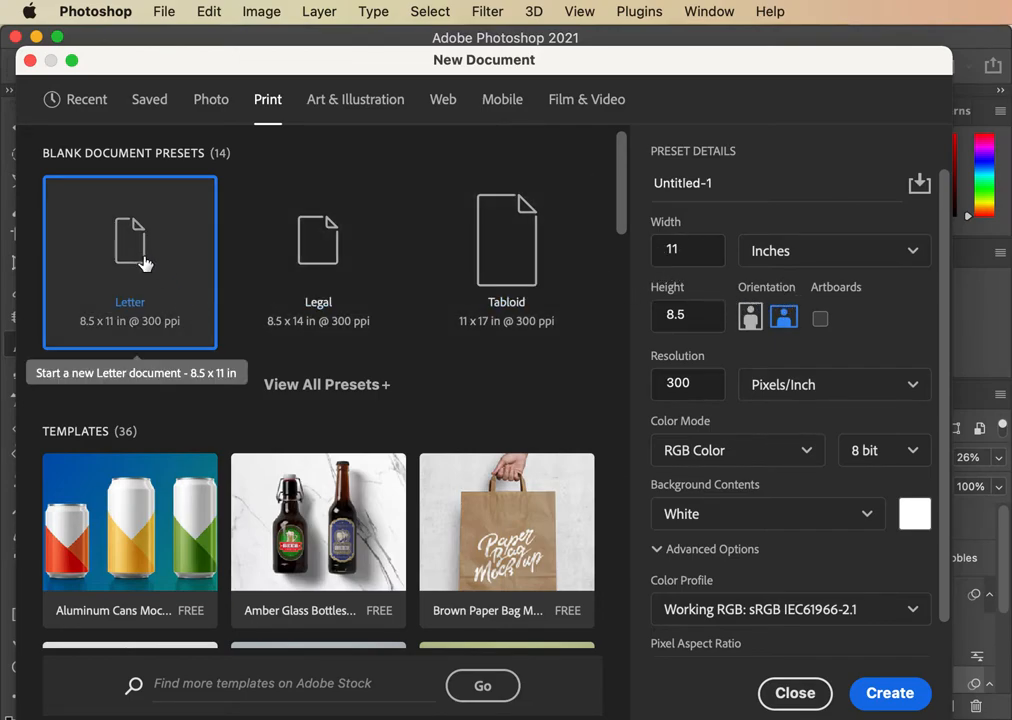
mouse_move(178, 298)
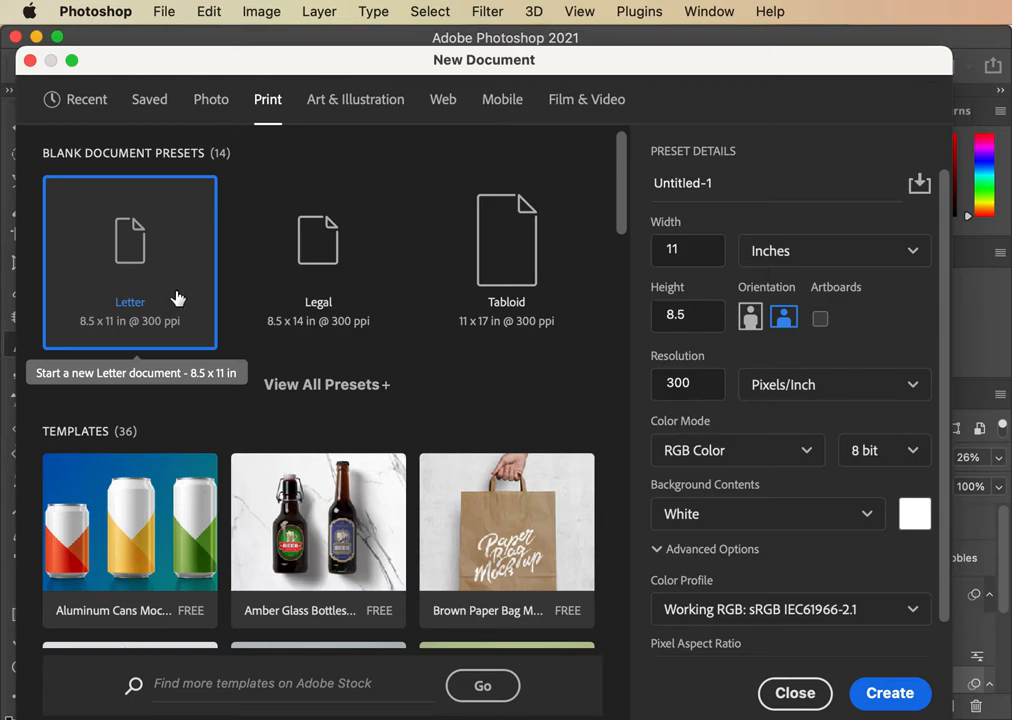
mouse_move(201, 287)
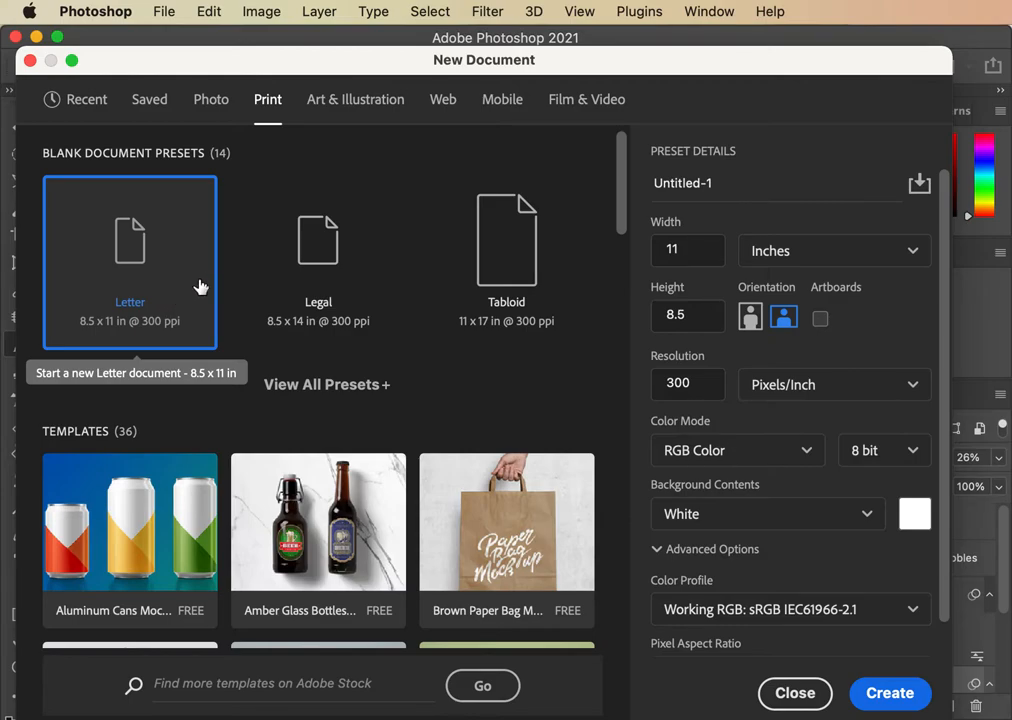
mouse_move(118, 236)
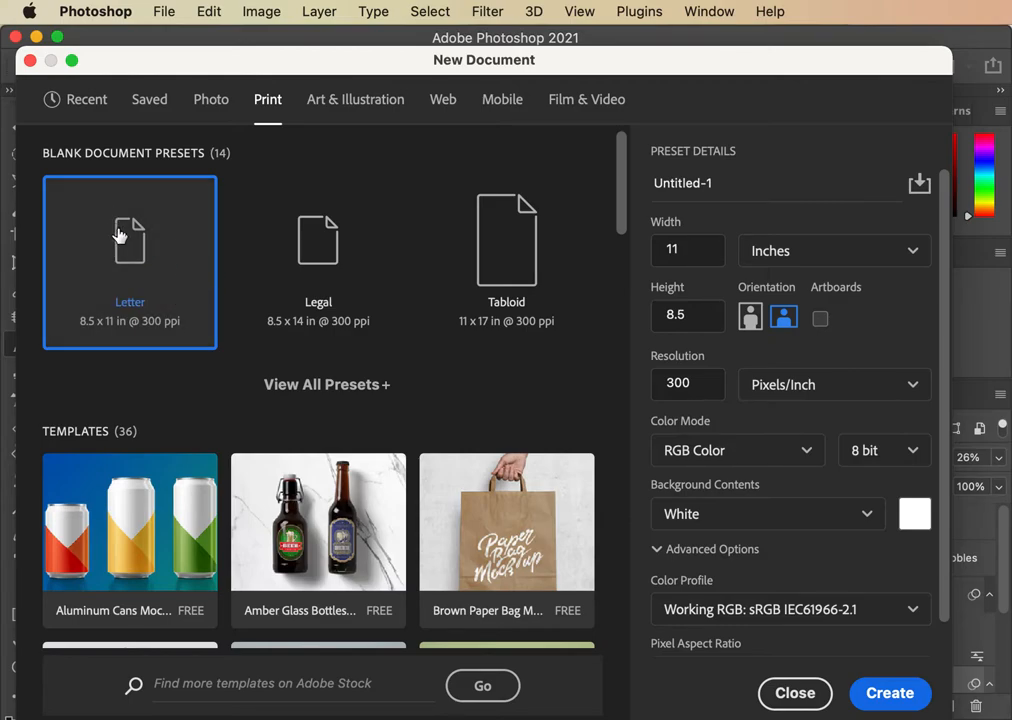
mouse_move(130, 230)
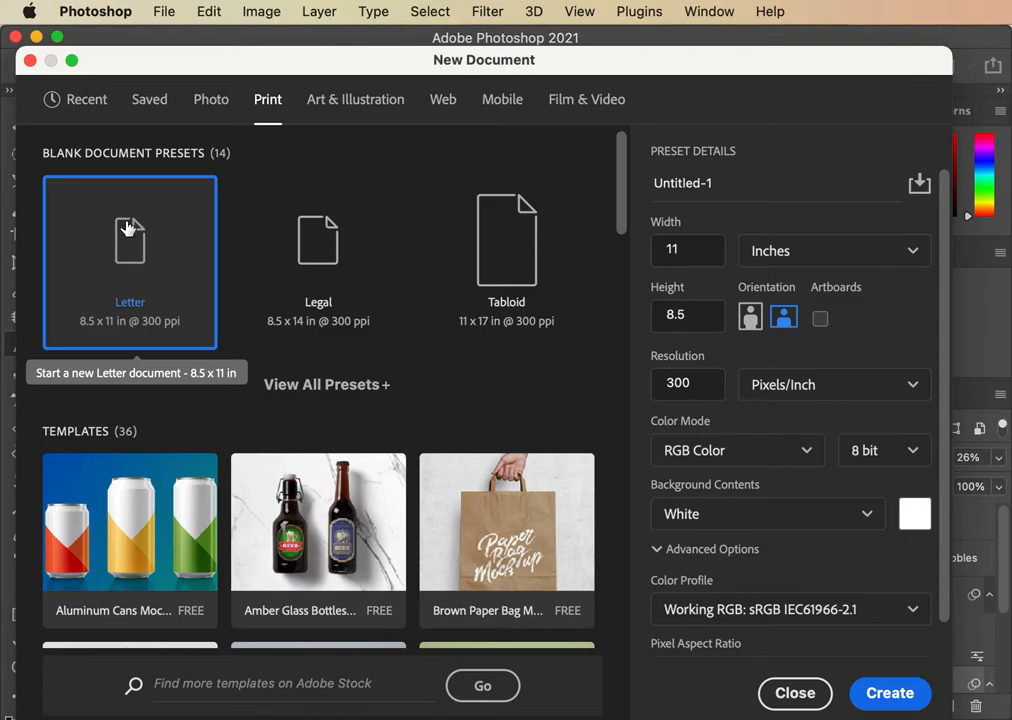
mouse_move(128, 283)
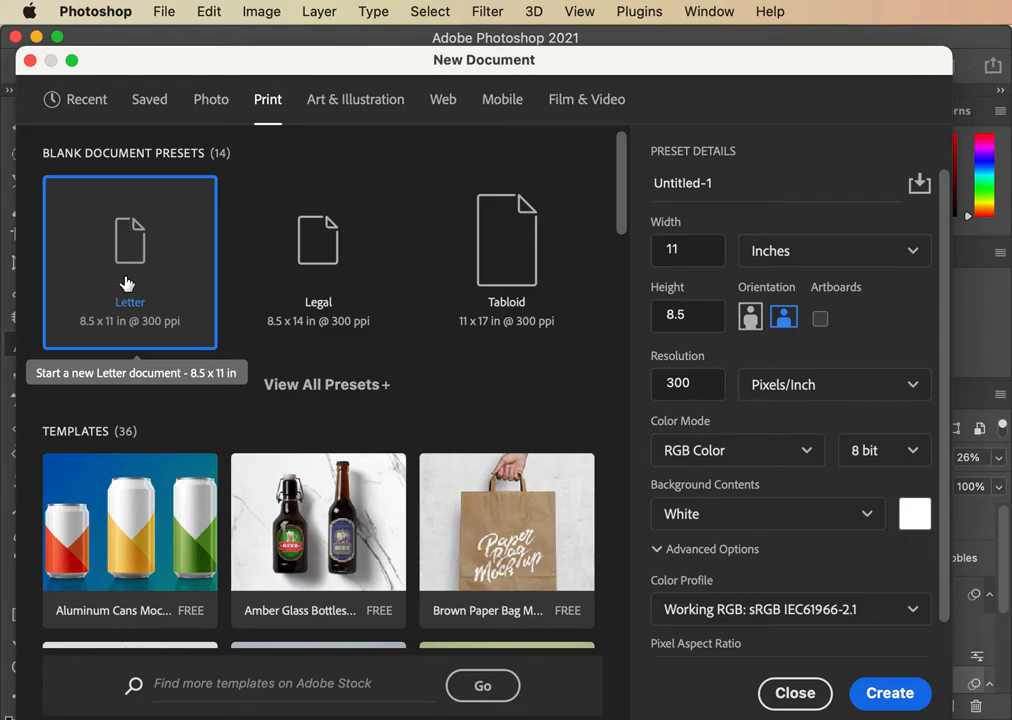
mouse_move(460, 280)
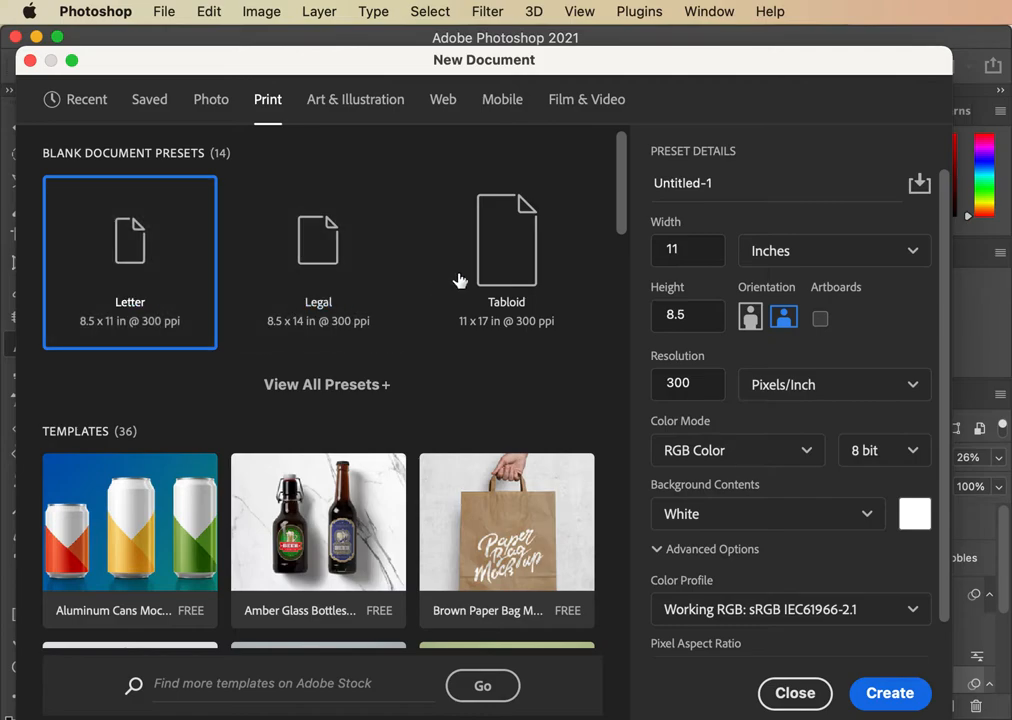
mouse_move(148, 288)
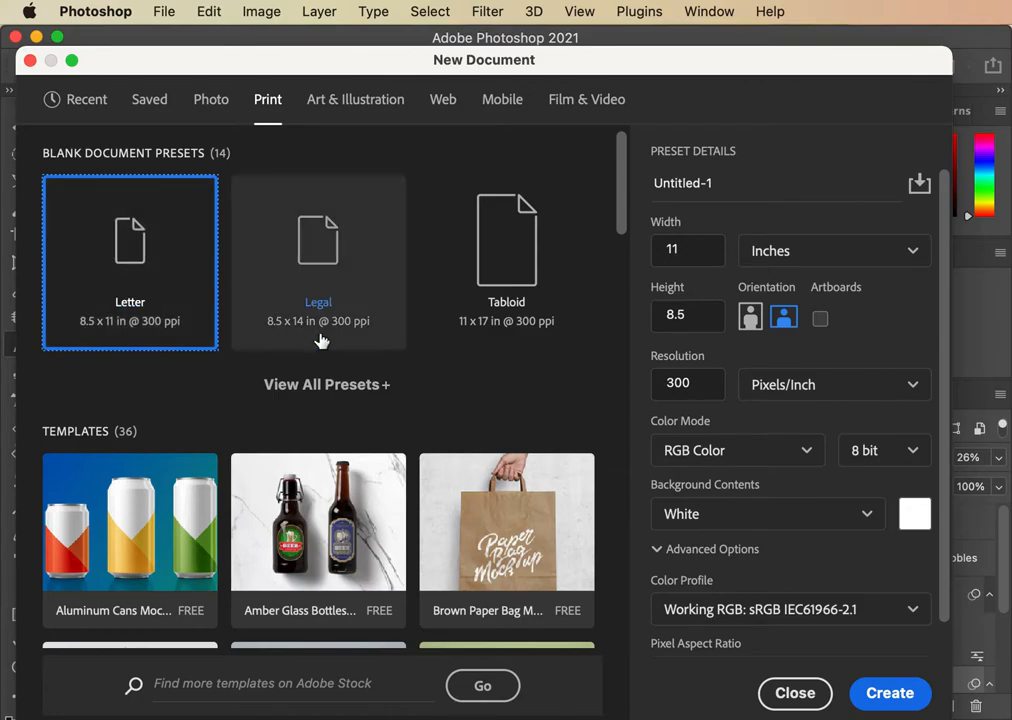
mouse_move(951, 432)
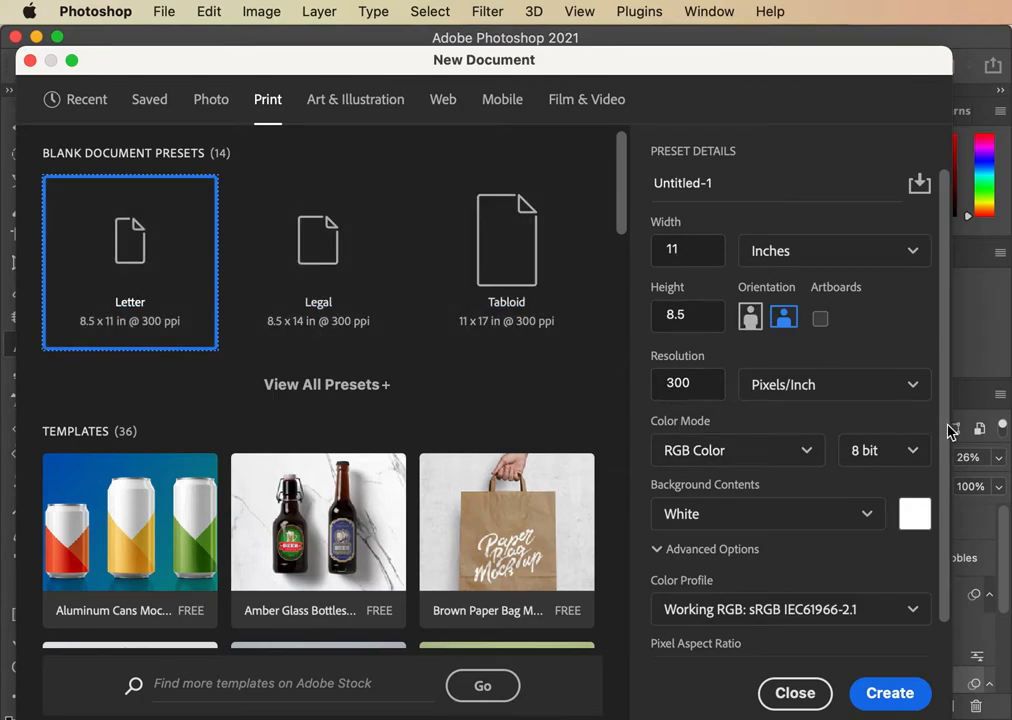
scroll("down", 3)
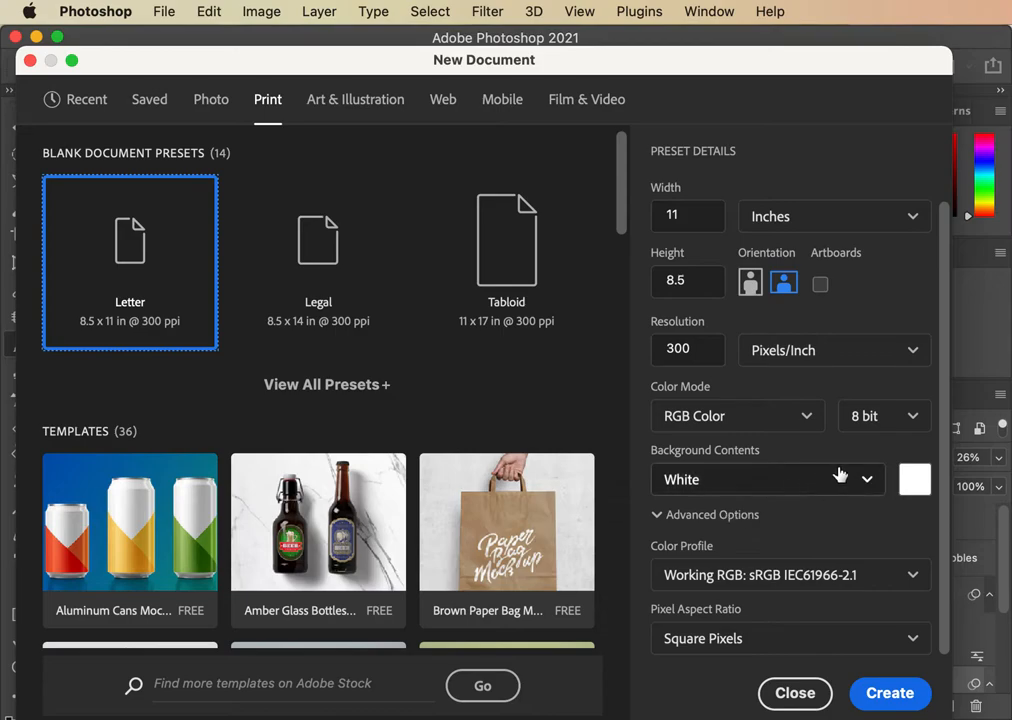
left_click(767, 479)
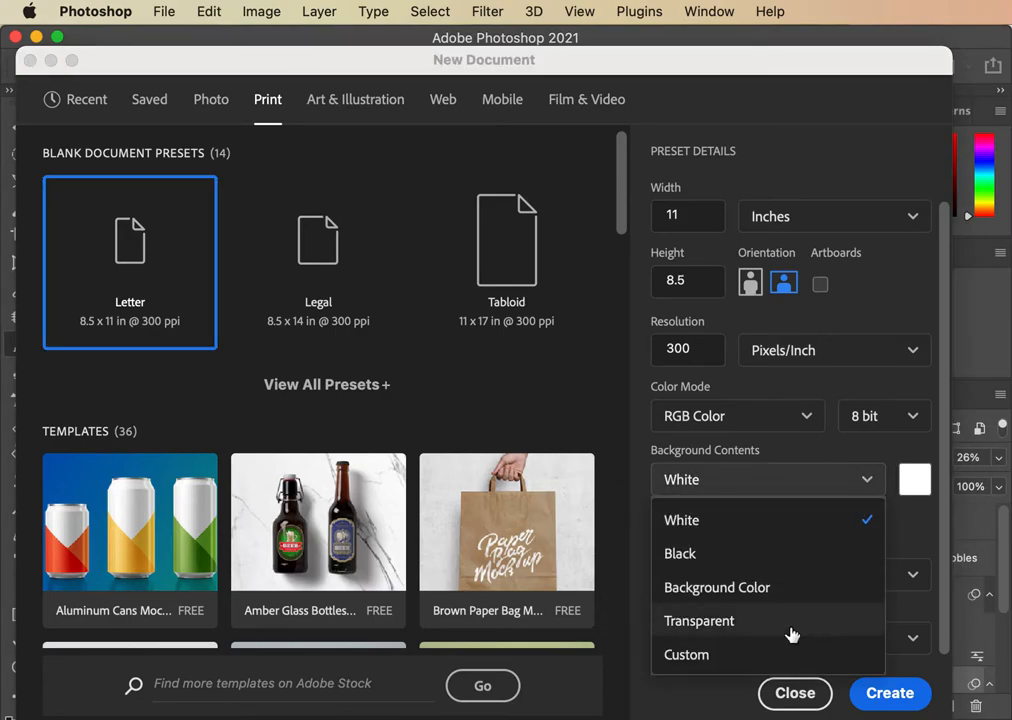
mouse_move(699, 654)
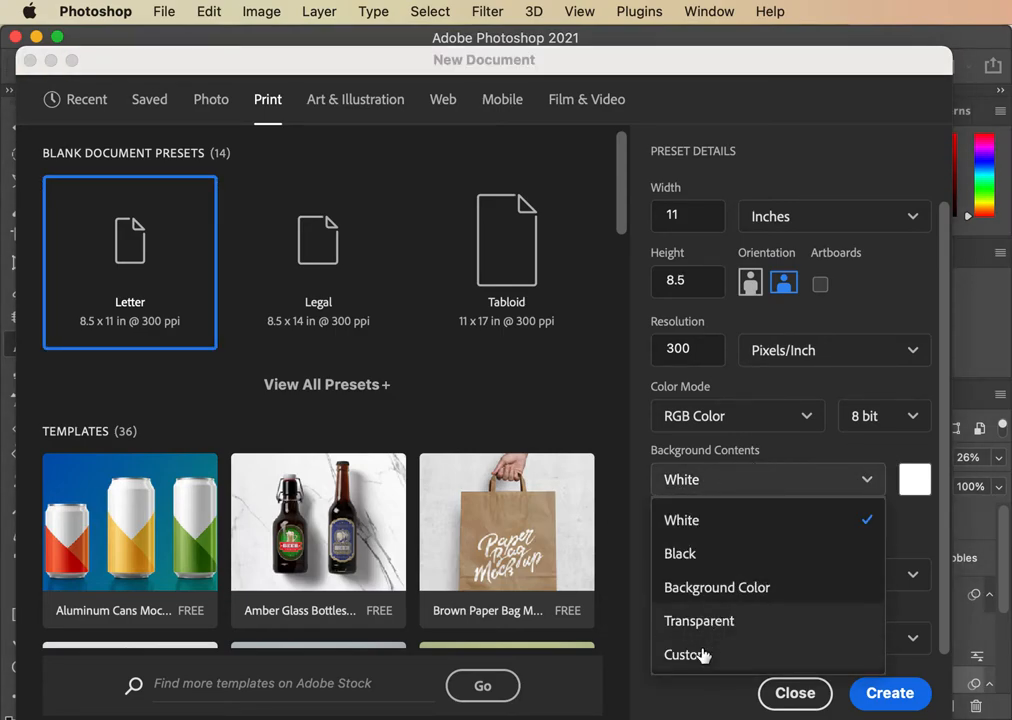
left_click(681, 519)
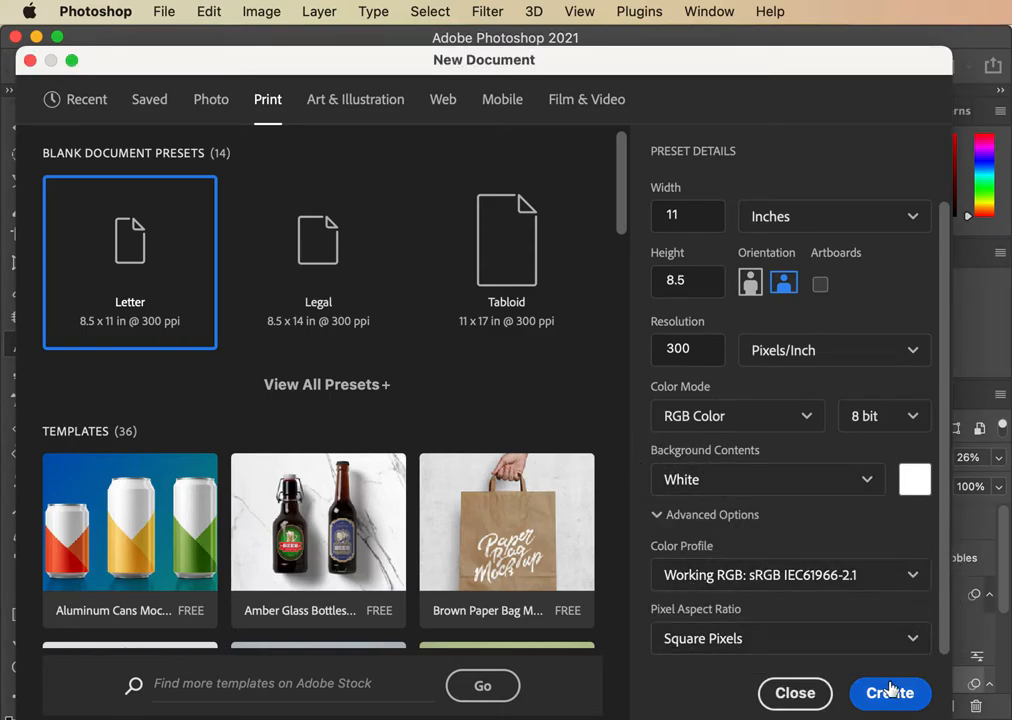
Create the canvas, save it as fish2.psd, and convert Background into Layer 0
left_click(889, 693)
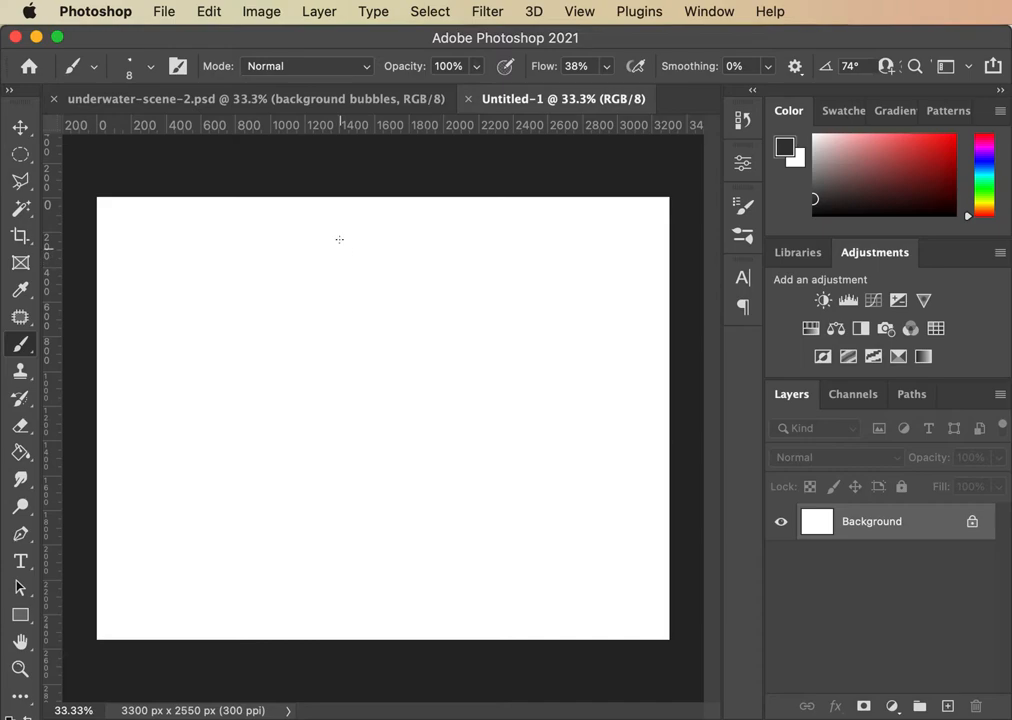
left_click(163, 11)
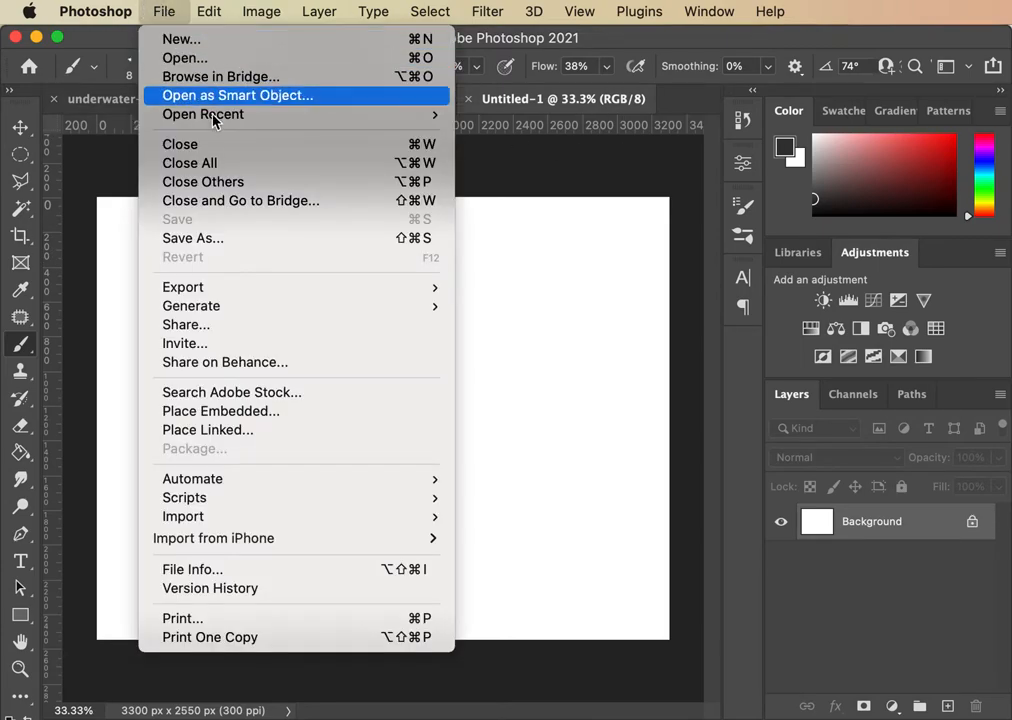
left_click(193, 238)
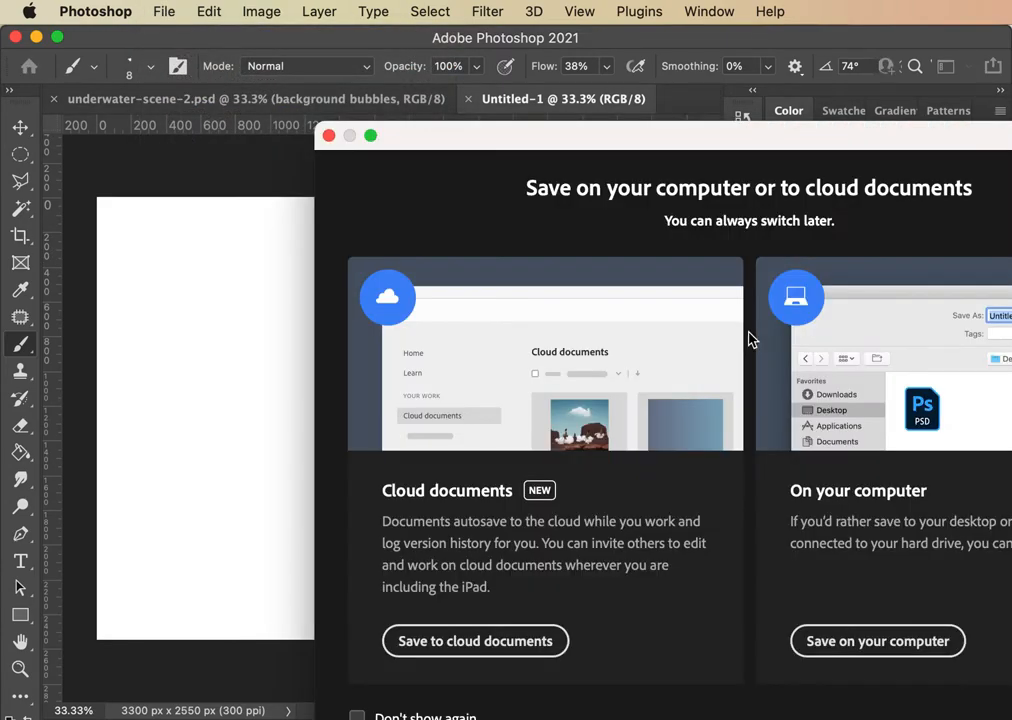
left_click(876, 641)
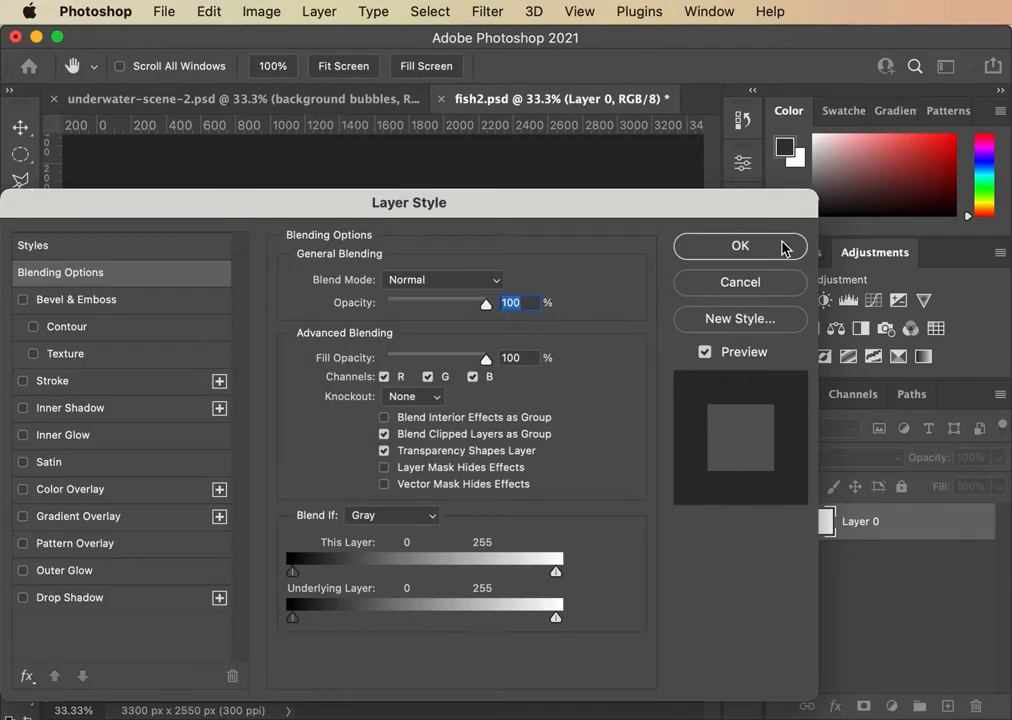
left_click(740, 246)
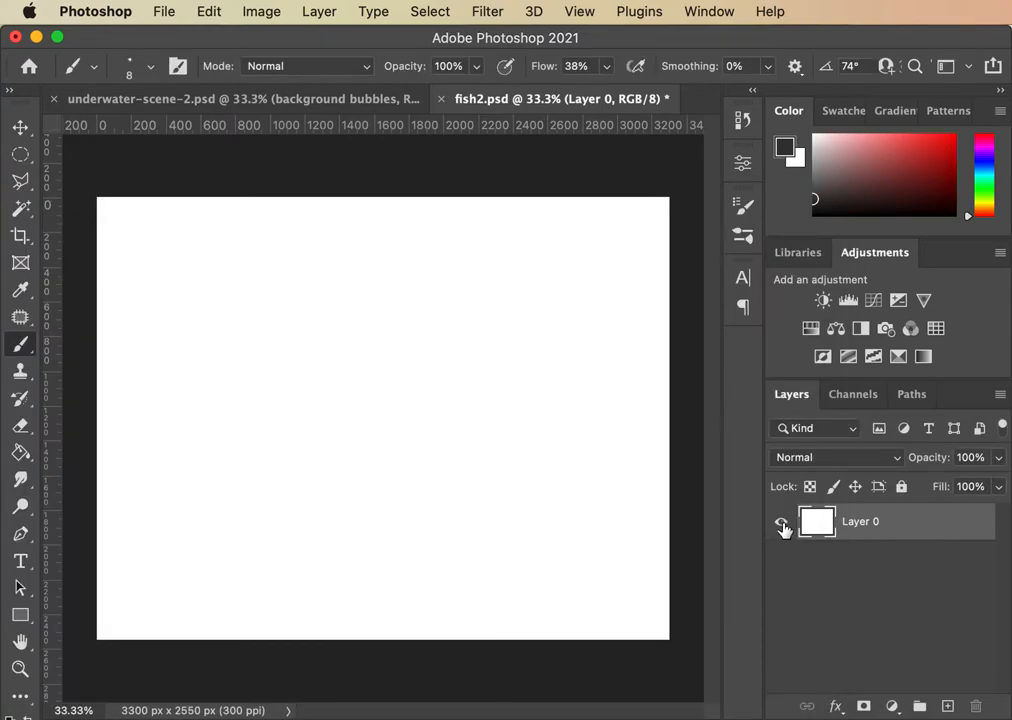
left_click(784, 521)
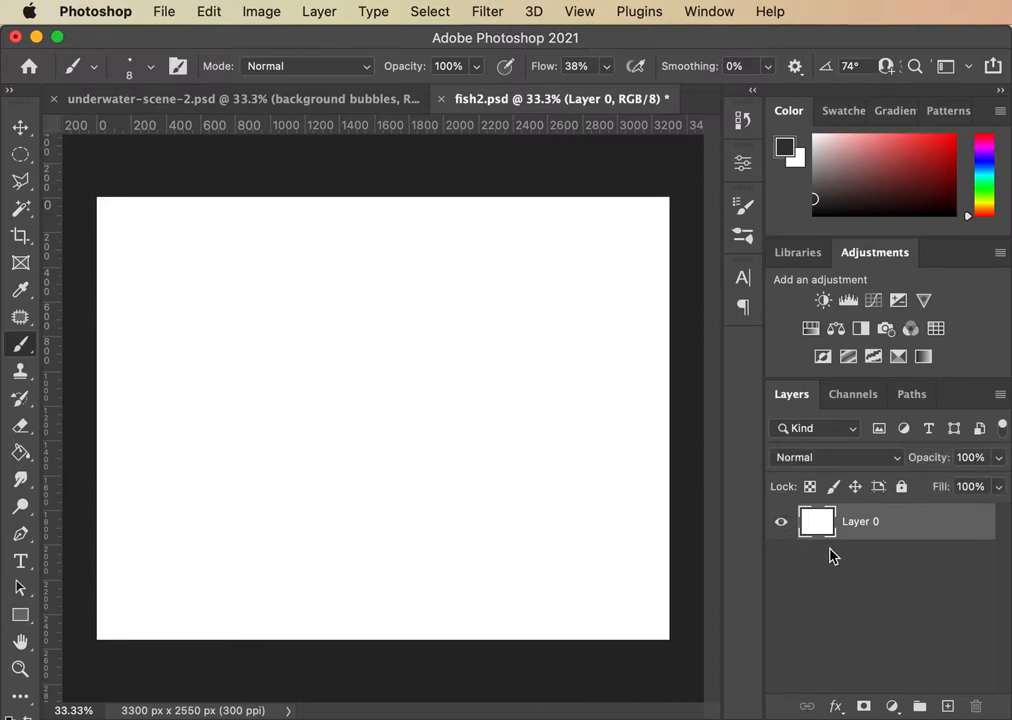
mouse_move(820, 610)
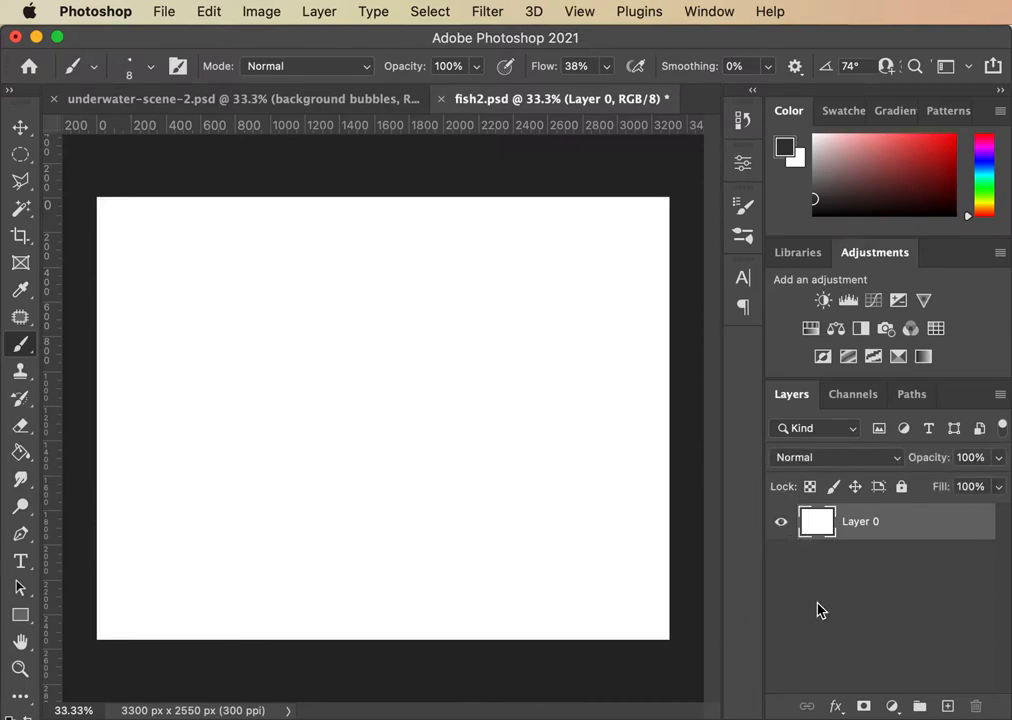
mouse_move(780, 572)
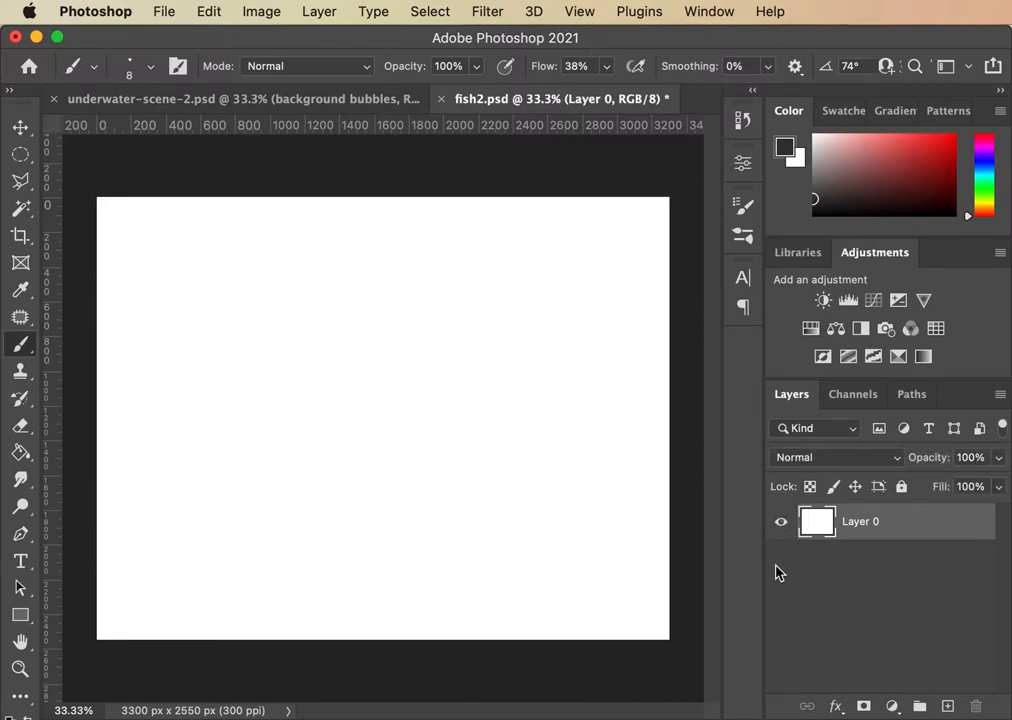
Open the File menu to view Place Embedded and Place Linked
left_click(163, 11)
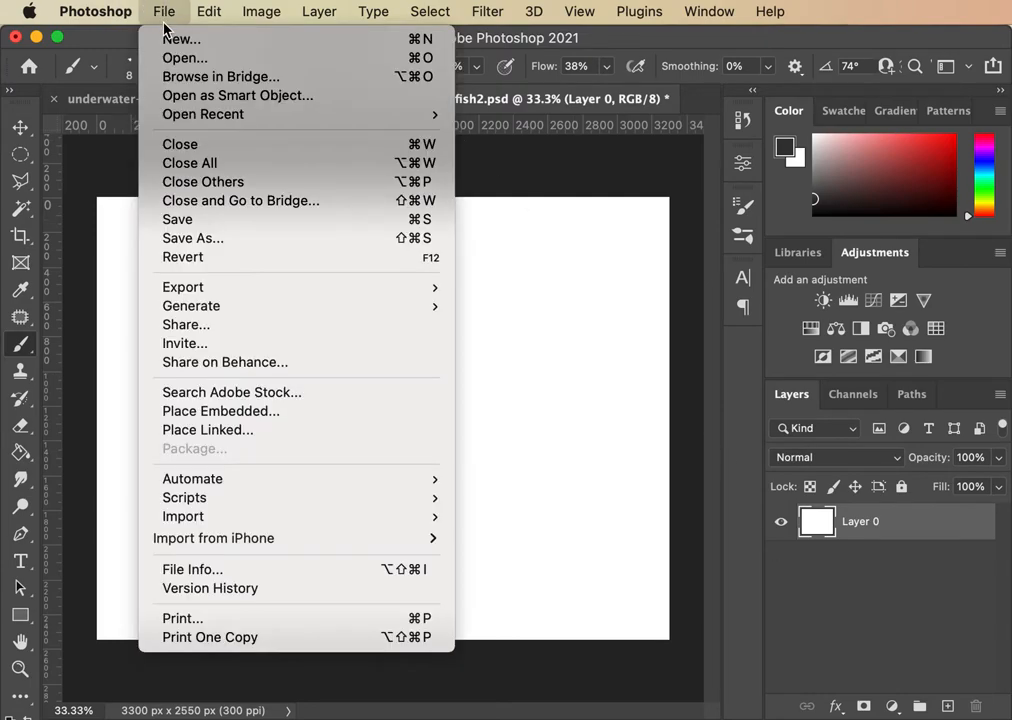
mouse_move(220, 411)
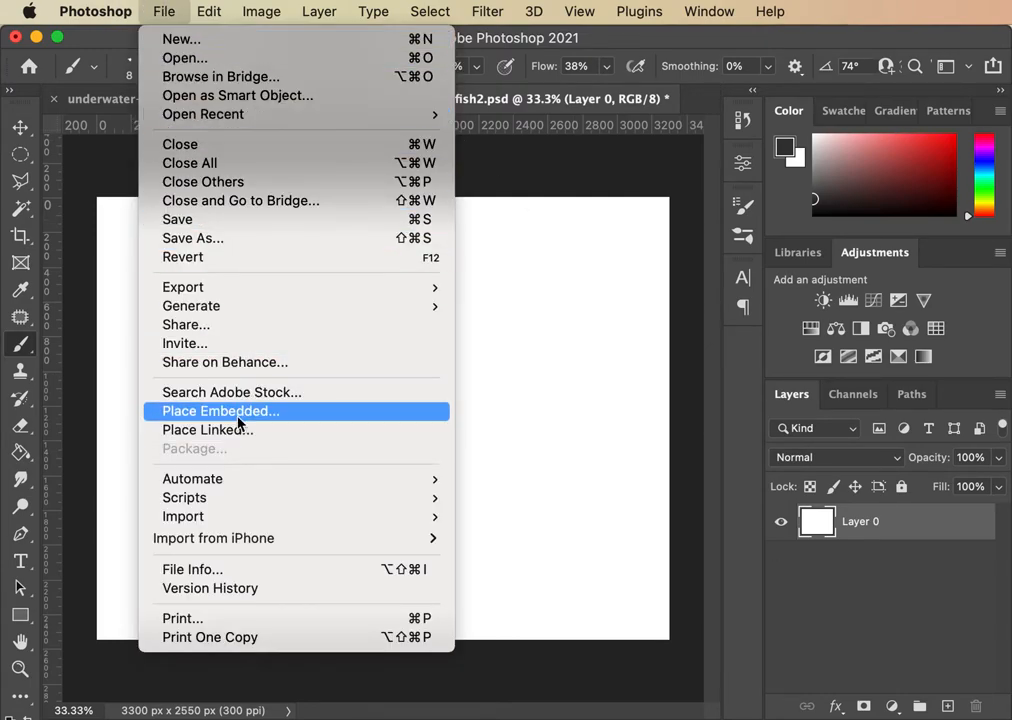
mouse_move(220, 429)
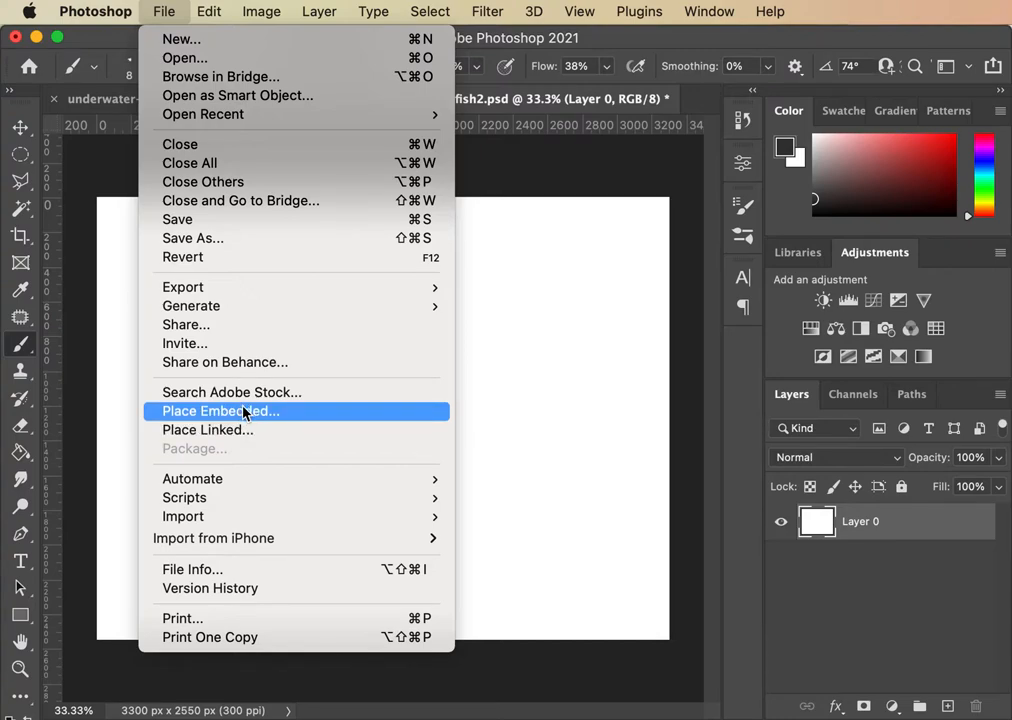
mouse_move(208, 429)
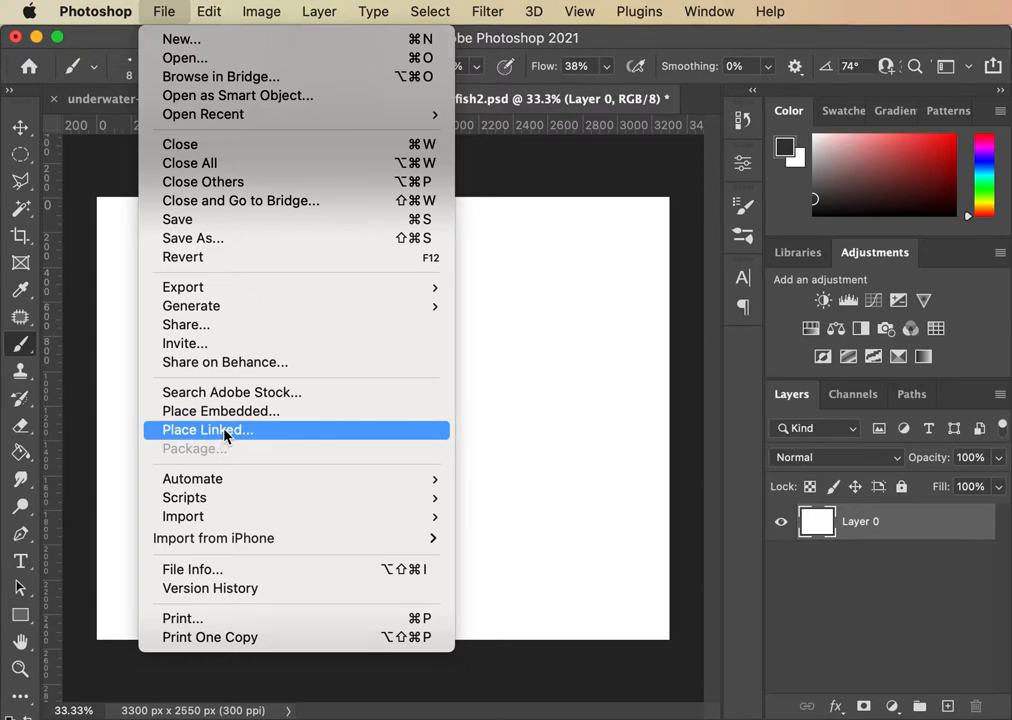
mouse_move(224, 440)
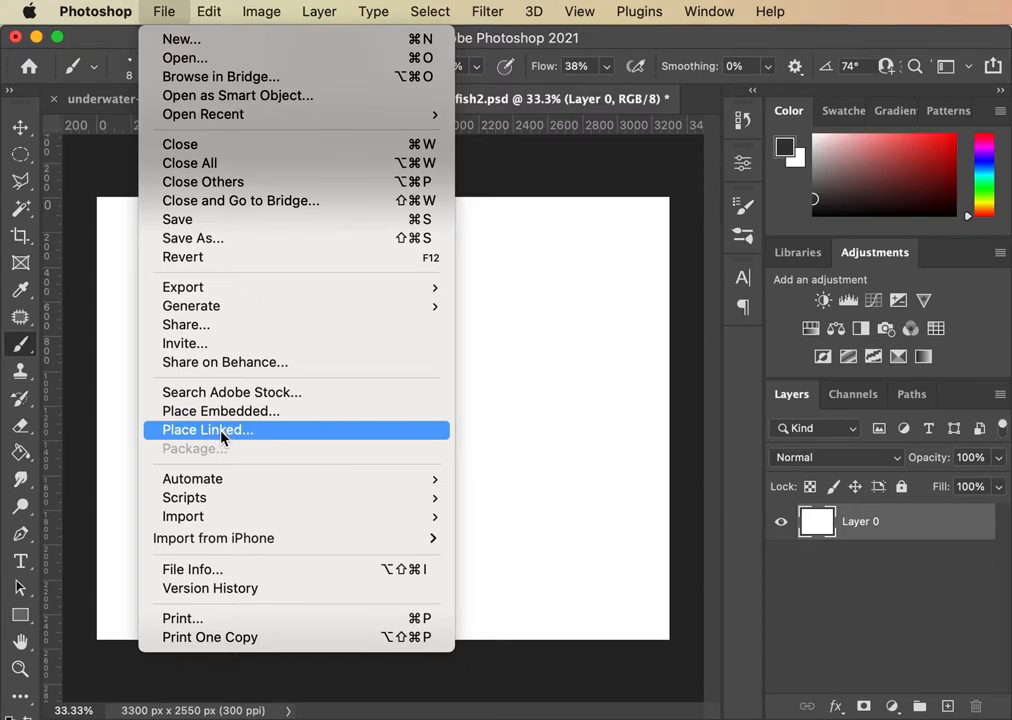
mouse_move(250, 441)
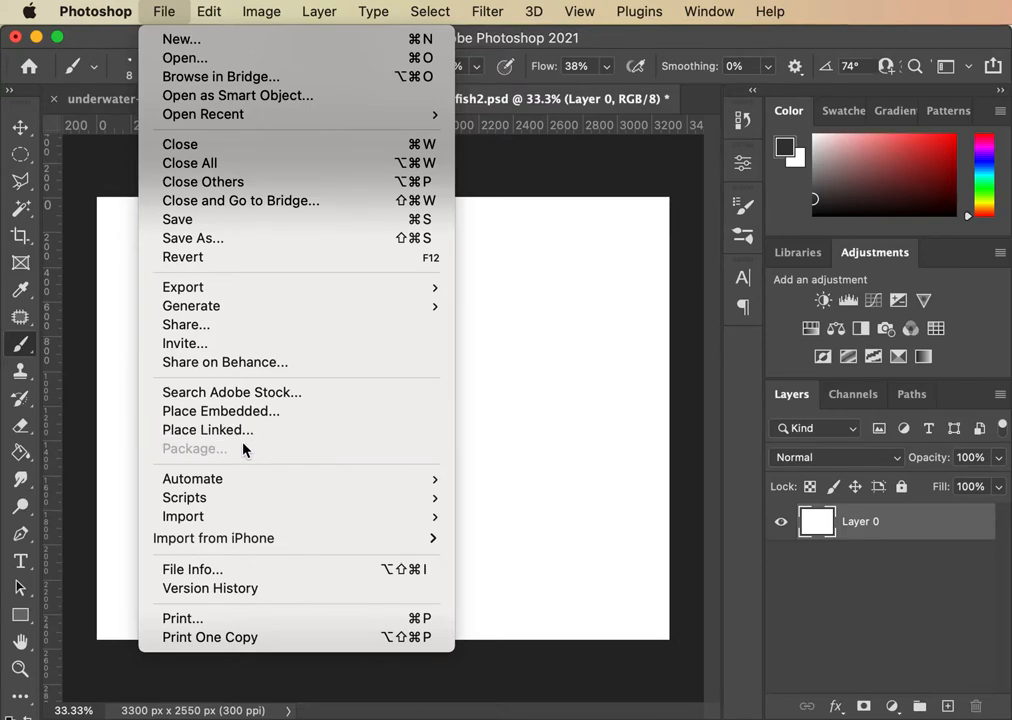
mouse_move(208, 430)
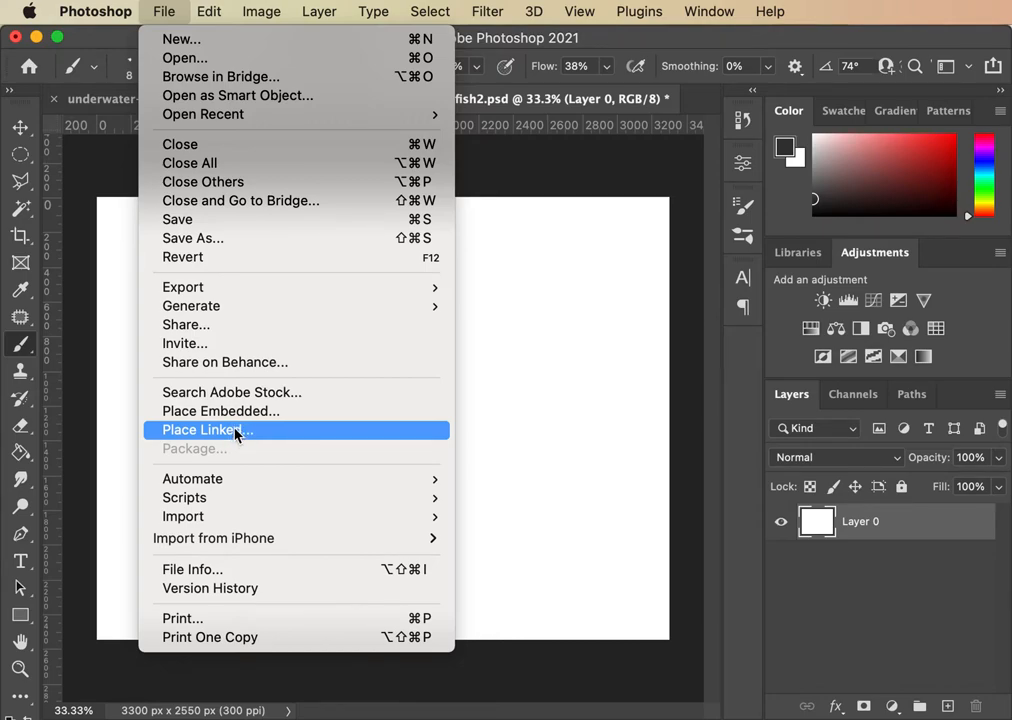
mouse_move(220, 411)
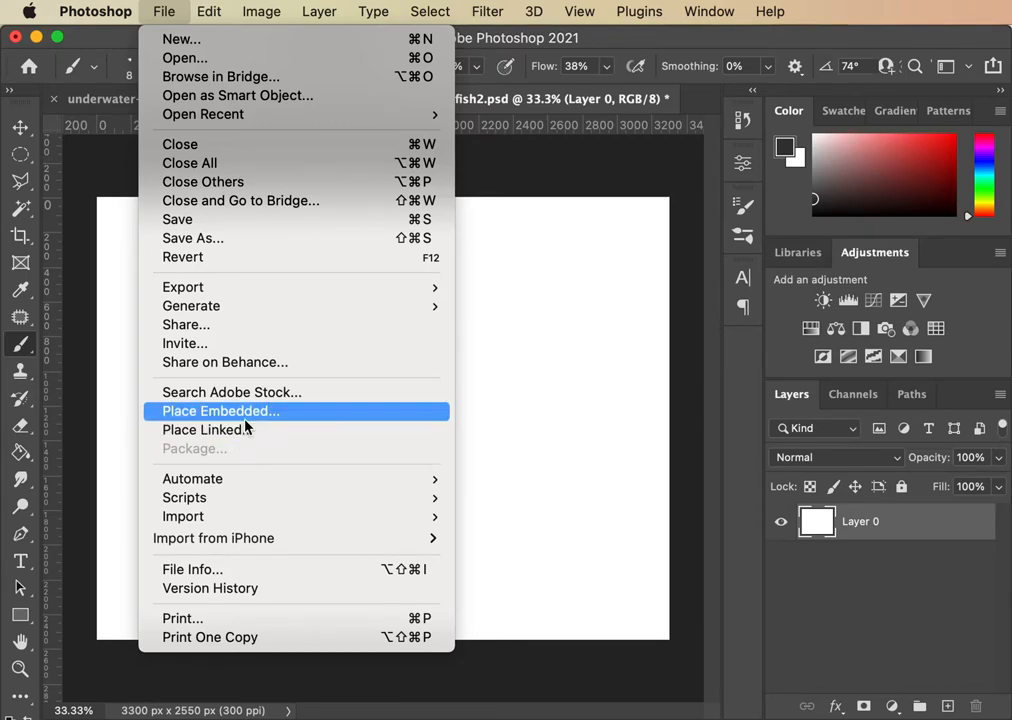
mouse_move(250, 420)
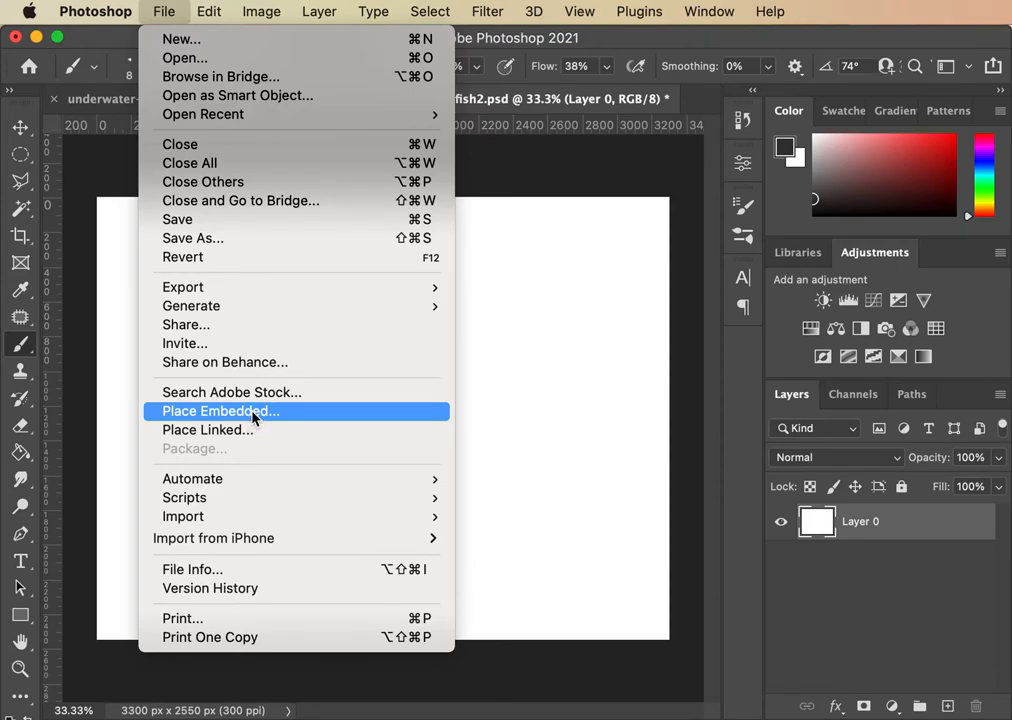
mouse_move(257, 416)
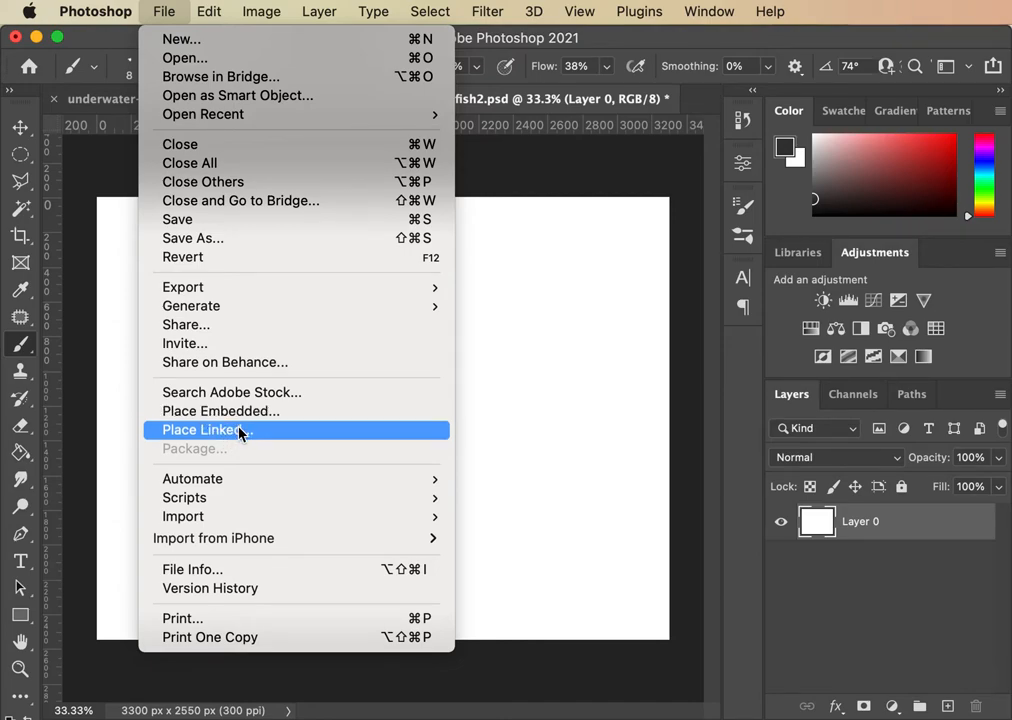
mouse_move(240, 440)
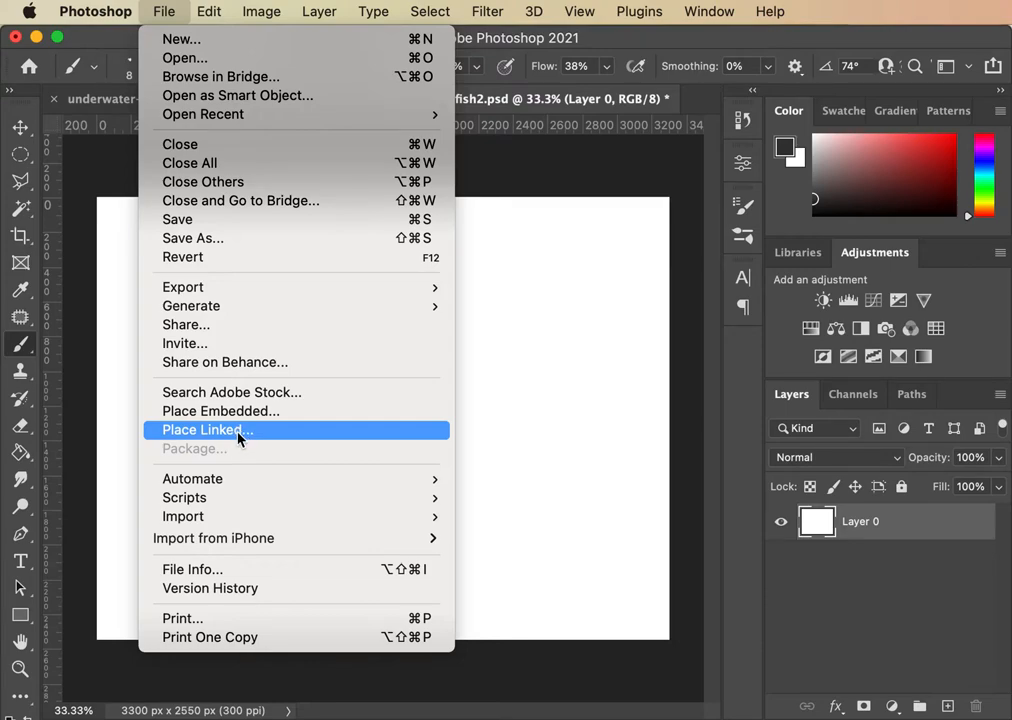
mouse_move(228, 435)
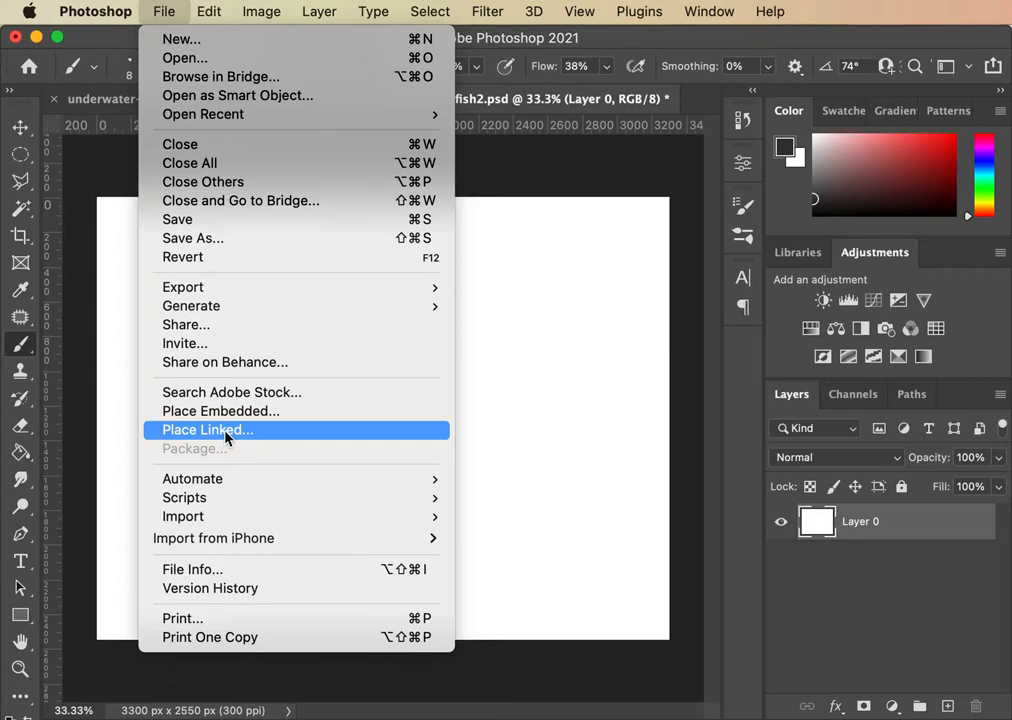
mouse_move(225, 438)
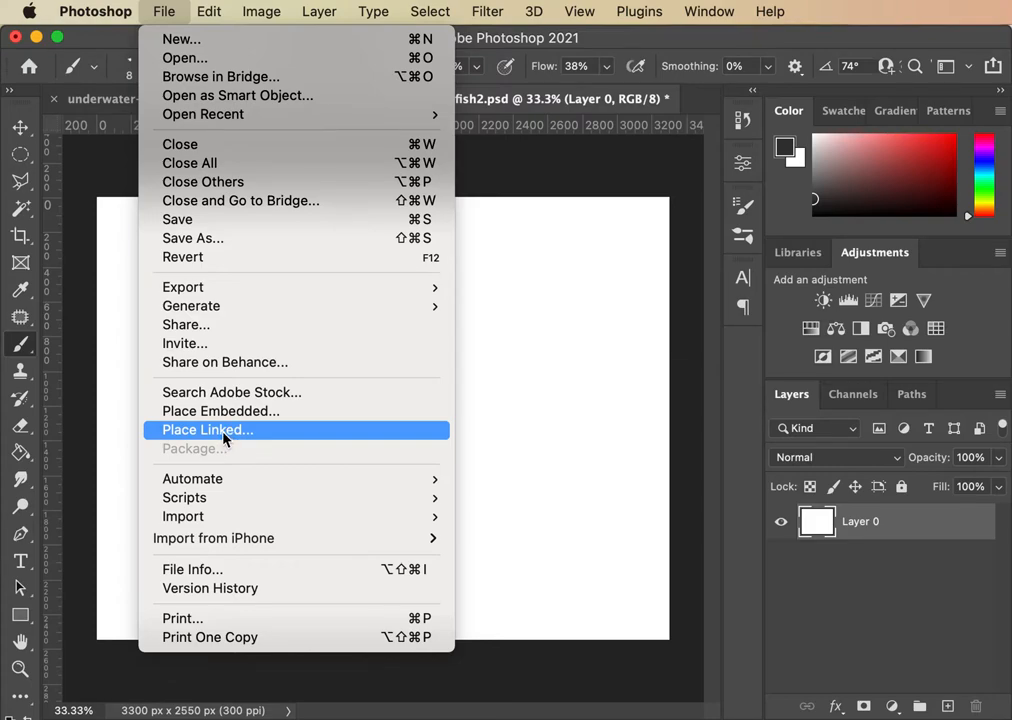
mouse_move(220, 411)
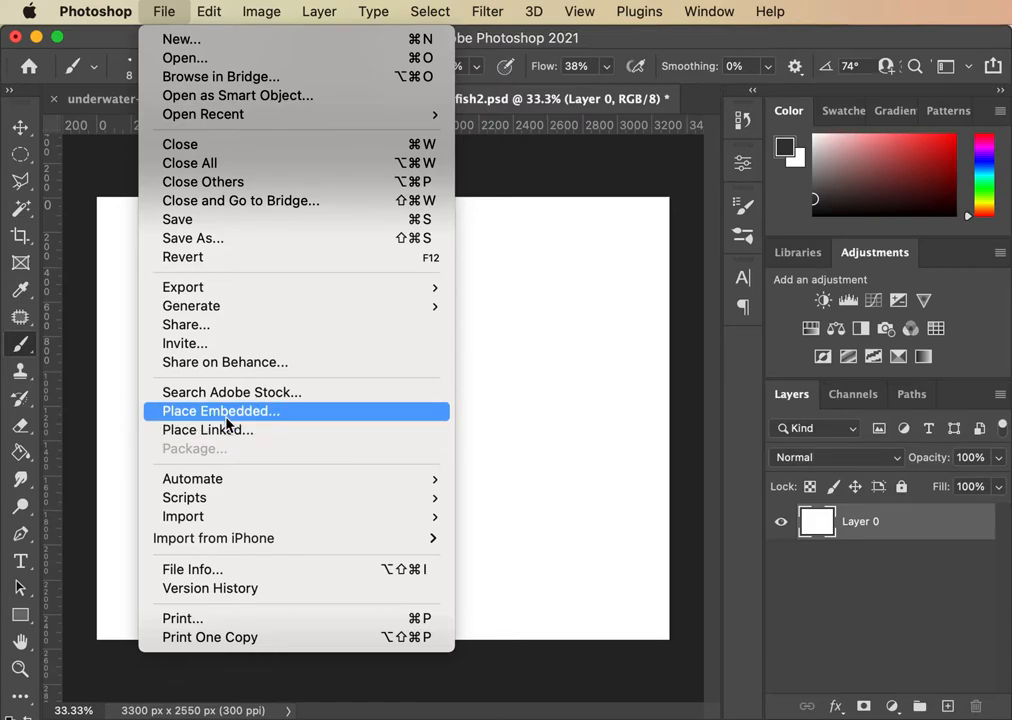
mouse_move(238, 411)
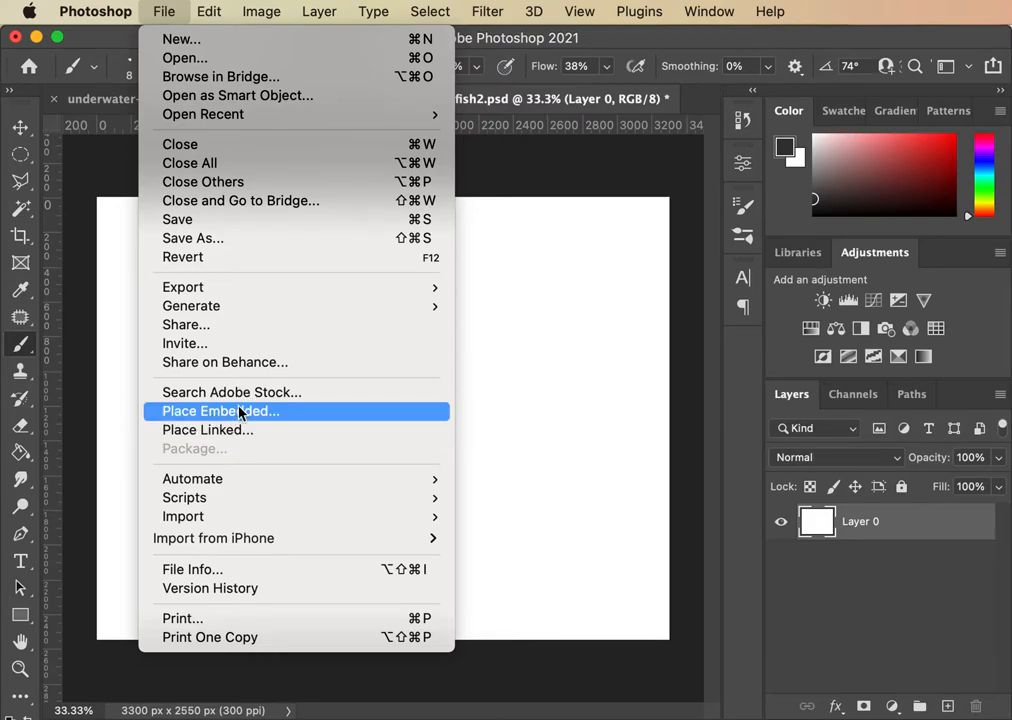
Embed the sheepshead JPEG, scale it across most of the canvas, then select Layer 0
left_click(221, 411)
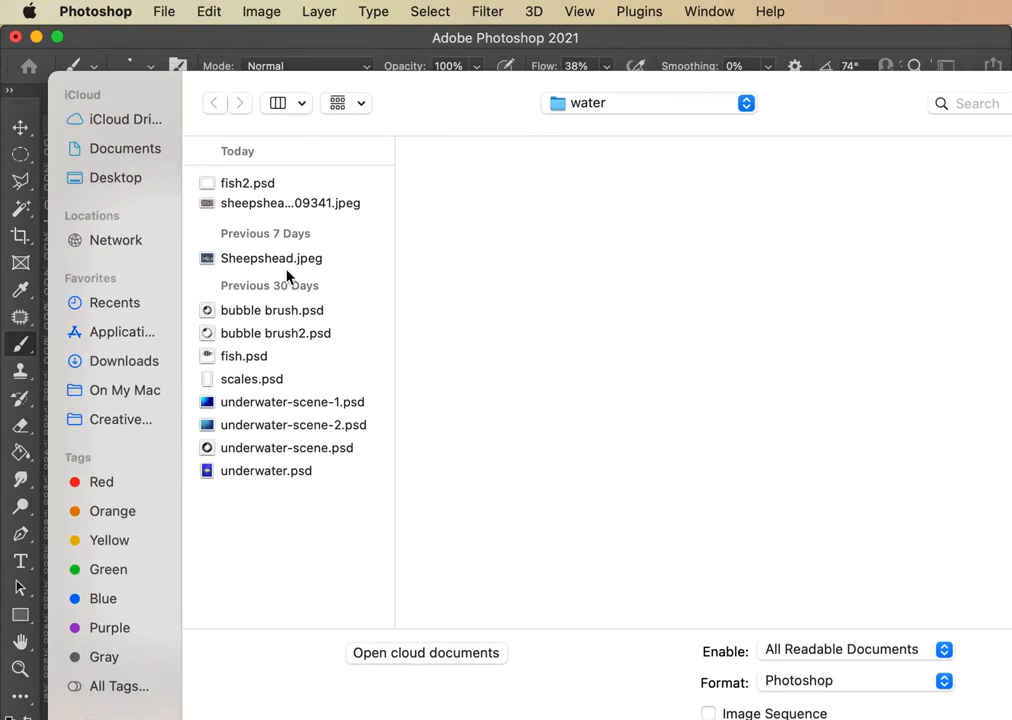
left_click(290, 203)
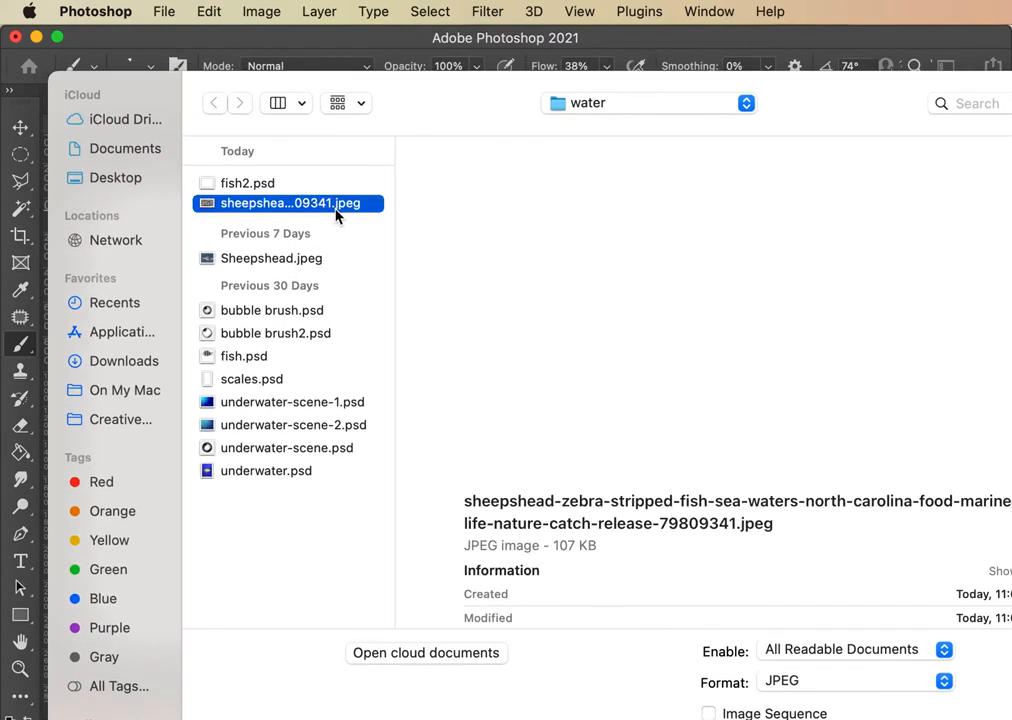
left_click(290, 203)
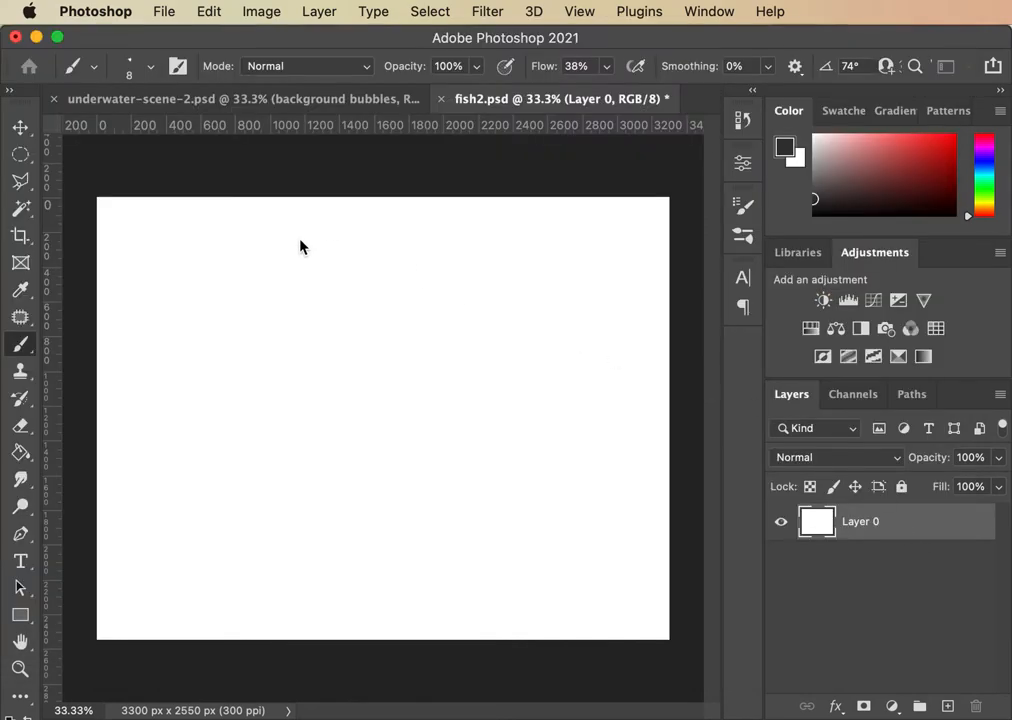
mouse_move(320, 267)
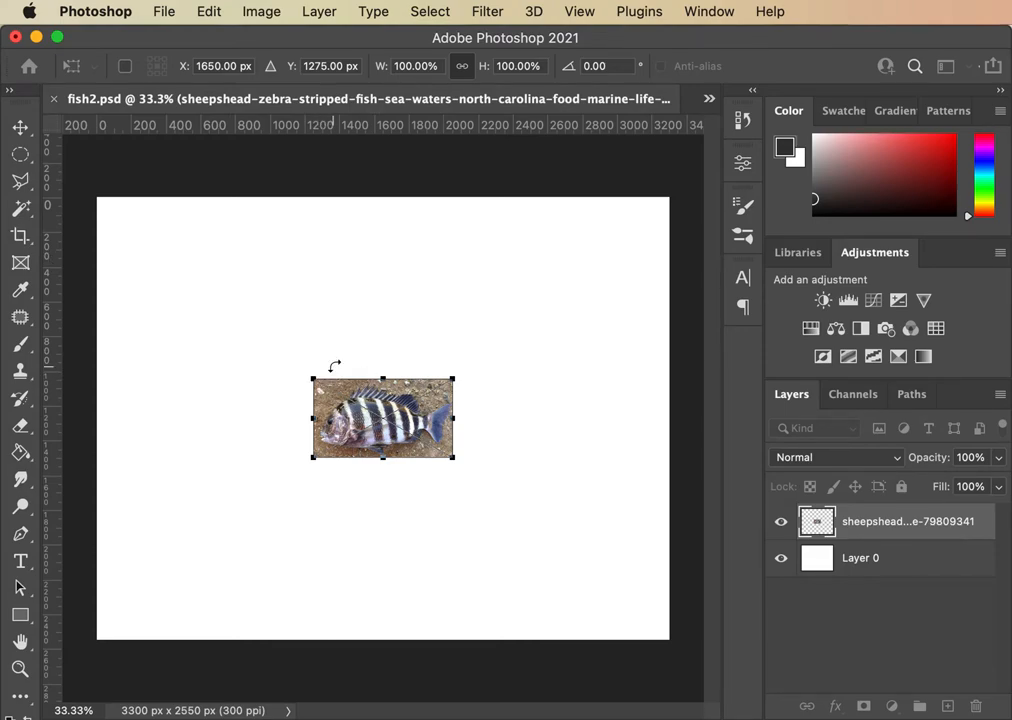
left_click_drag(312, 380, 128, 246)
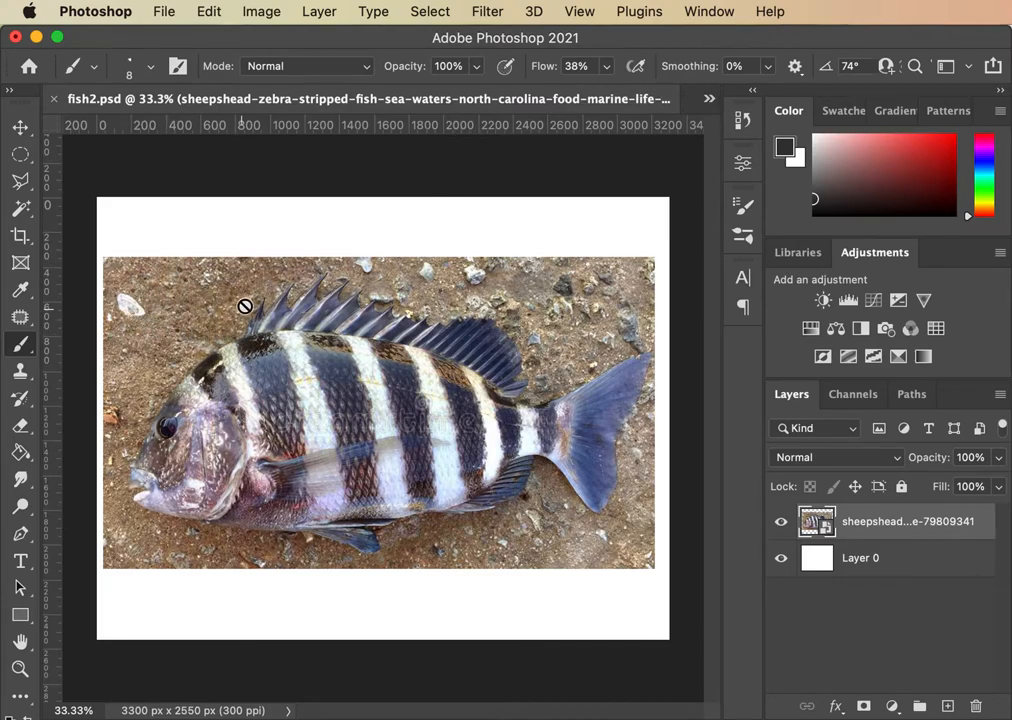
mouse_move(928, 625)
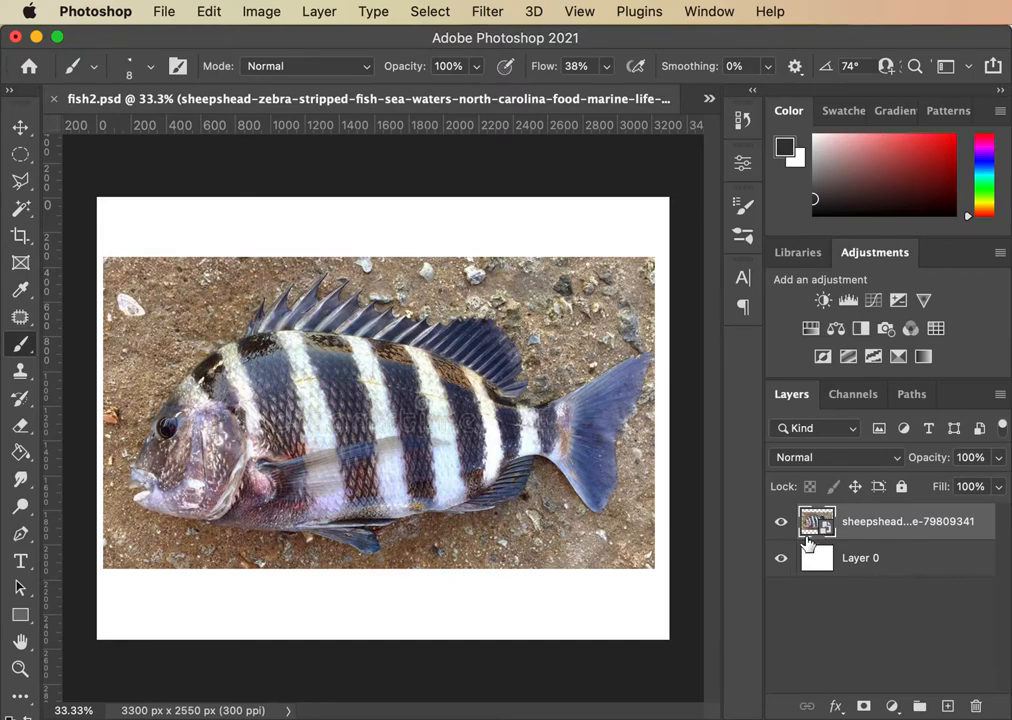
left_click(901, 487)
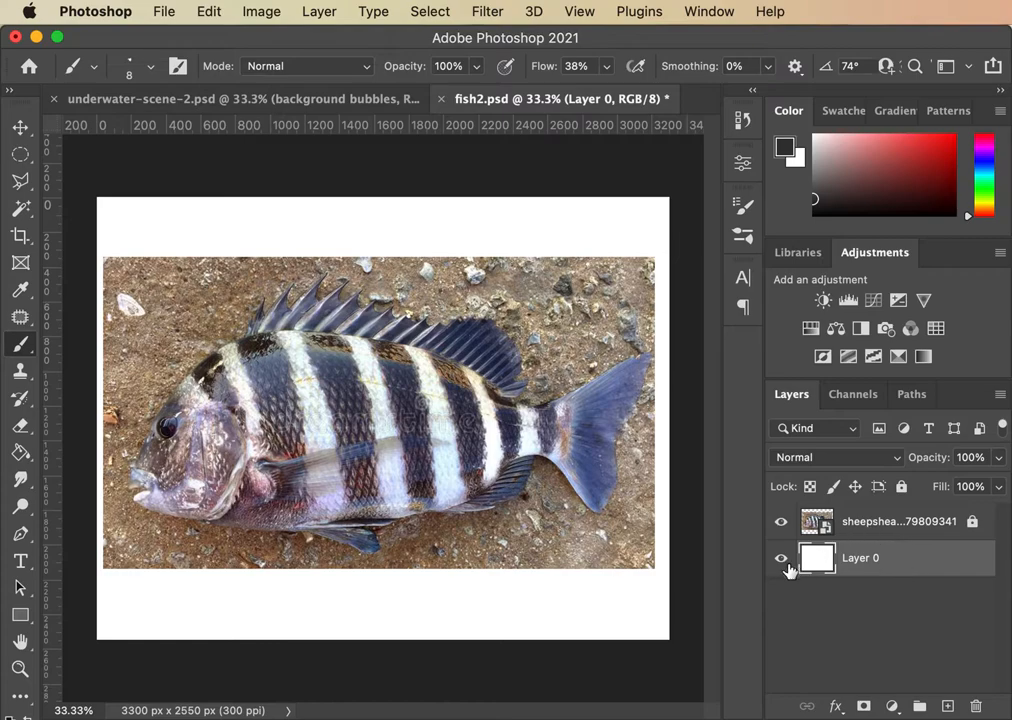
mouse_move(870, 540)
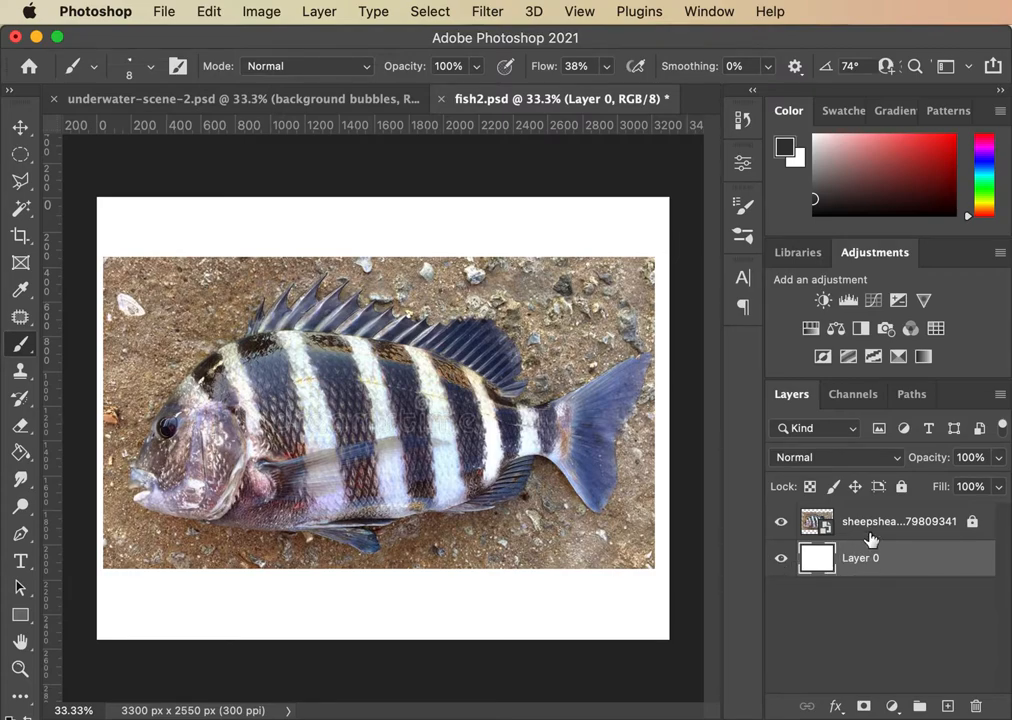
mouse_move(897, 502)
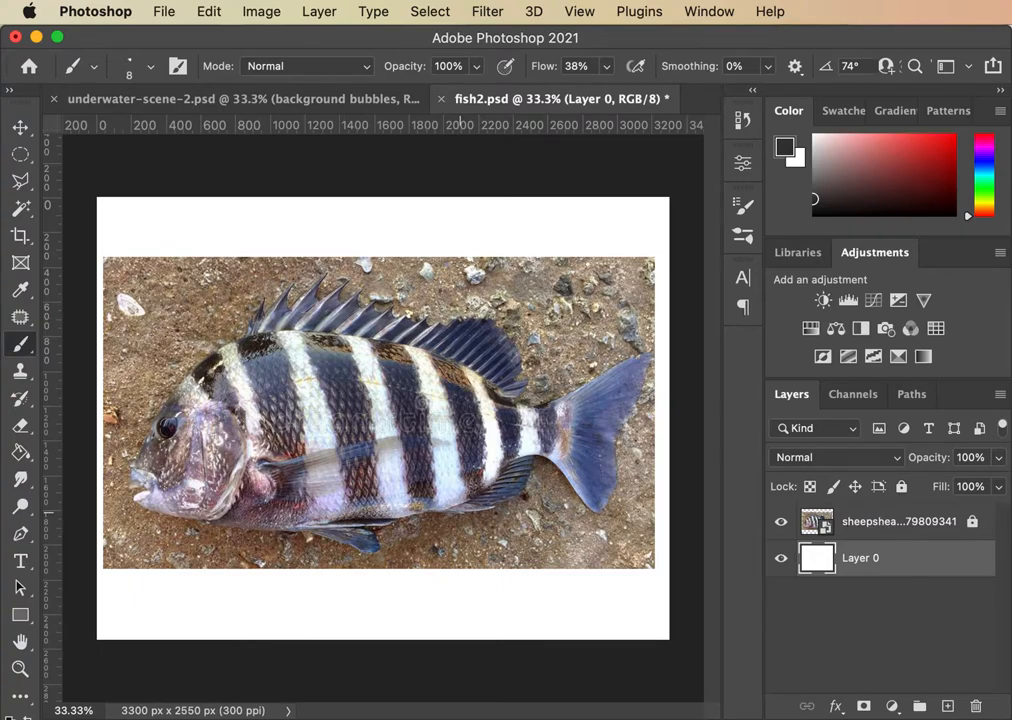
mouse_move(795, 480)
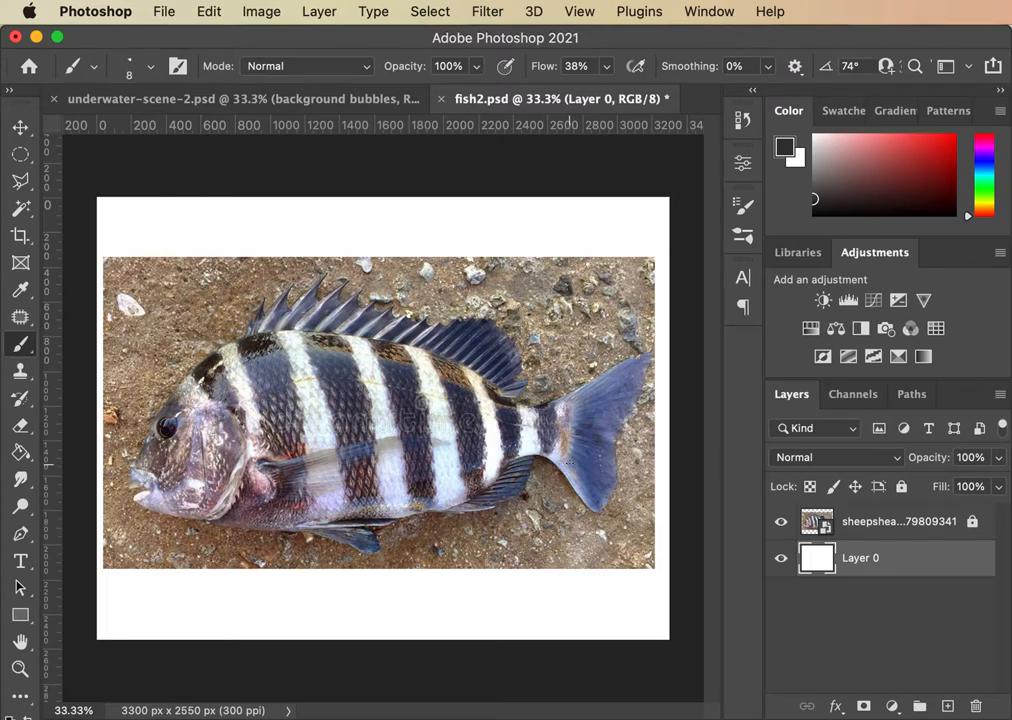
mouse_move(25, 280)
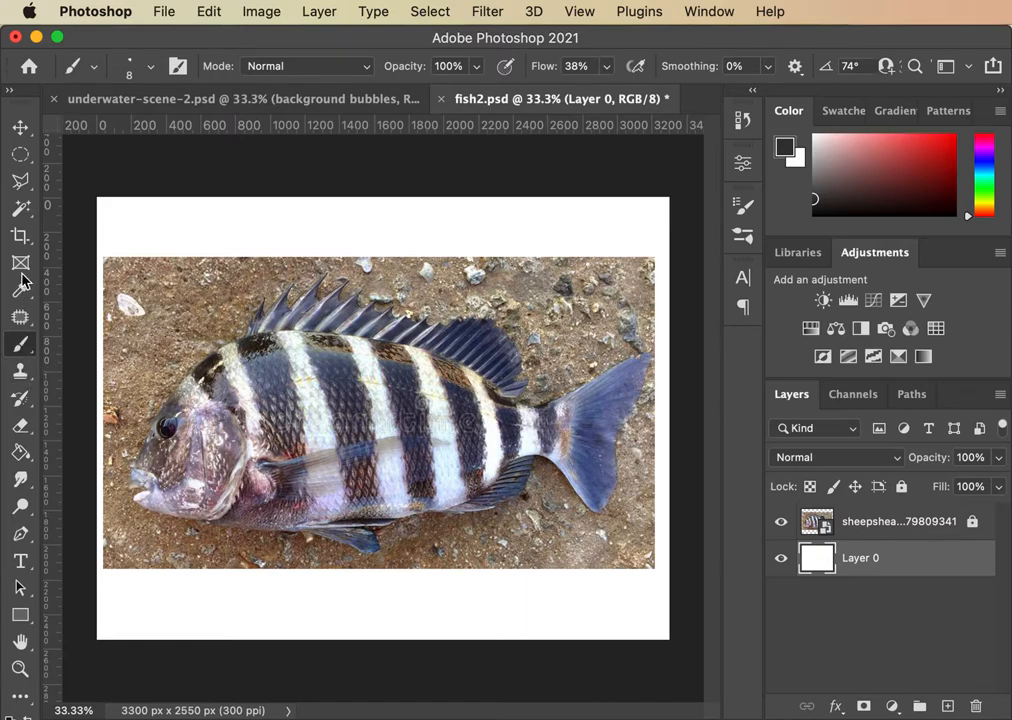
mouse_move(22, 343)
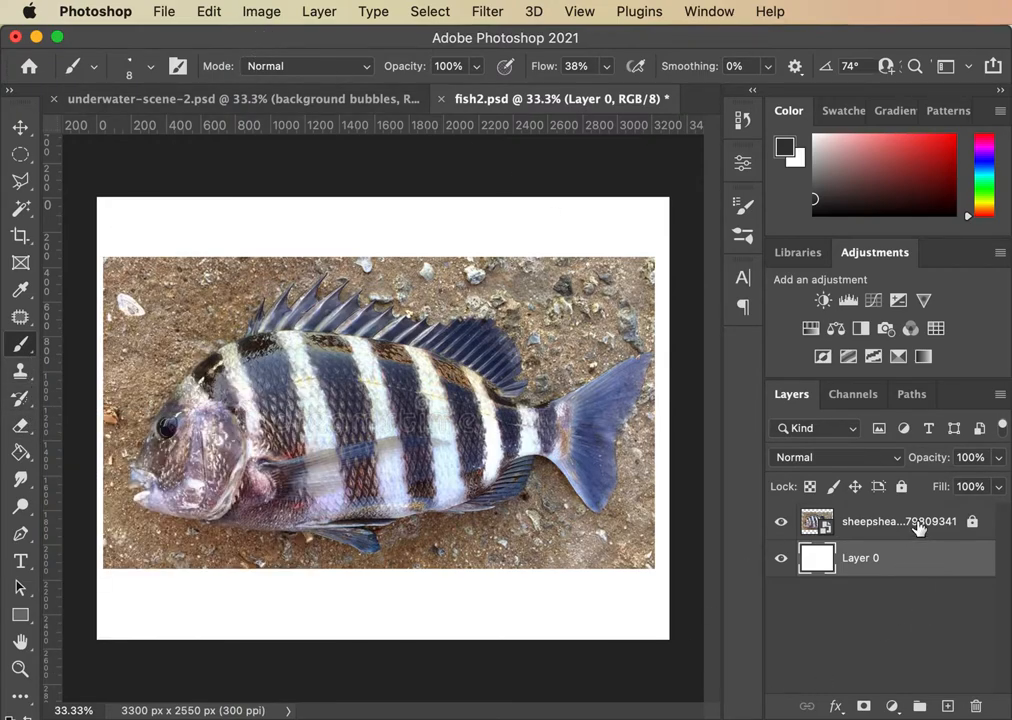
Add a new 'sketch' layer and browse the tool and brush preset pickers
left_click(918, 706)
type("sketch")
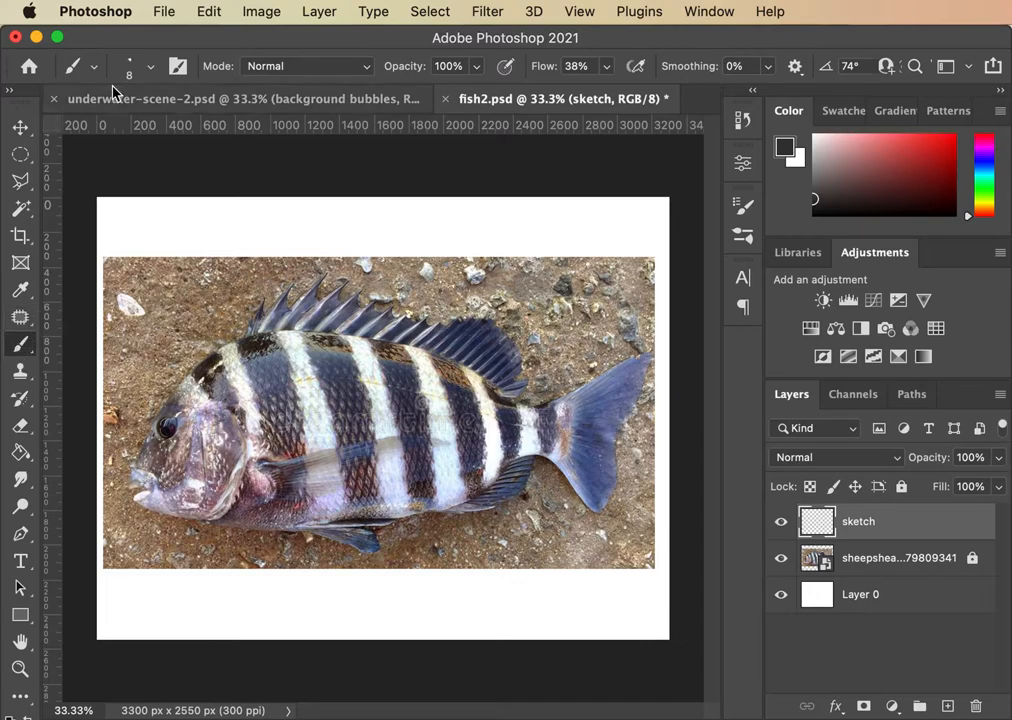
left_click(93, 66)
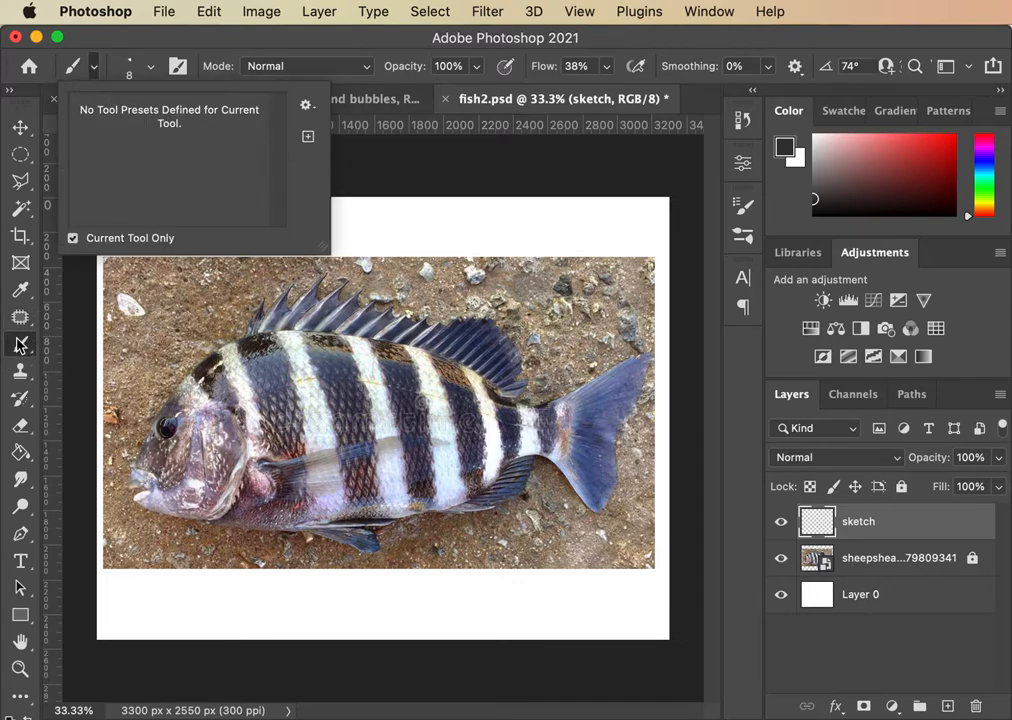
left_click(20, 345)
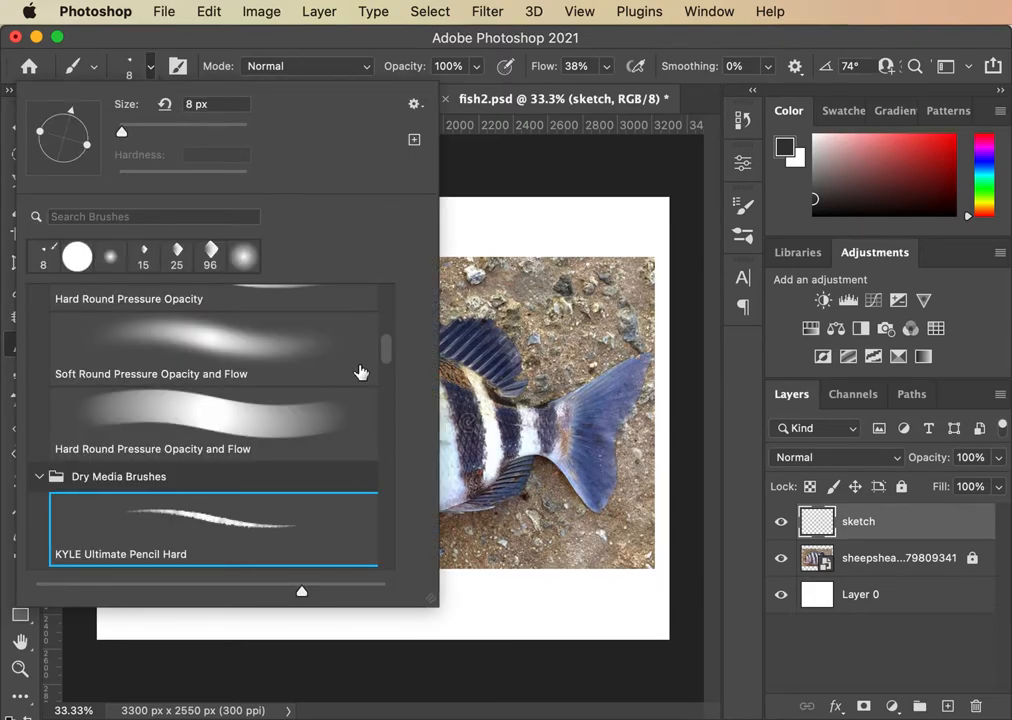
mouse_move(388, 348)
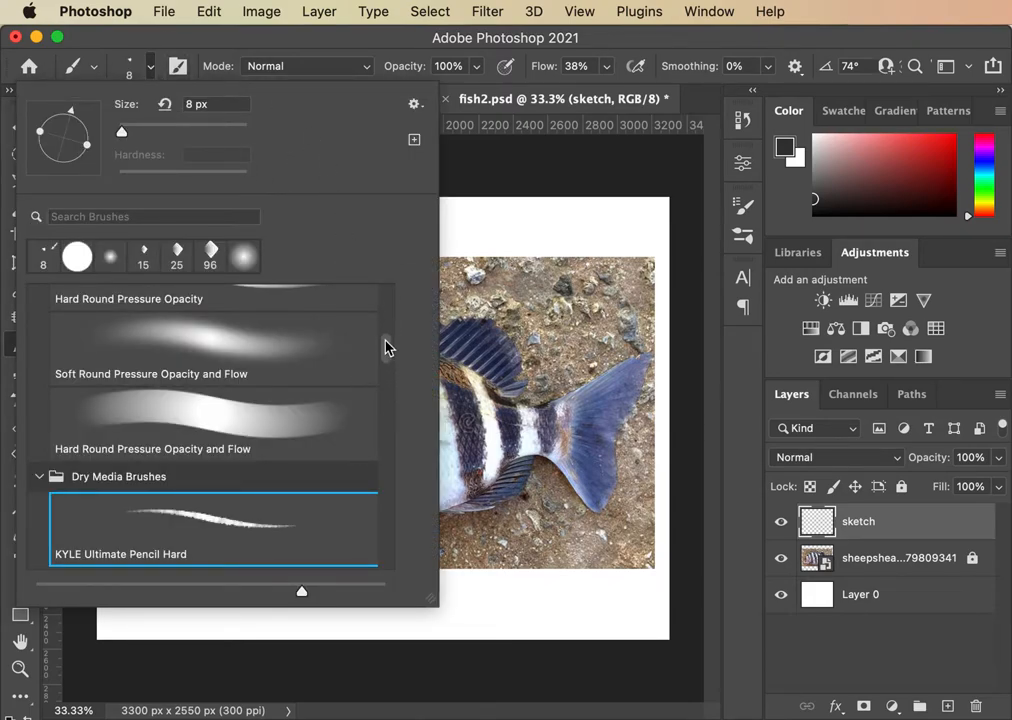
scroll("down", 3)
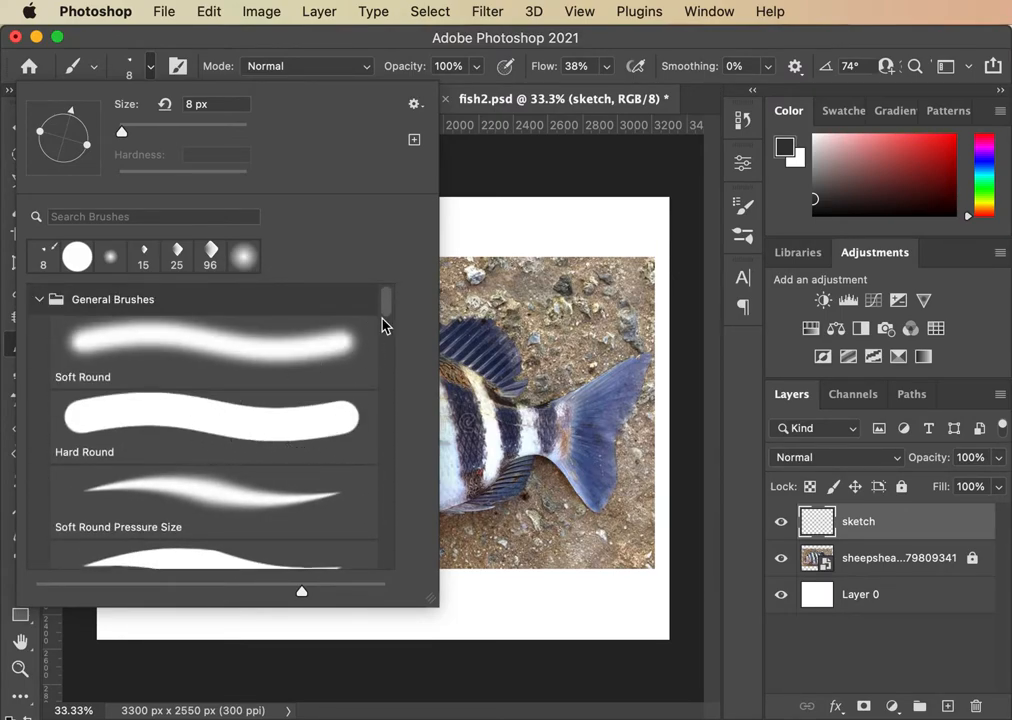
scroll("down", 3)
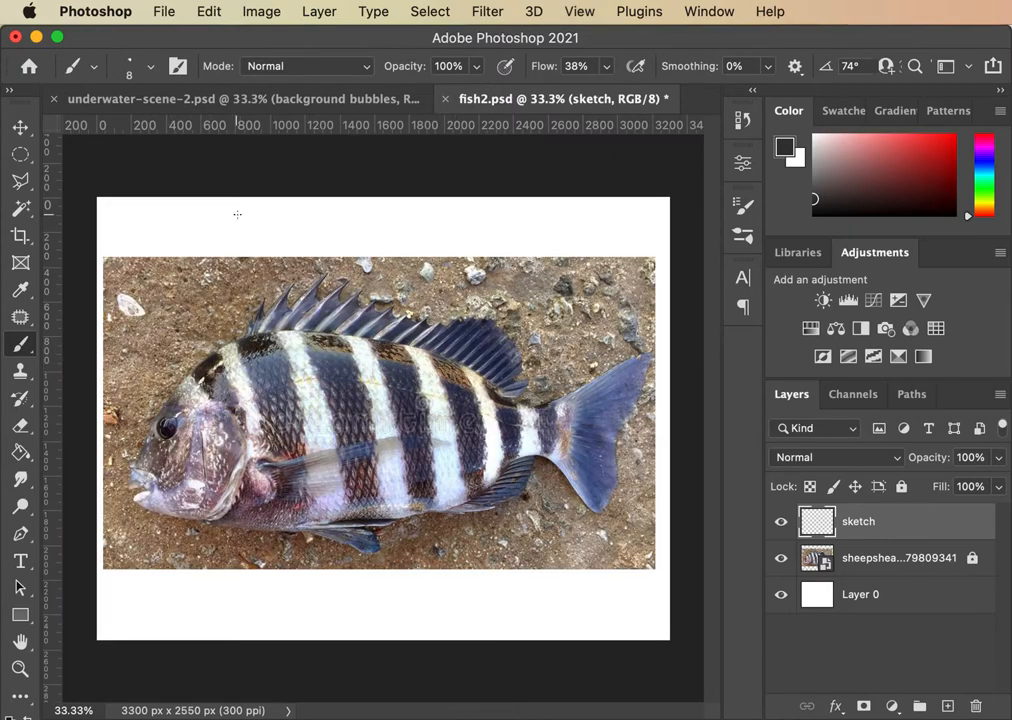
Draw trial pencil strokes along the fish's back, then pan toward the head
left_click_drag(200, 270, 255, 230)
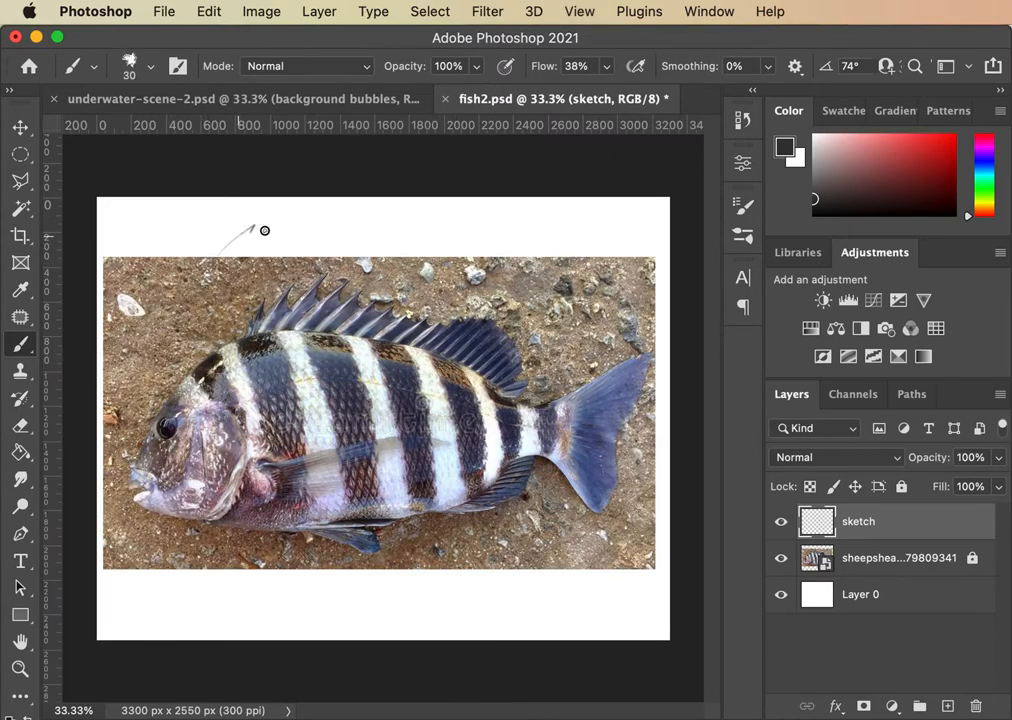
left_click_drag(240, 231, 540, 240)
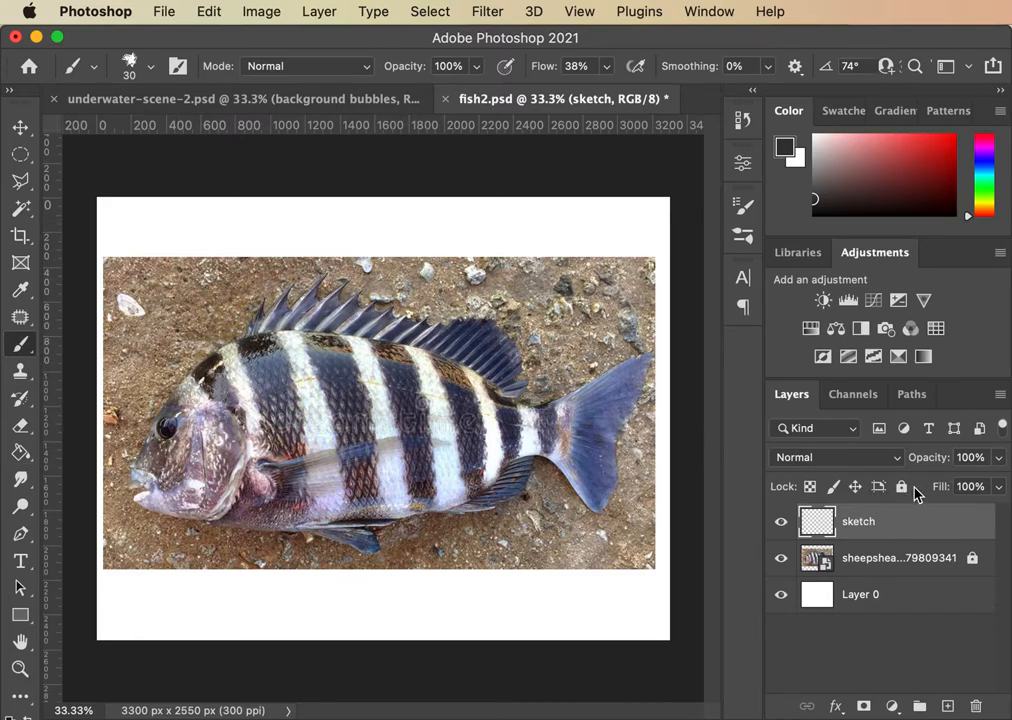
mouse_move(293, 130)
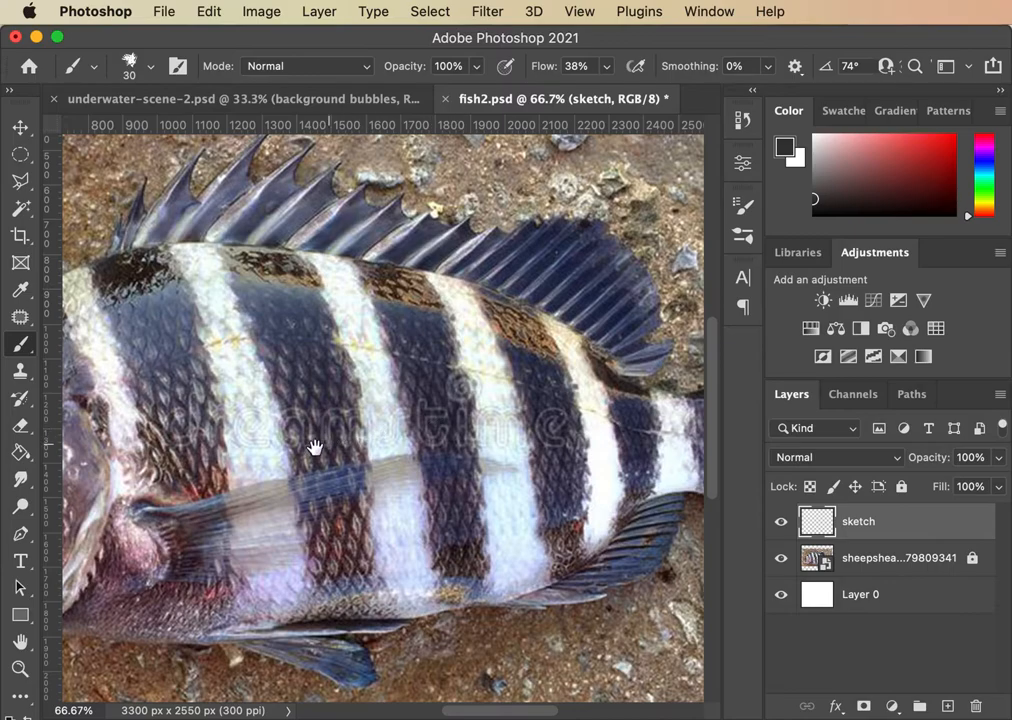
left_click_drag(315, 446, 430, 496)
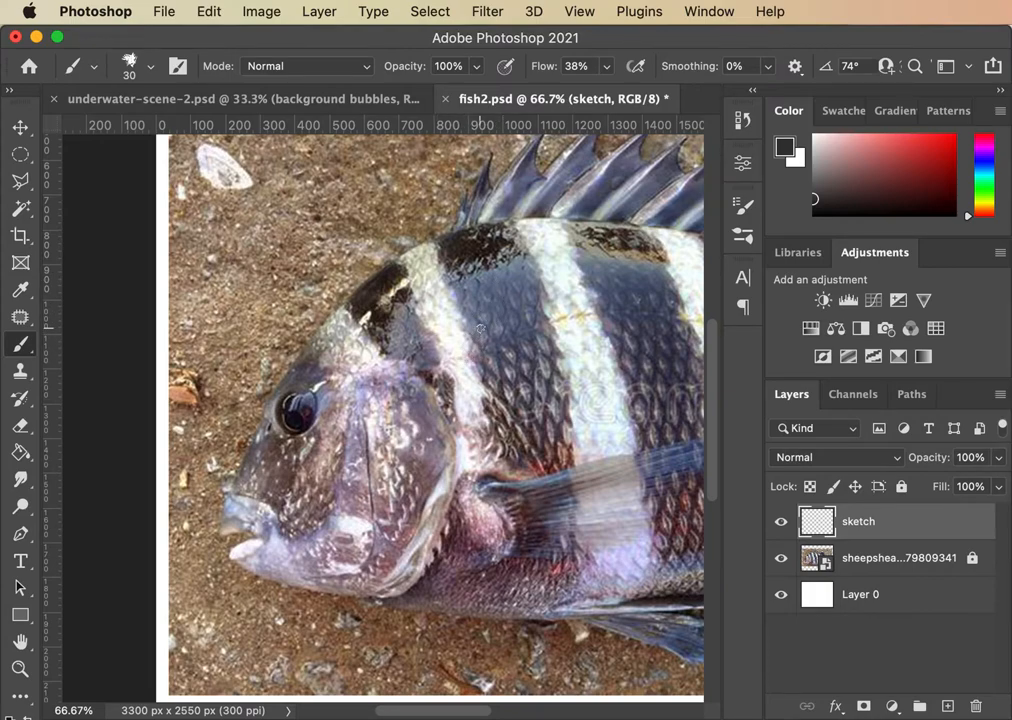
mouse_move(462, 331)
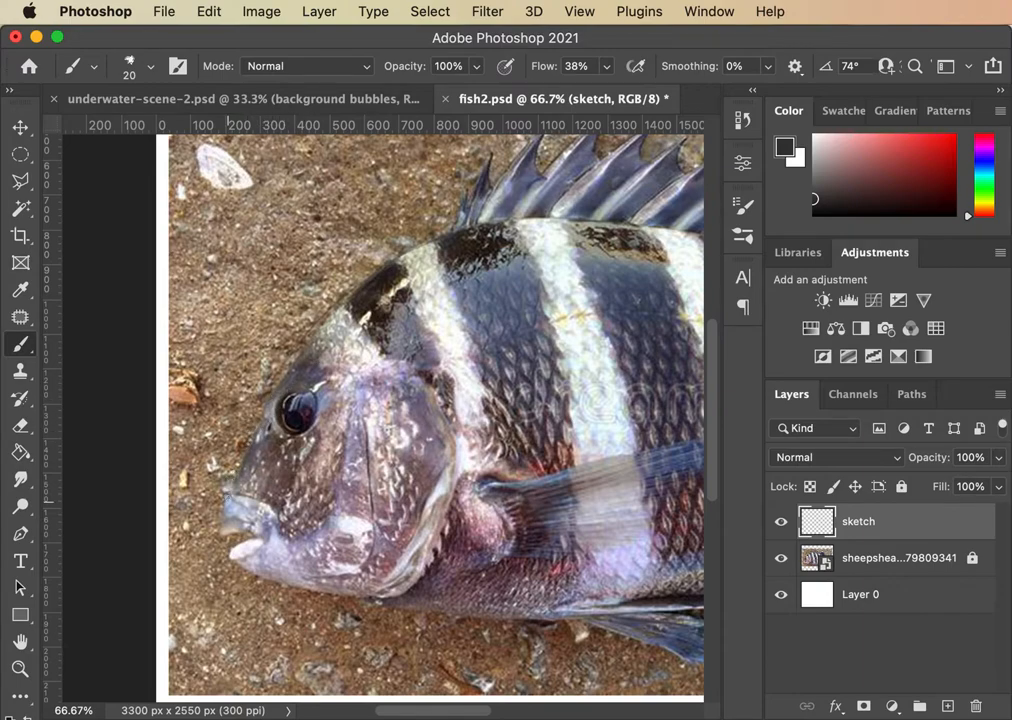
mouse_move(745, 518)
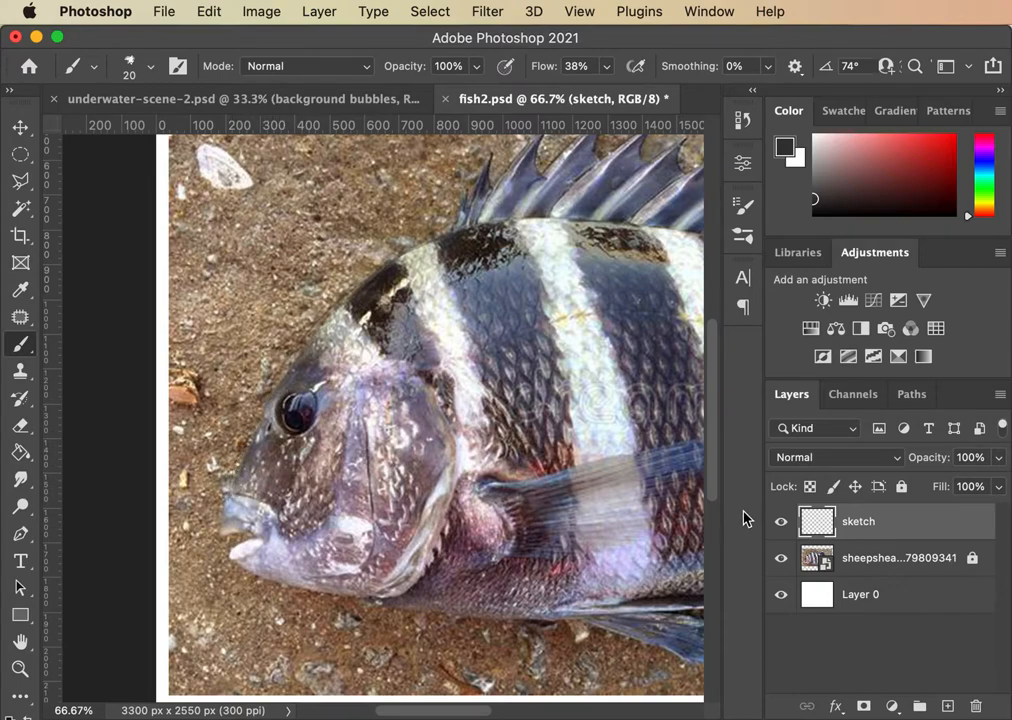
Hide and re-show the reference photo to check the first sketch stroke
left_click(781, 557)
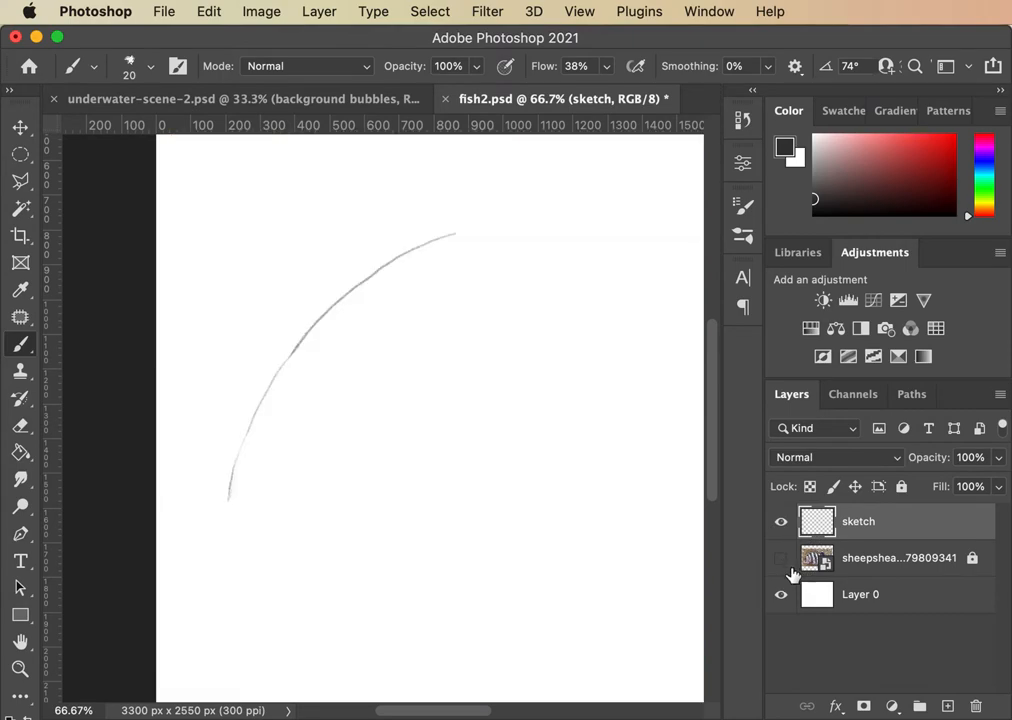
left_click(781, 557)
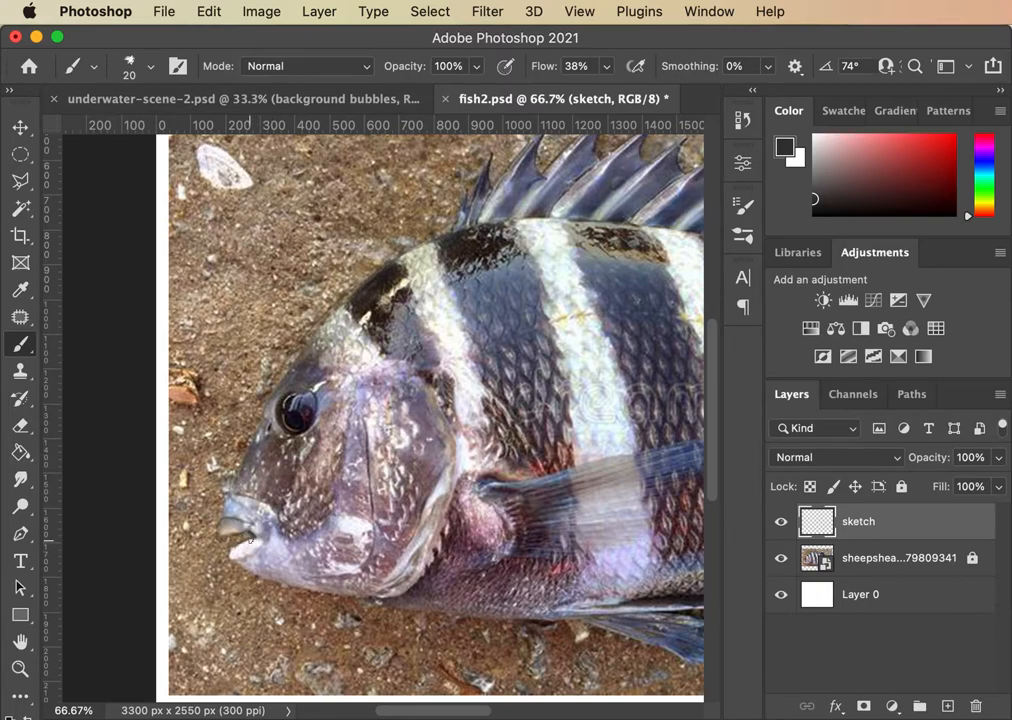
mouse_move(228, 563)
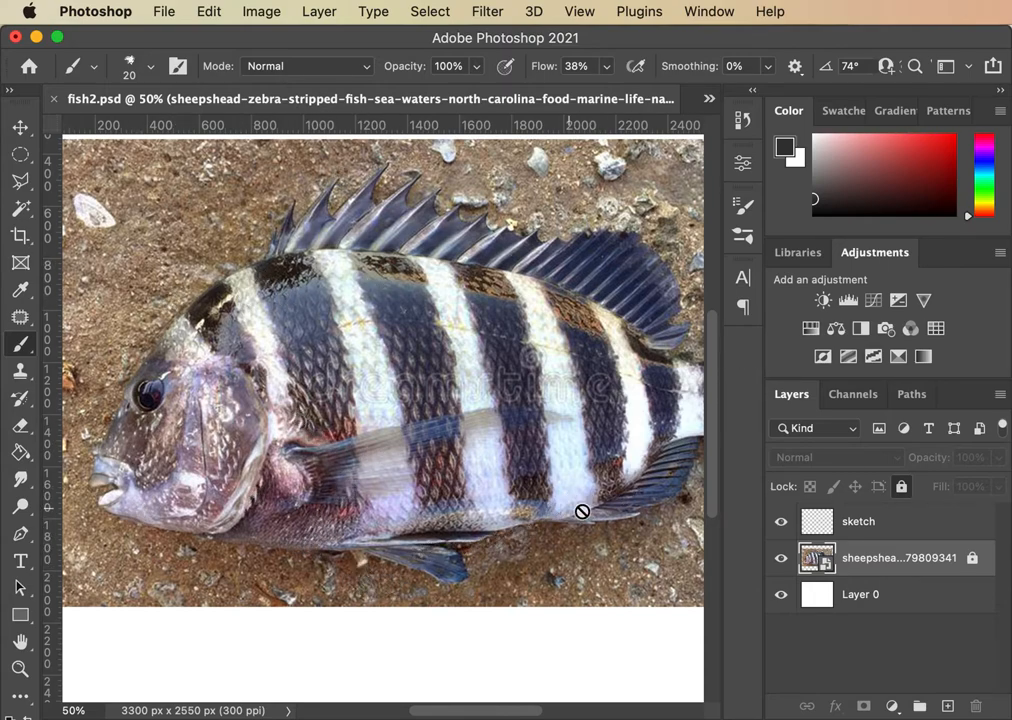
mouse_move(349, 548)
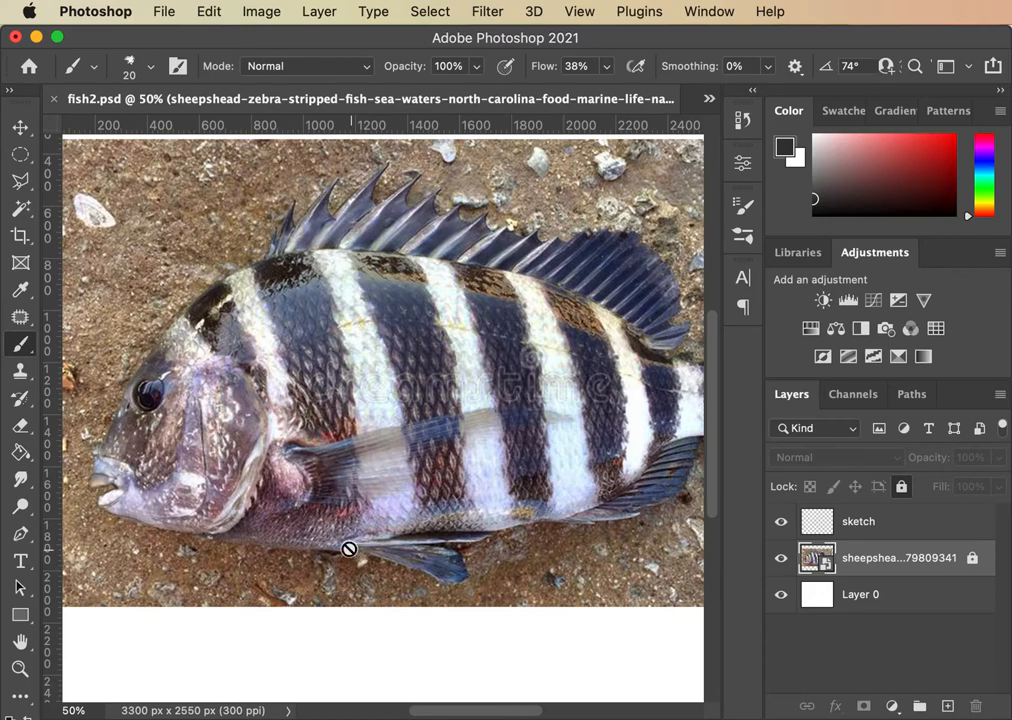
mouse_move(377, 545)
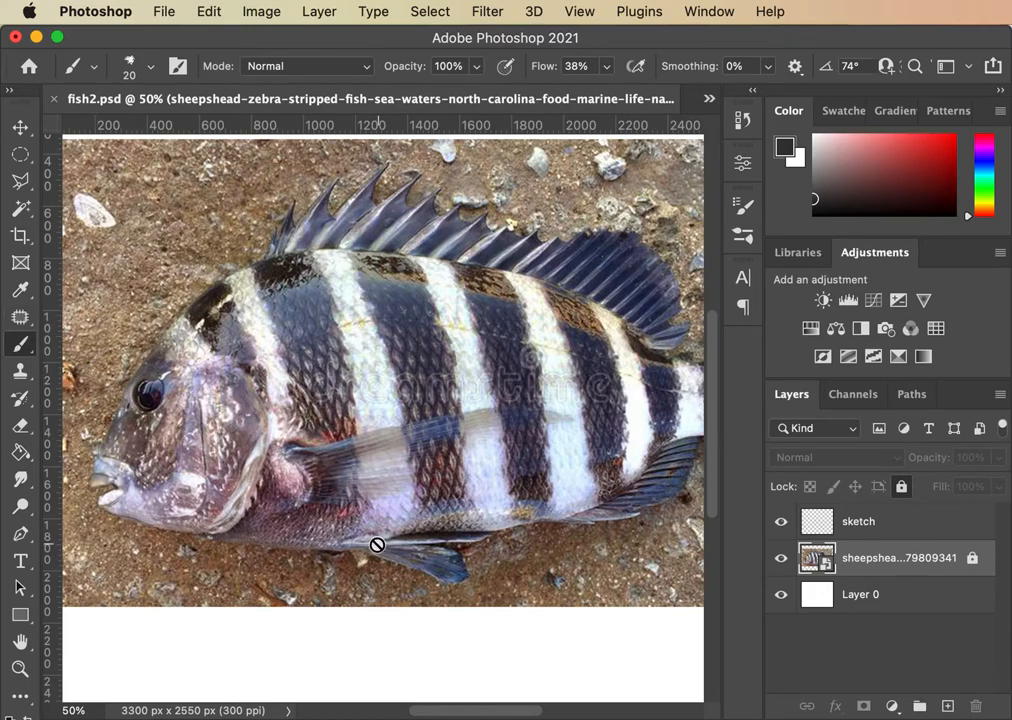
mouse_move(22, 378)
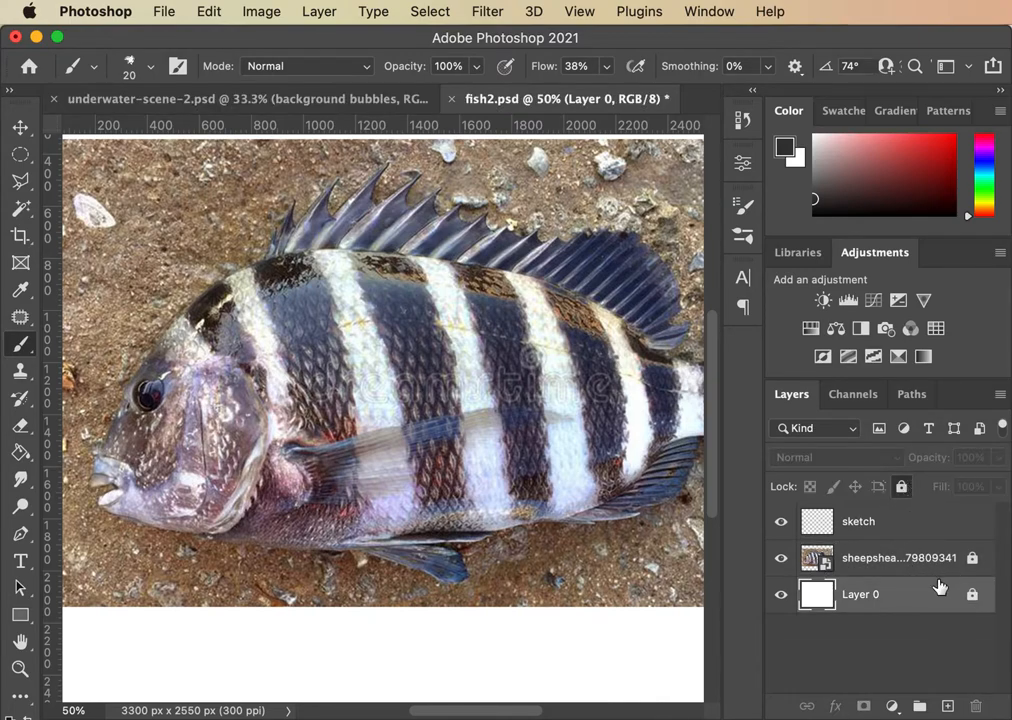
On the sketch layer, trace the tail fin edge, lower tail tip and dorsal fin front
left_click(858, 521)
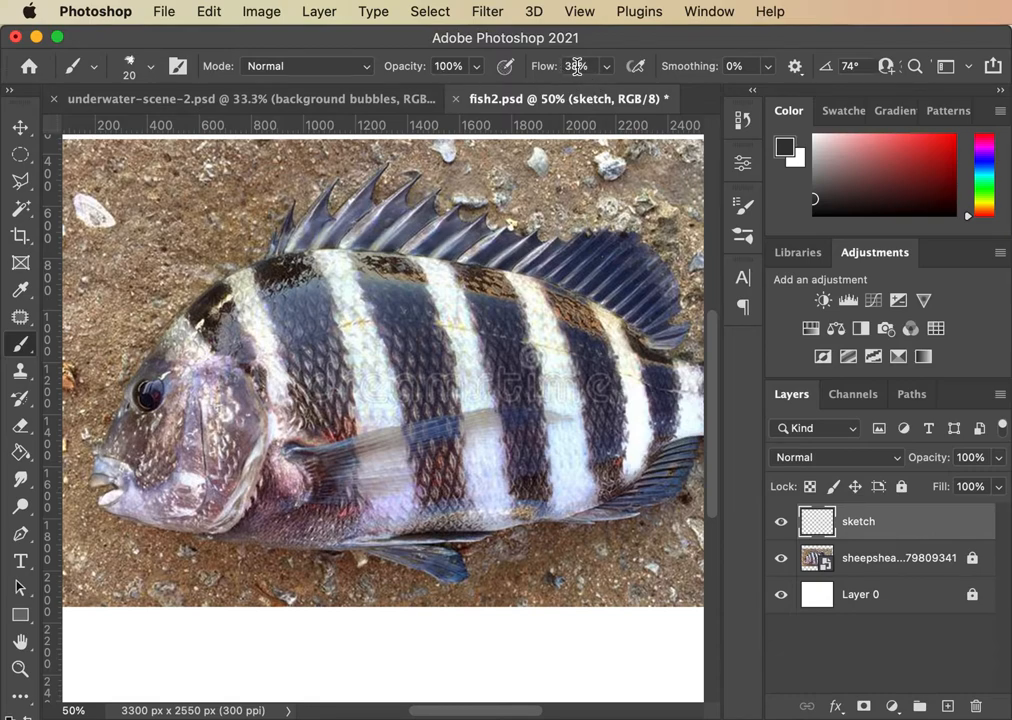
left_click(577, 66)
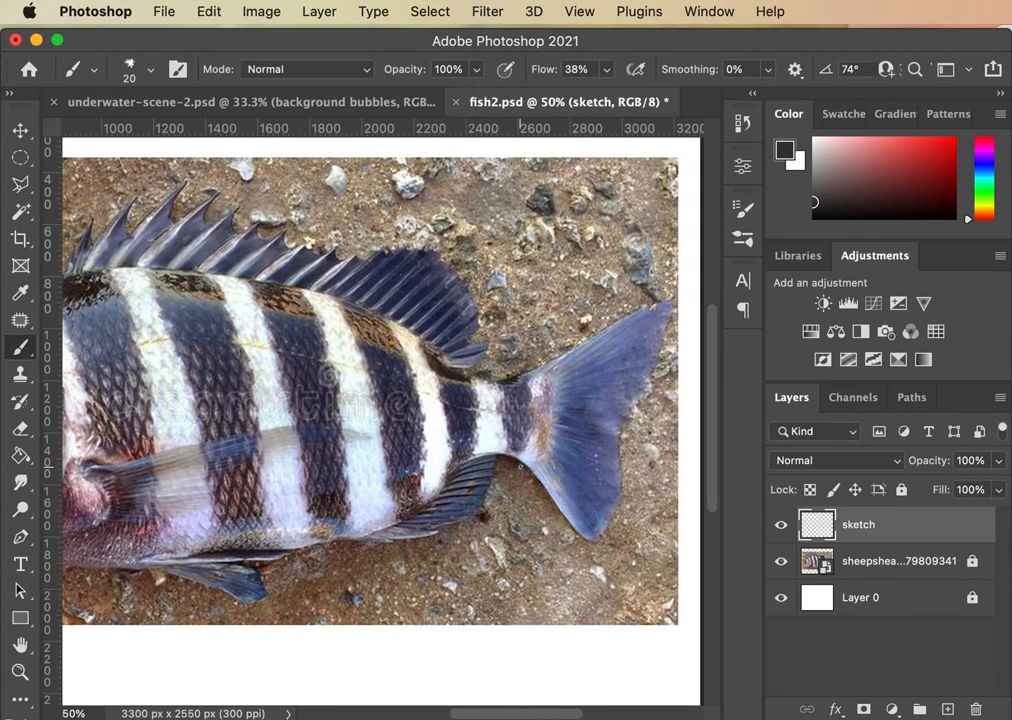
left_click_drag(520, 466, 596, 540)
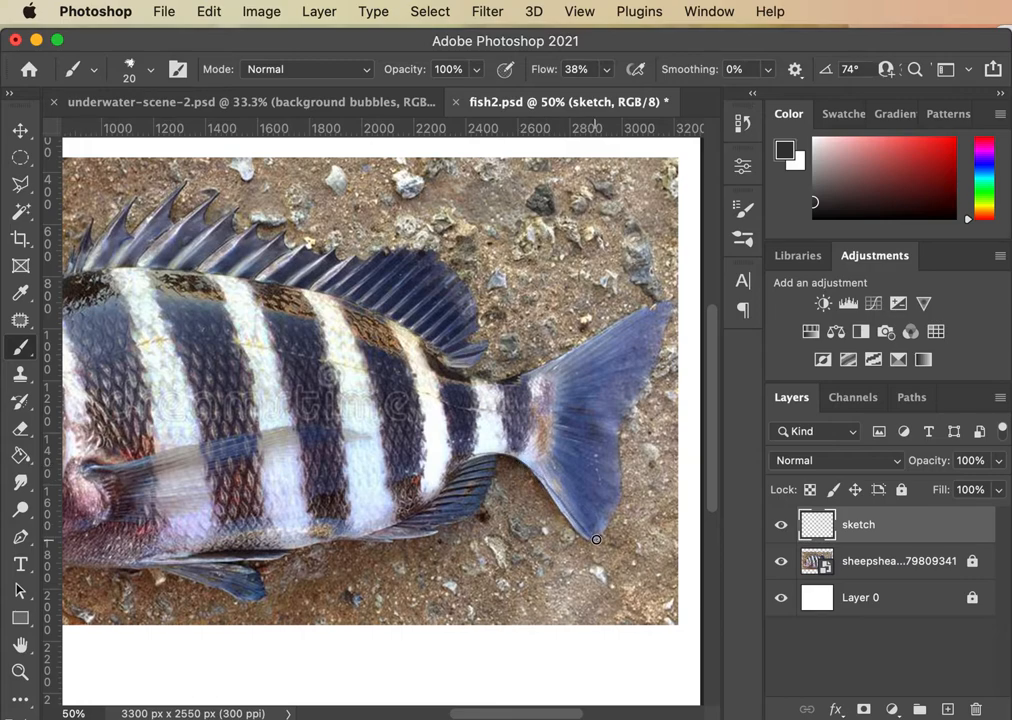
left_click_drag(643, 390, 594, 539)
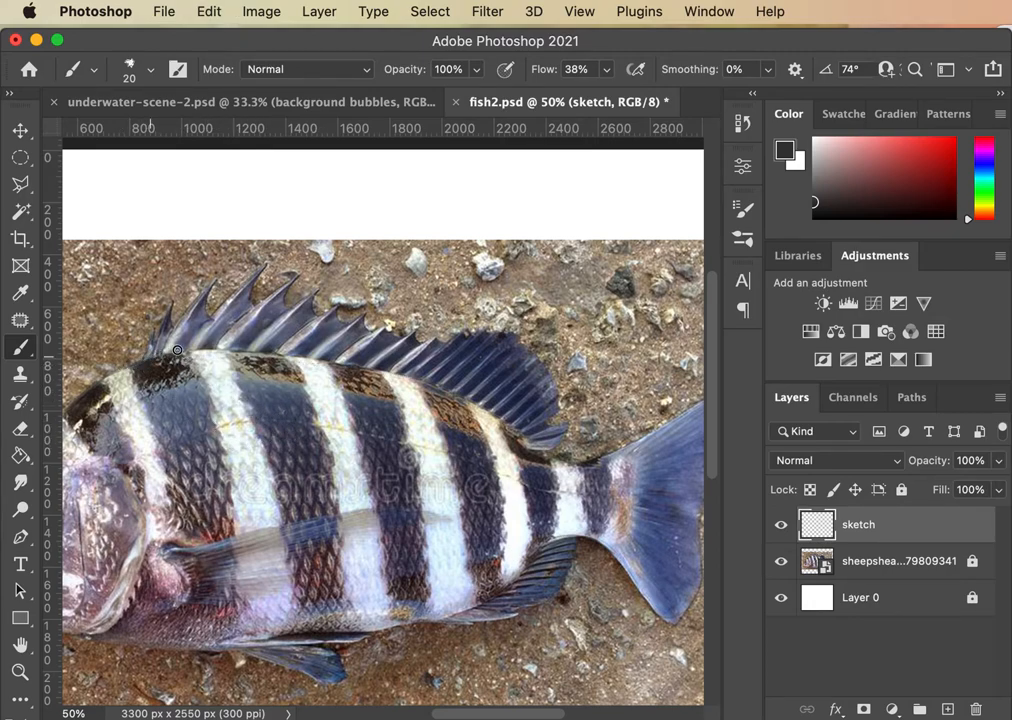
left_click_drag(177, 350, 463, 390)
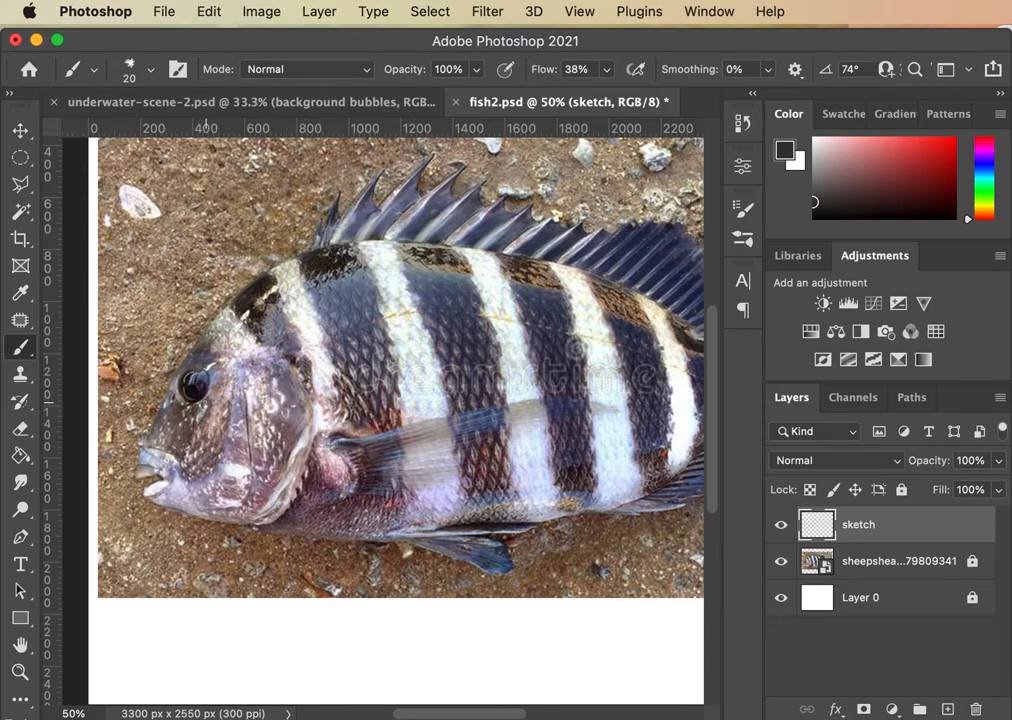
mouse_move(213, 395)
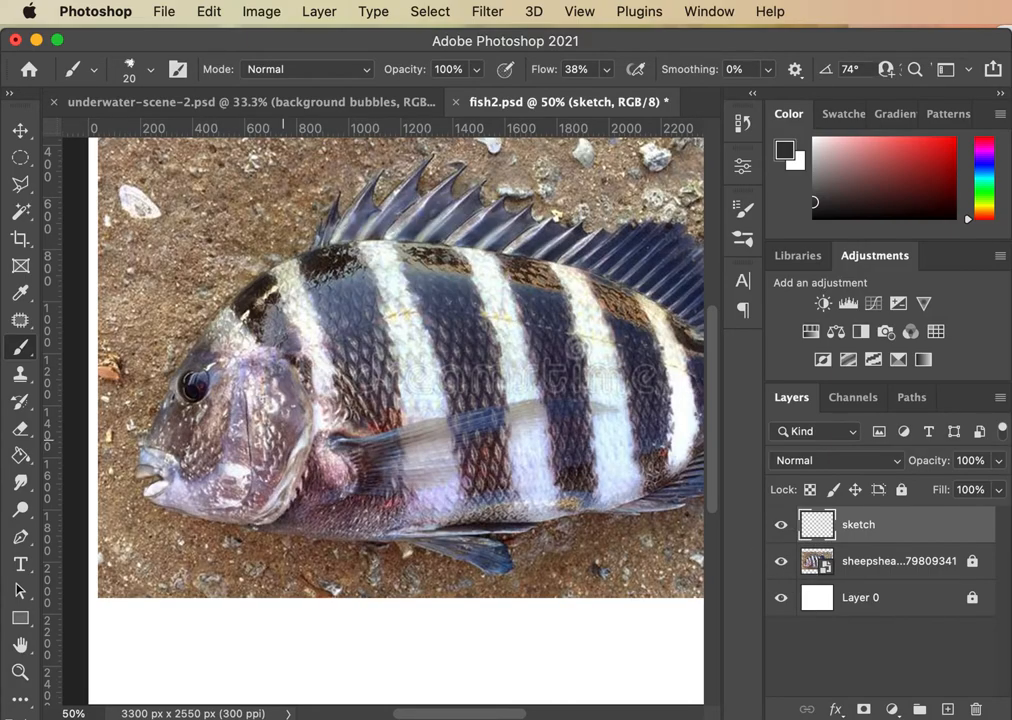
mouse_move(424, 324)
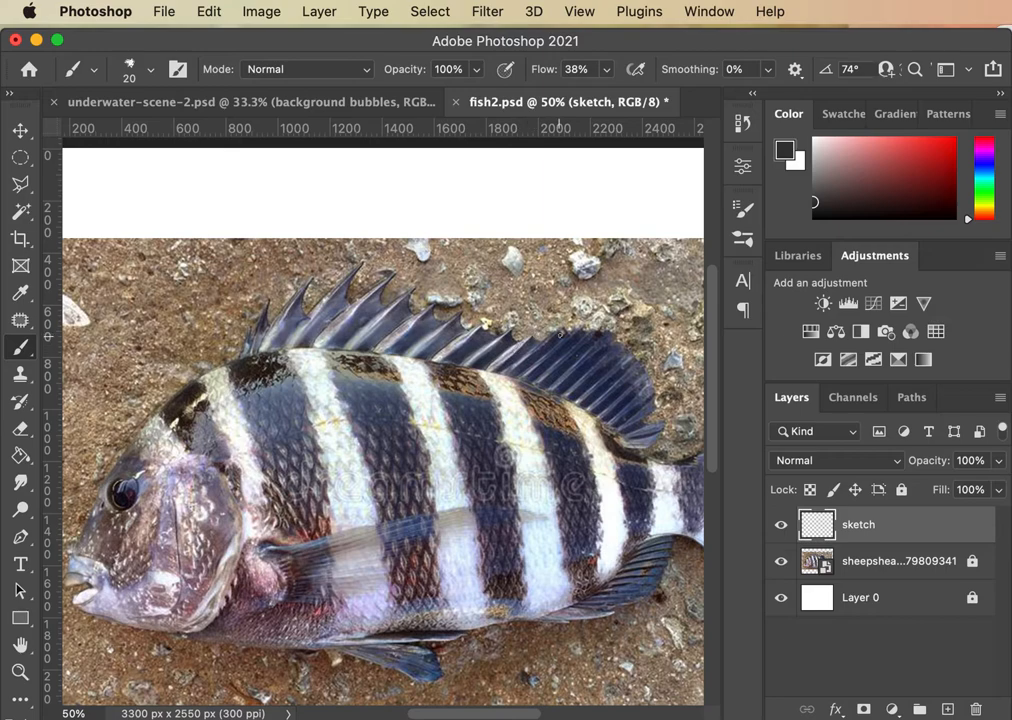
mouse_move(582, 330)
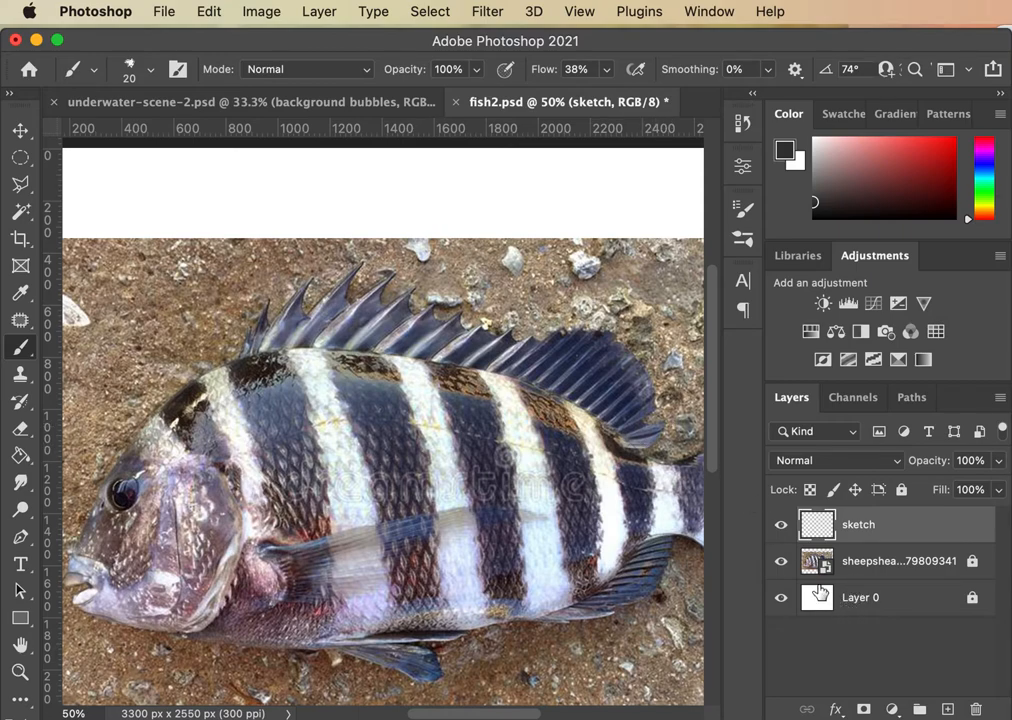
Hide the reference photo to view the traced sketch lines
left_click(781, 561)
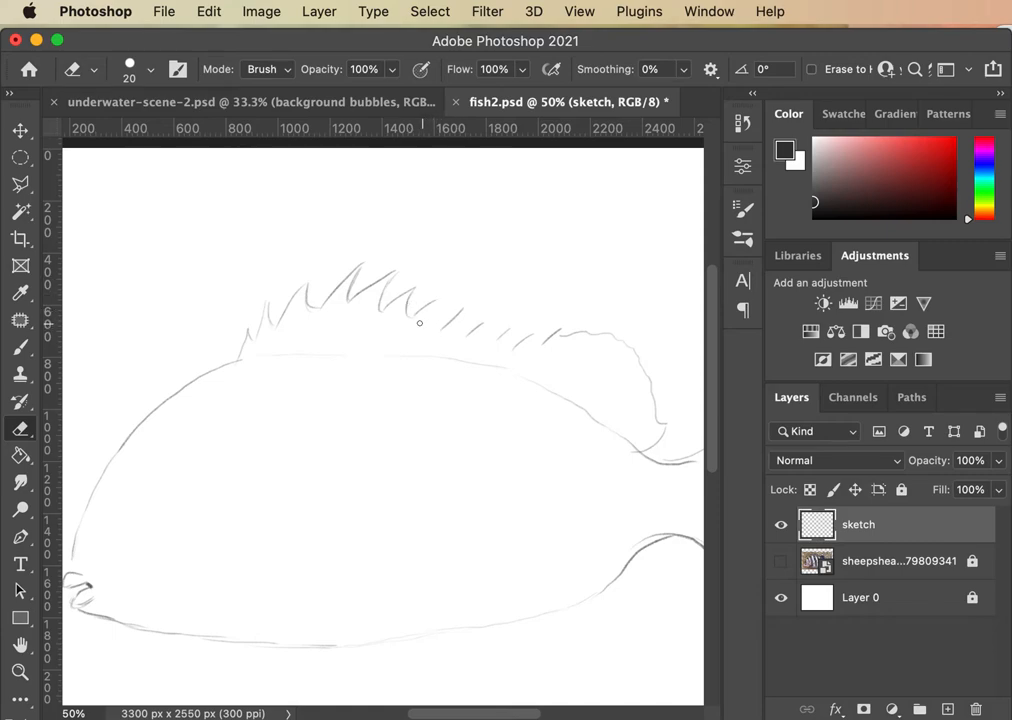
mouse_move(590, 445)
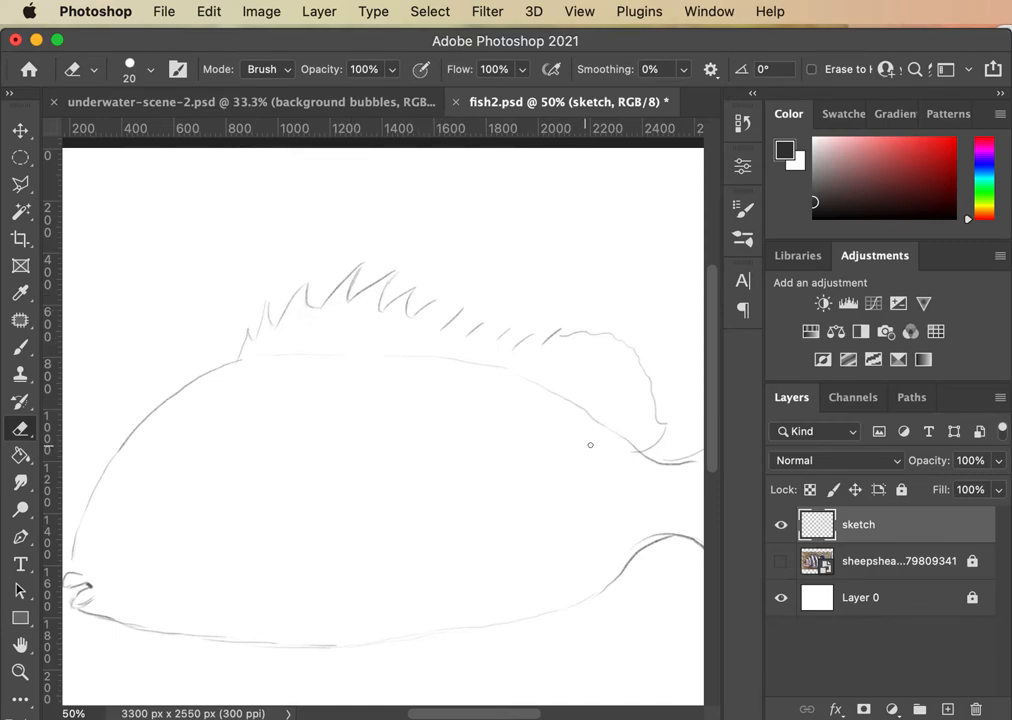
mouse_move(662, 454)
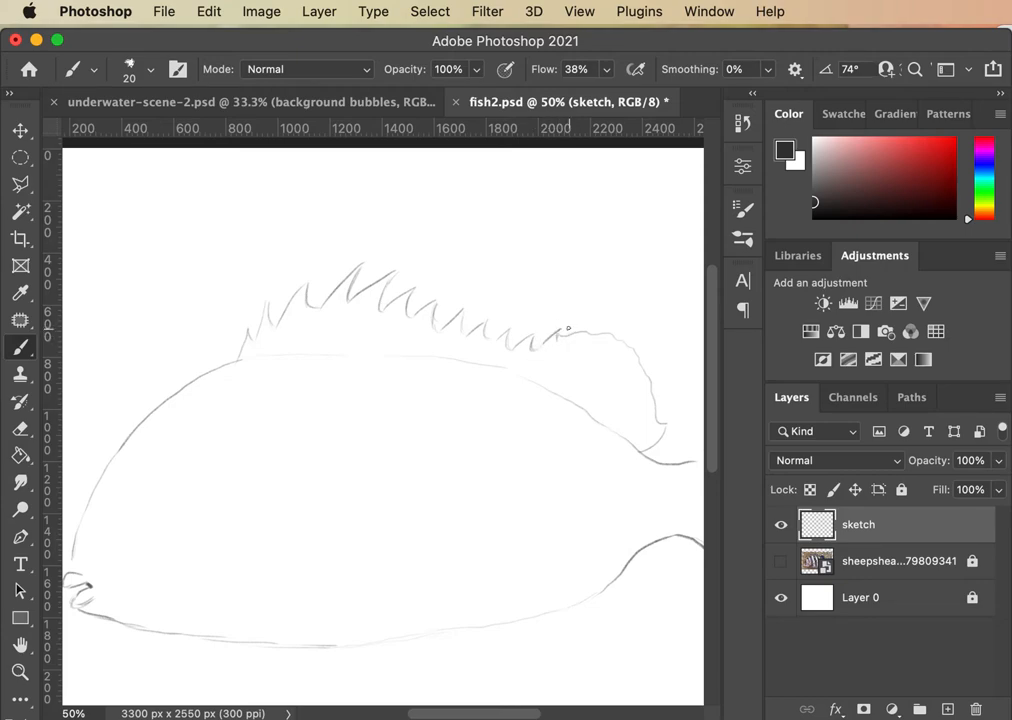
mouse_move(795, 562)
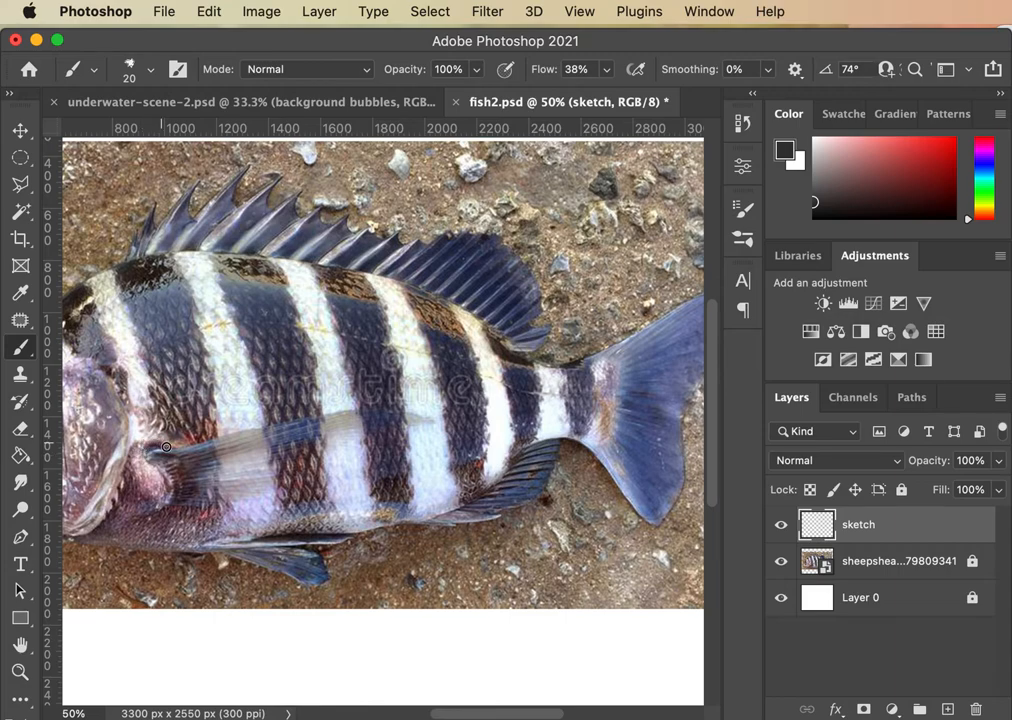
Trace the pectoral and pelvic fin outlines, toggling the reference photo on and off
left_click_drag(166, 447, 438, 415)
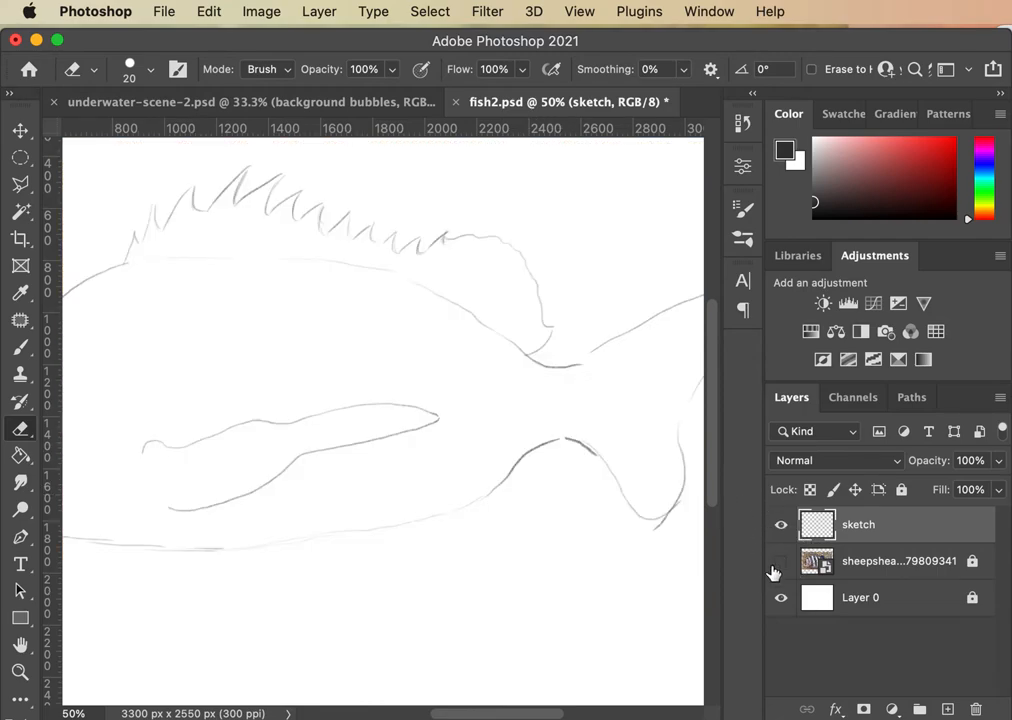
left_click(781, 561)
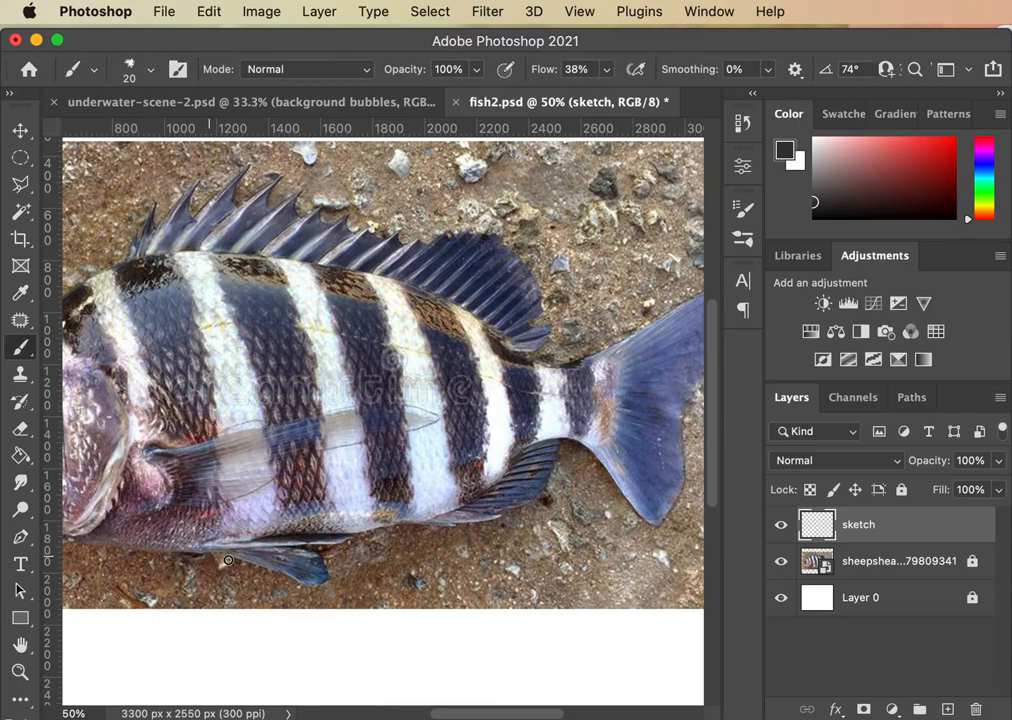
left_click_drag(228, 560, 335, 579)
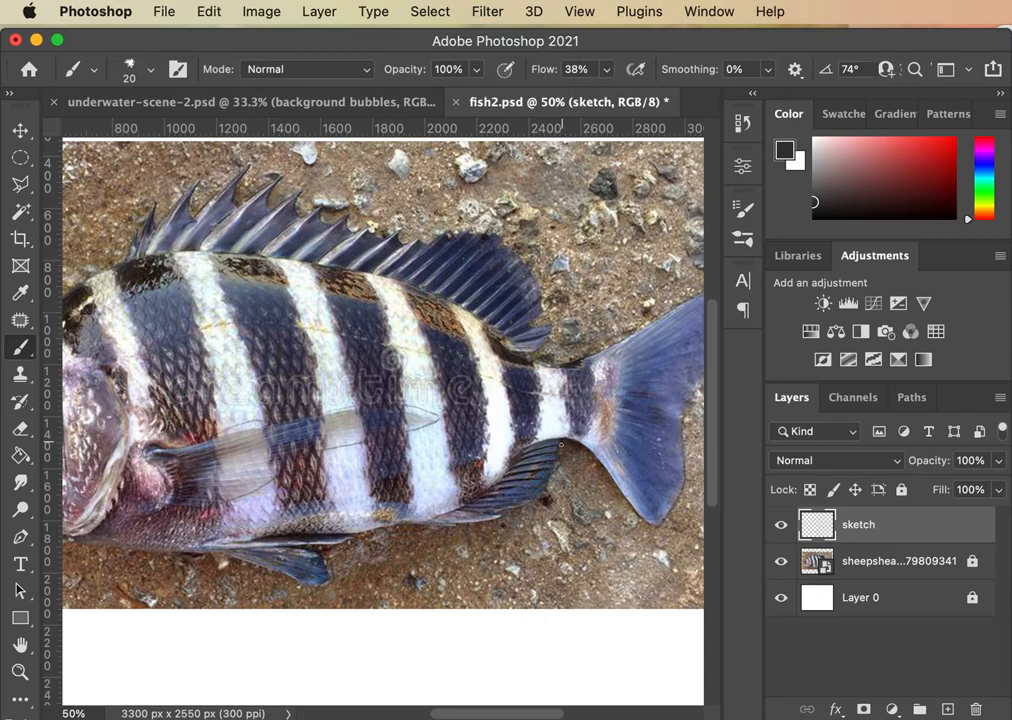
left_click(781, 561)
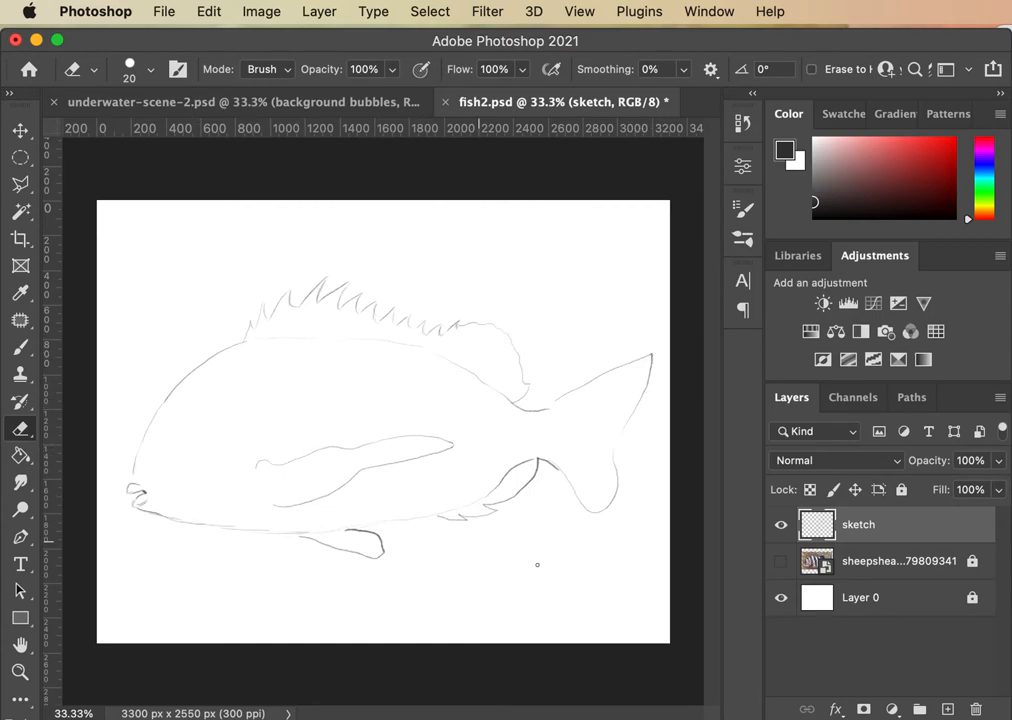
Draw the fish's eye, check it with the photo hidden, and save fish2.psd
left_click(781, 561)
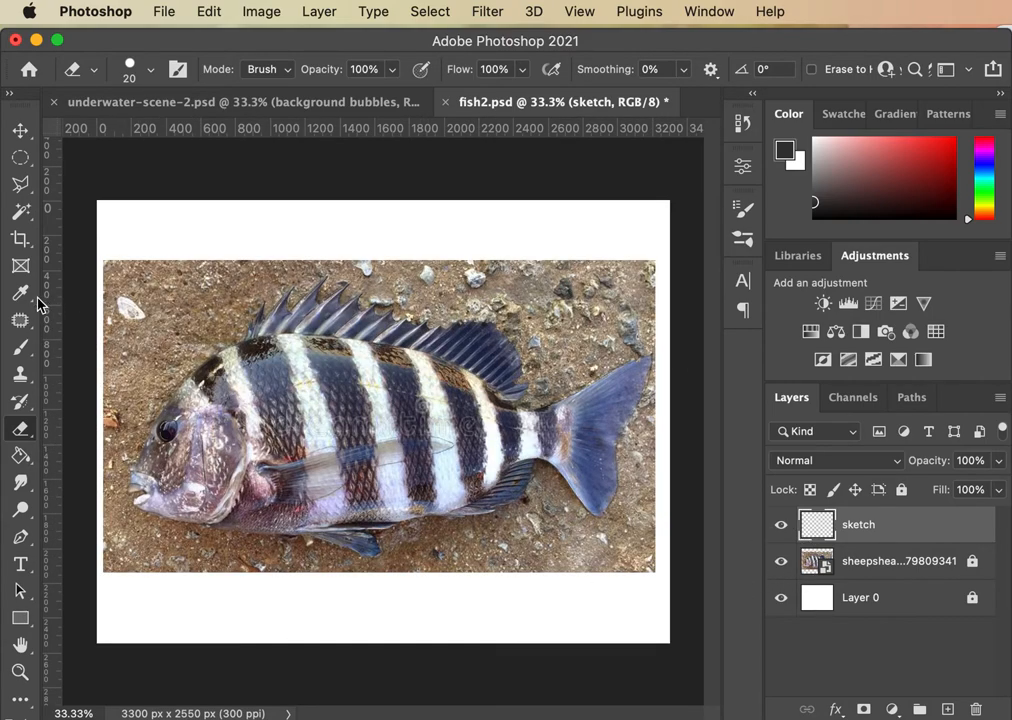
left_click(20, 347)
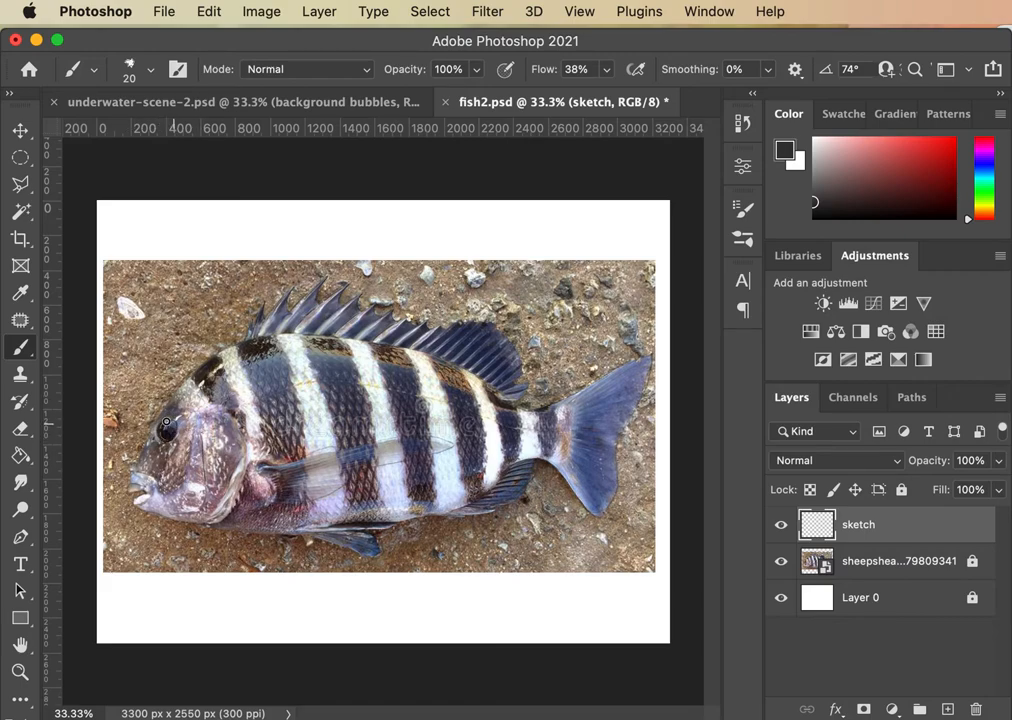
left_click(781, 561)
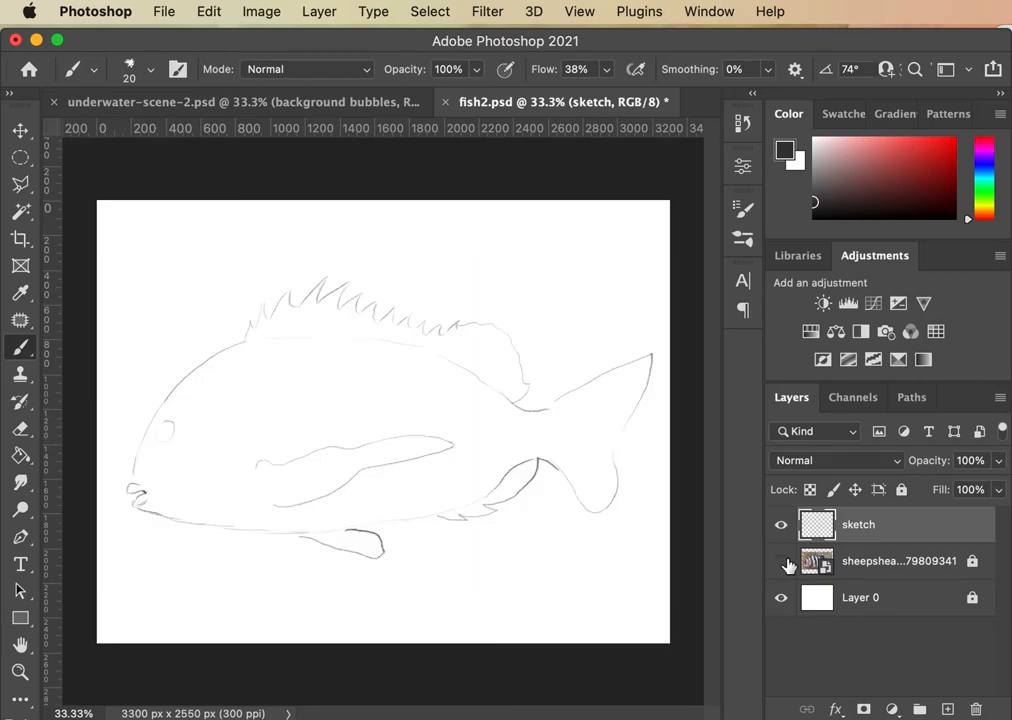
left_click(781, 561)
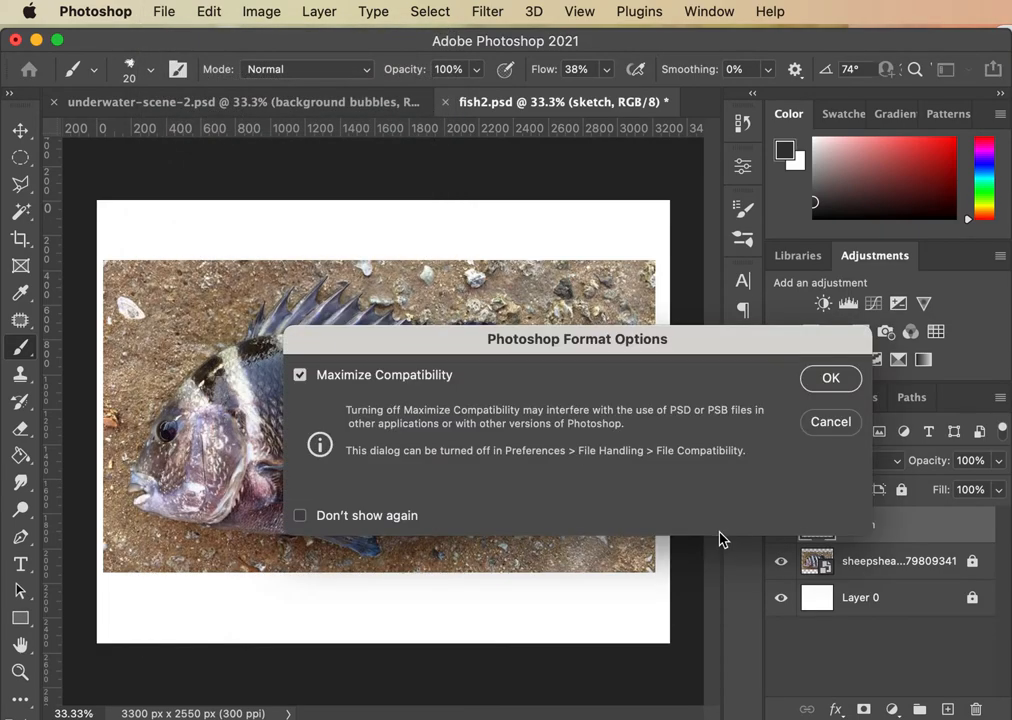
left_click(830, 378)
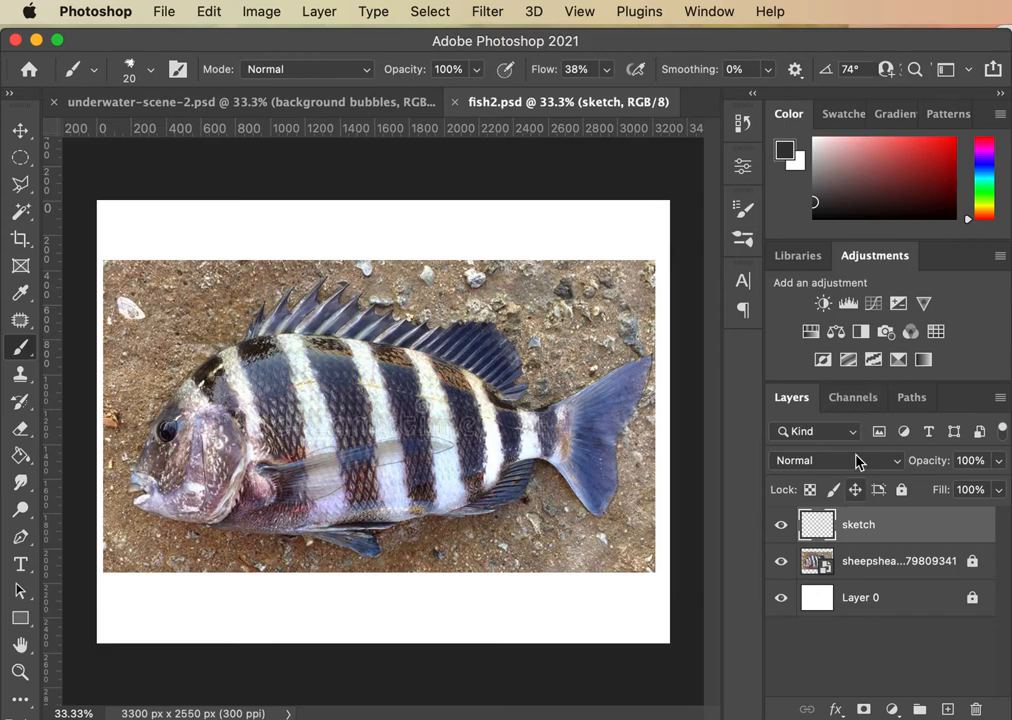
mouse_move(912, 607)
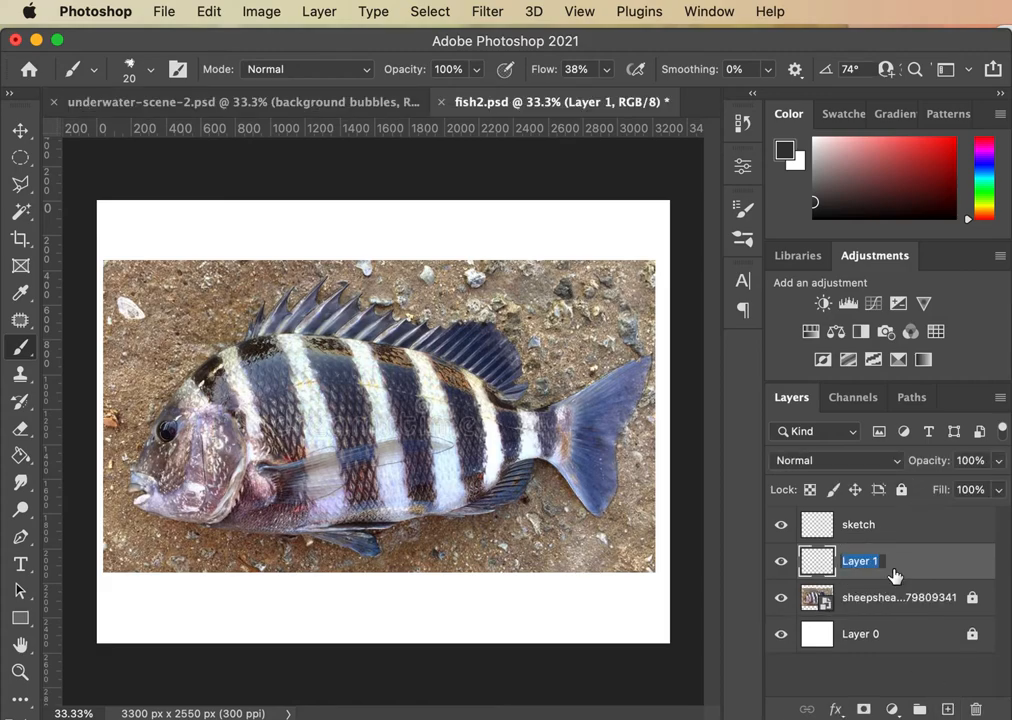
Name the new layer 'base color' and select it
type("base color")
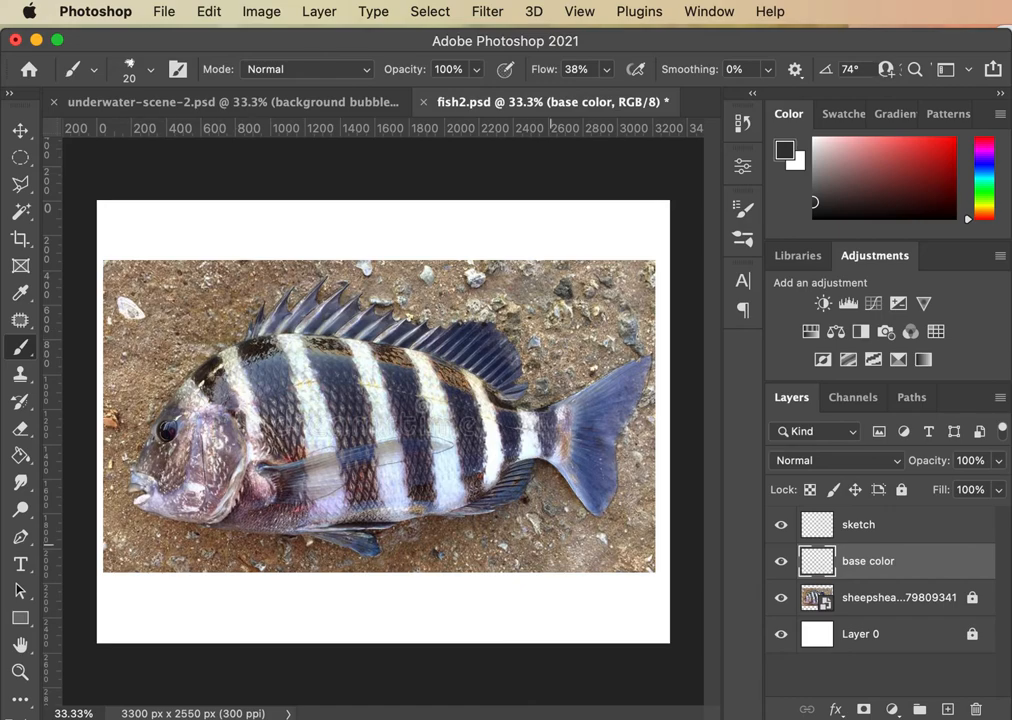
left_click(858, 524)
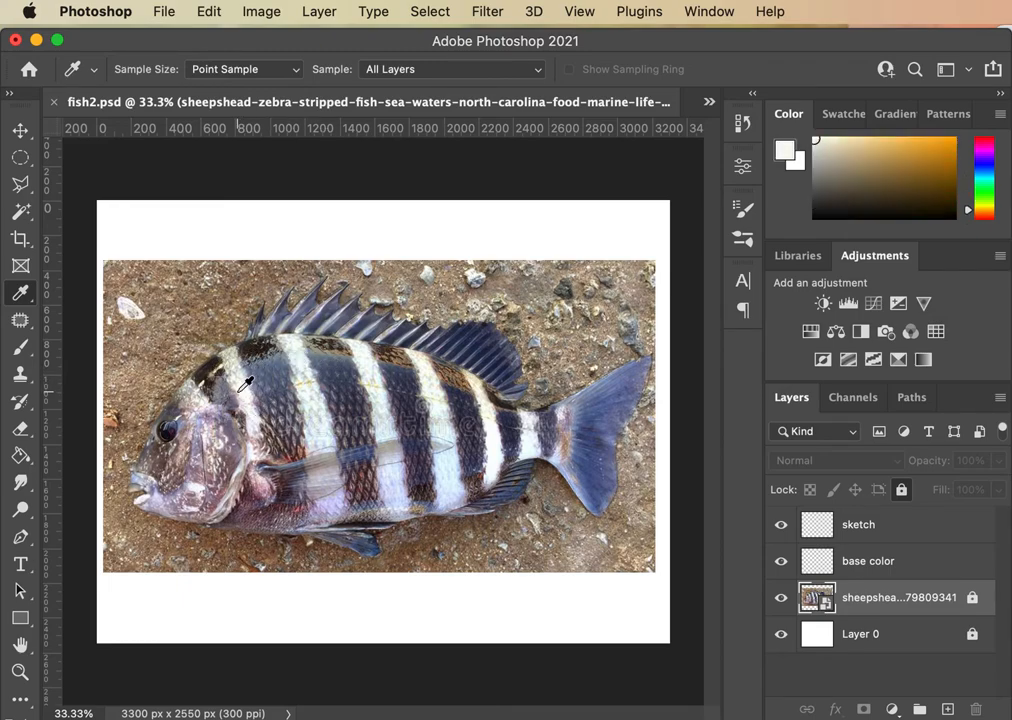
mouse_move(15, 347)
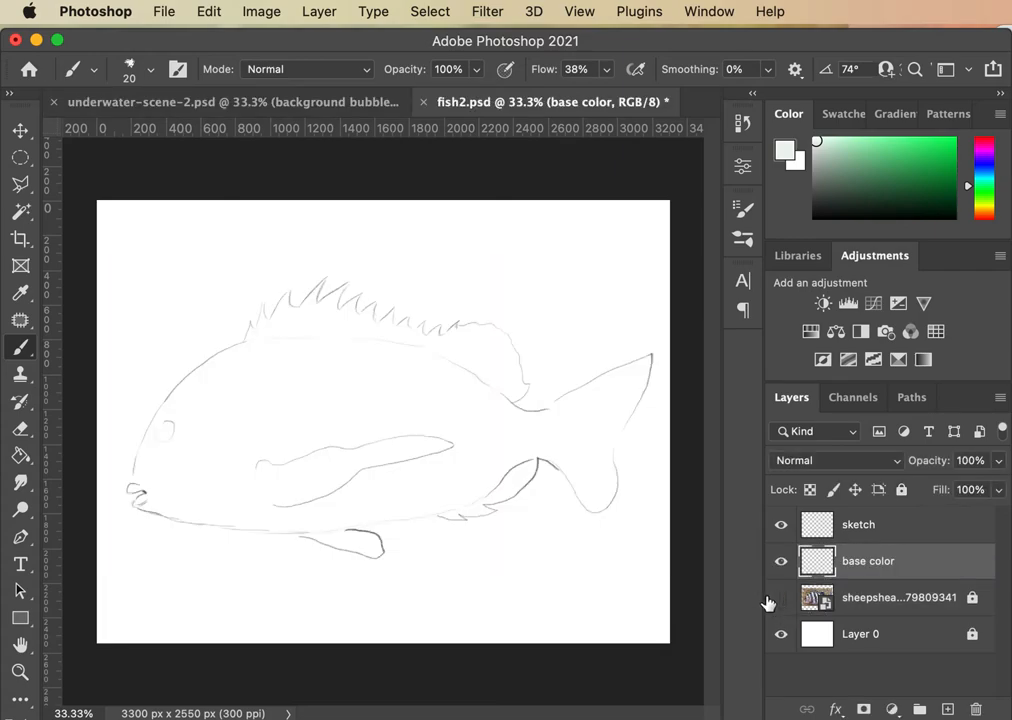
Pick a round brush and paint pale colour over the body, dorsal fin and tail
left_click(781, 597)
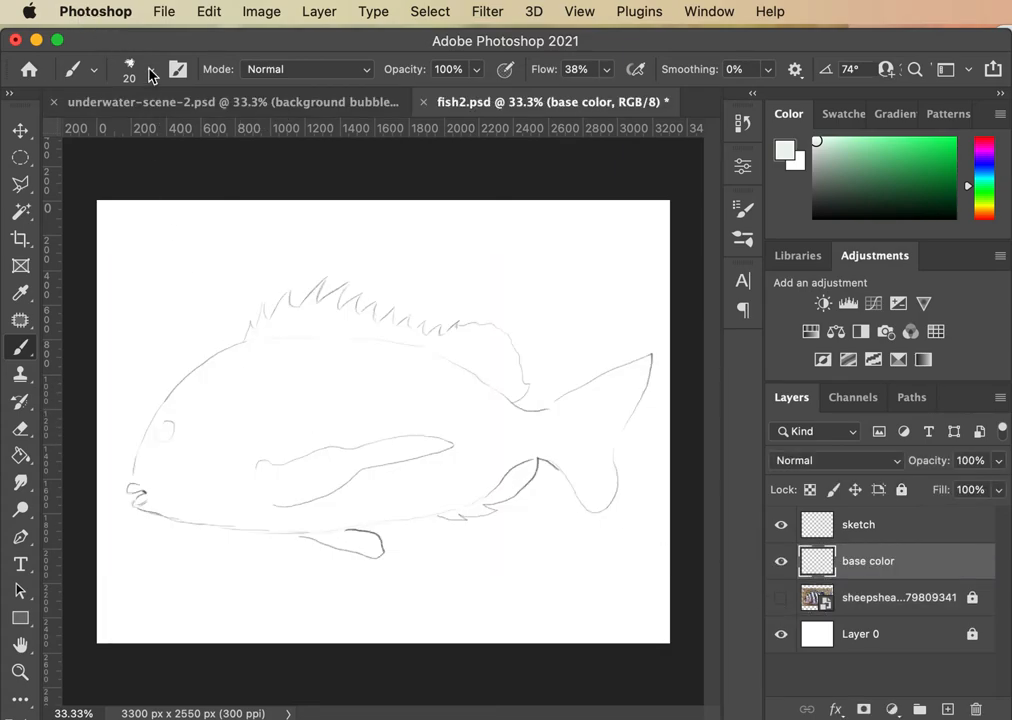
left_click(148, 69)
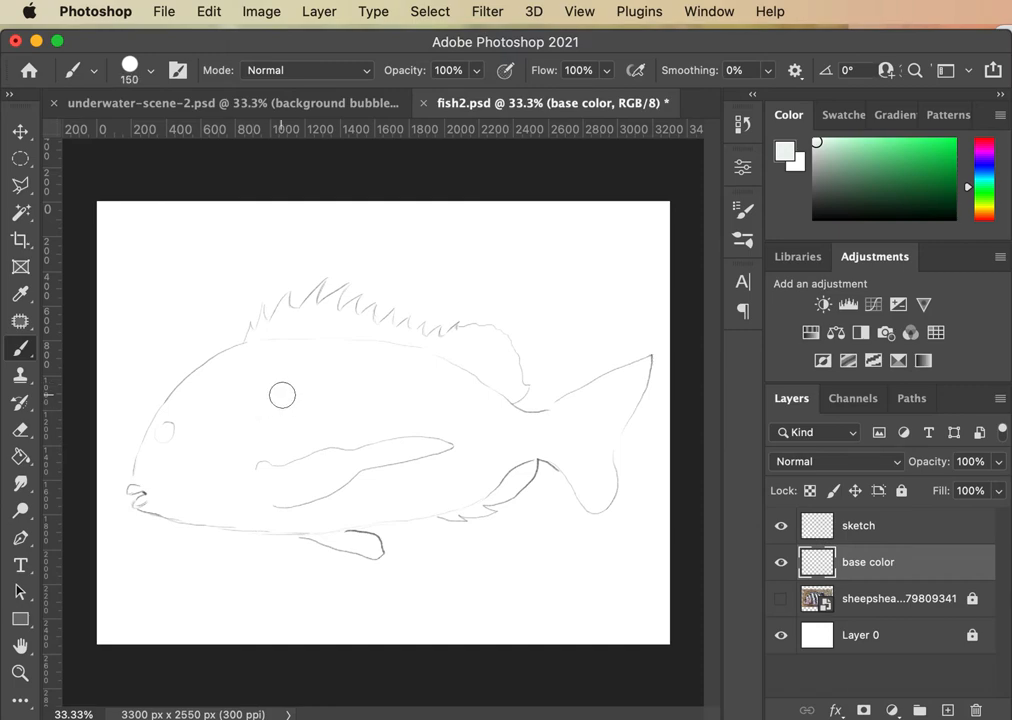
left_click_drag(282, 395, 445, 472)
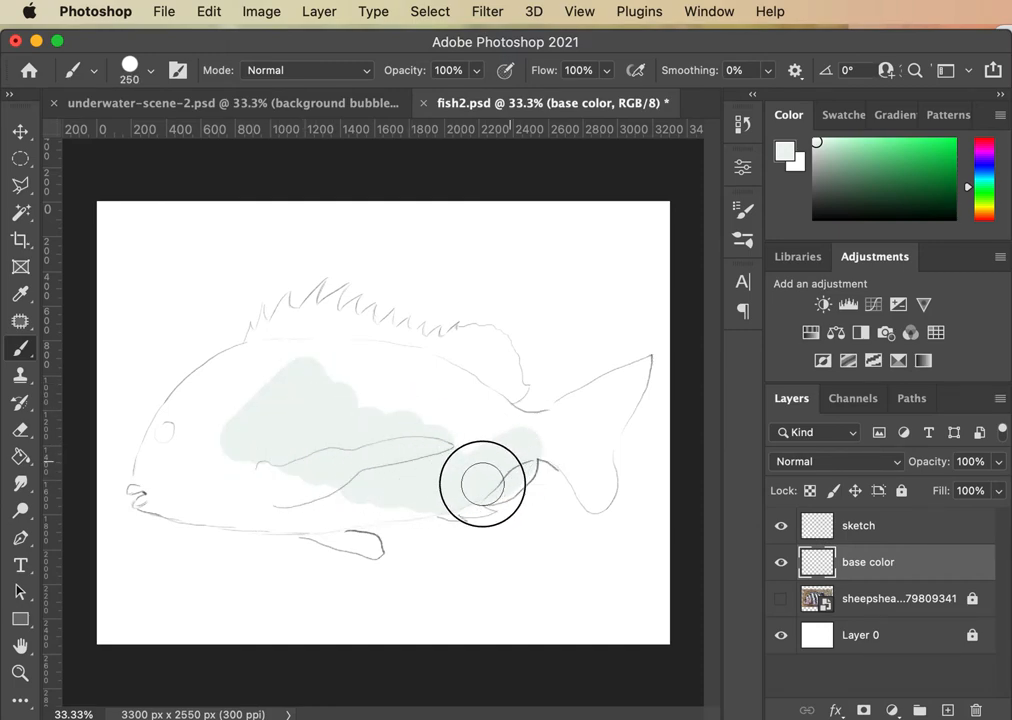
left_click_drag(483, 483, 503, 420)
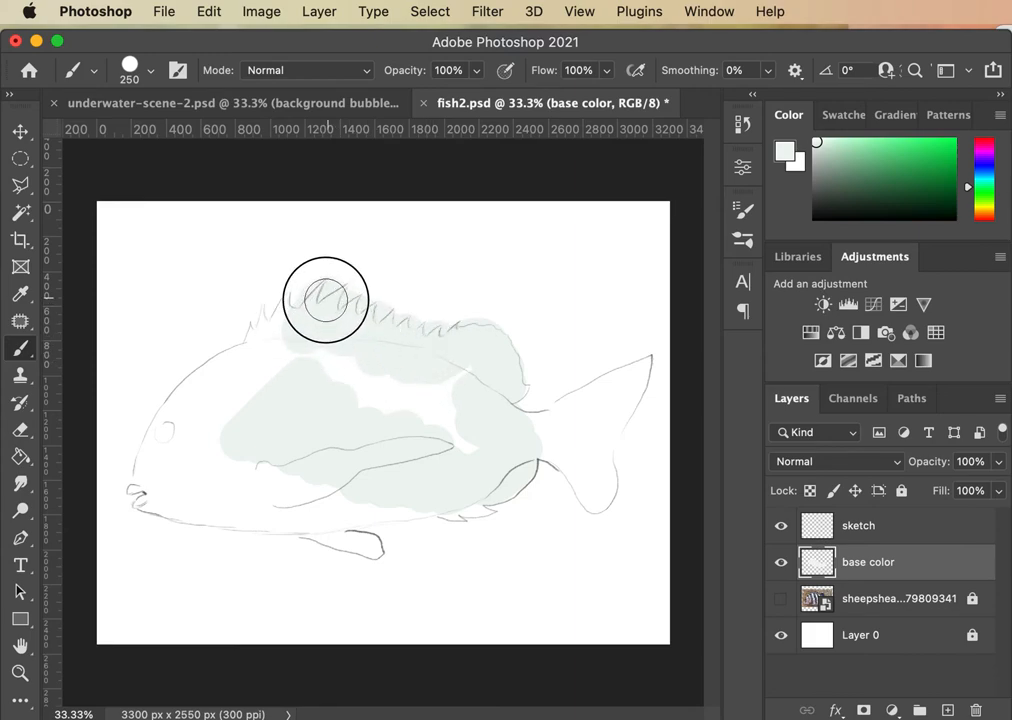
left_click_drag(325, 300, 185, 471)
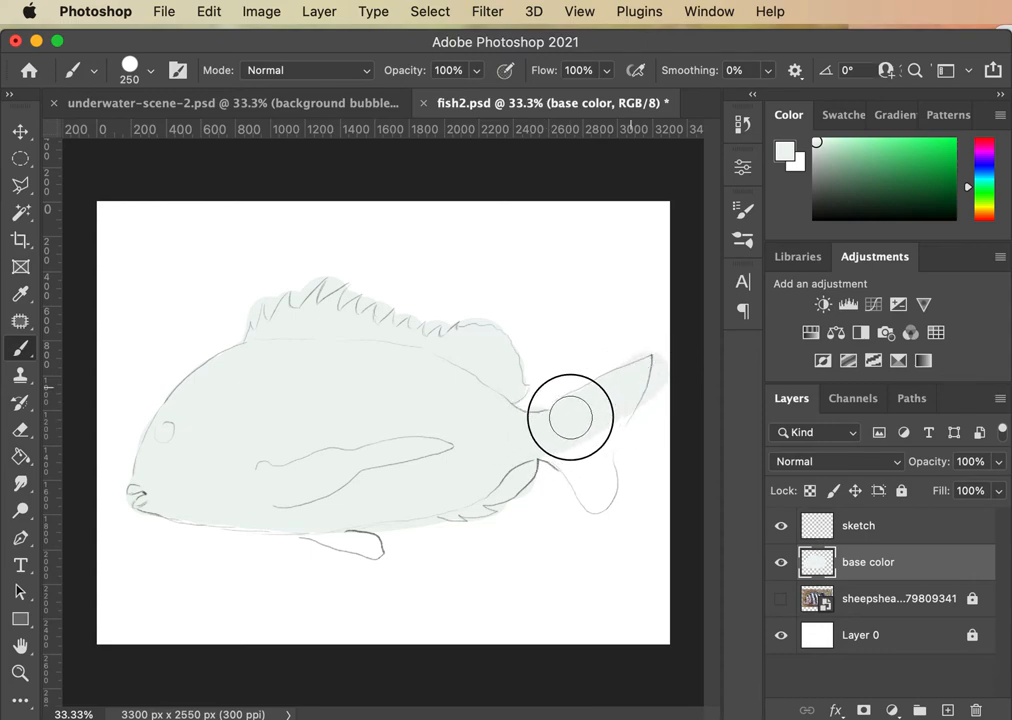
left_click_drag(570, 417, 602, 492)
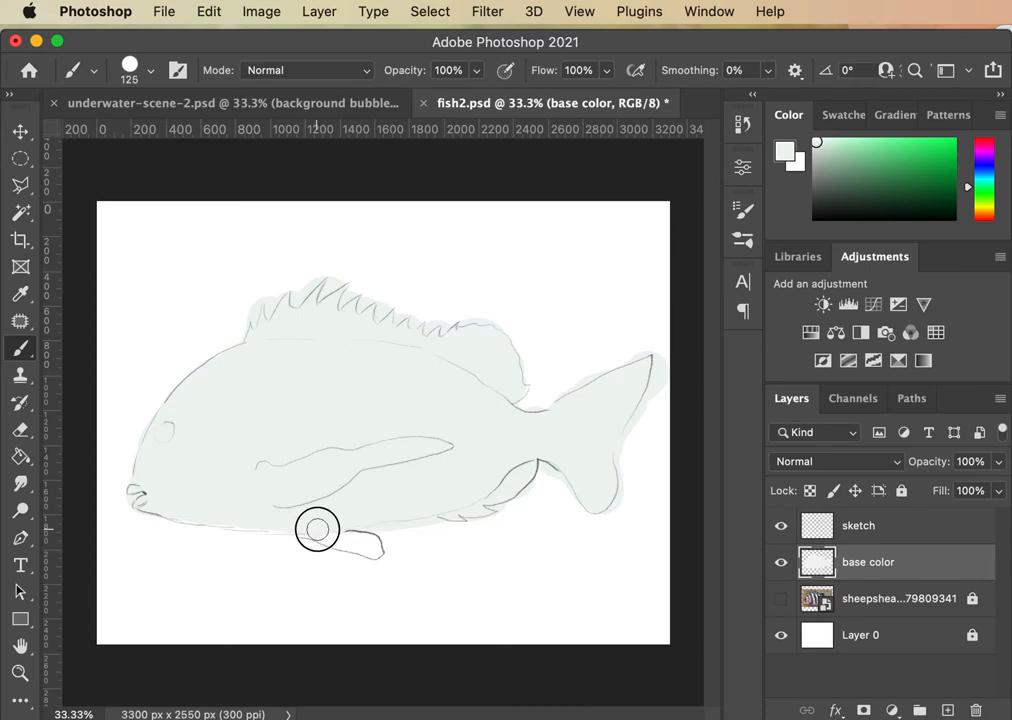
mouse_move(328, 534)
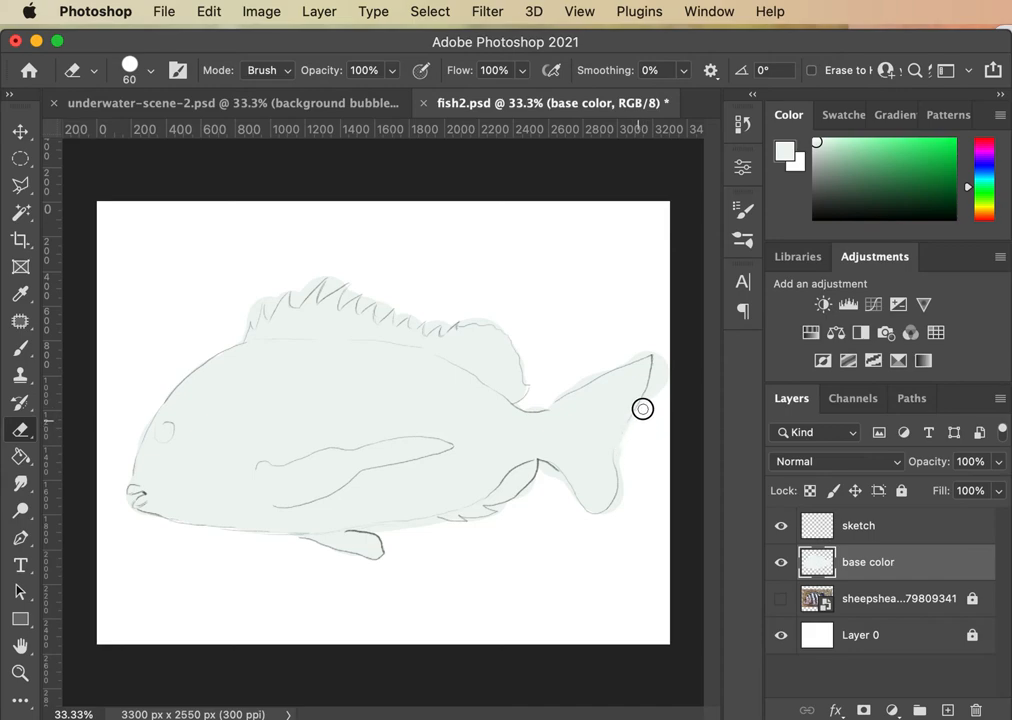
Erase pale colour spilling past the tail edge and beyond the tail tip
left_click_drag(643, 408, 597, 529)
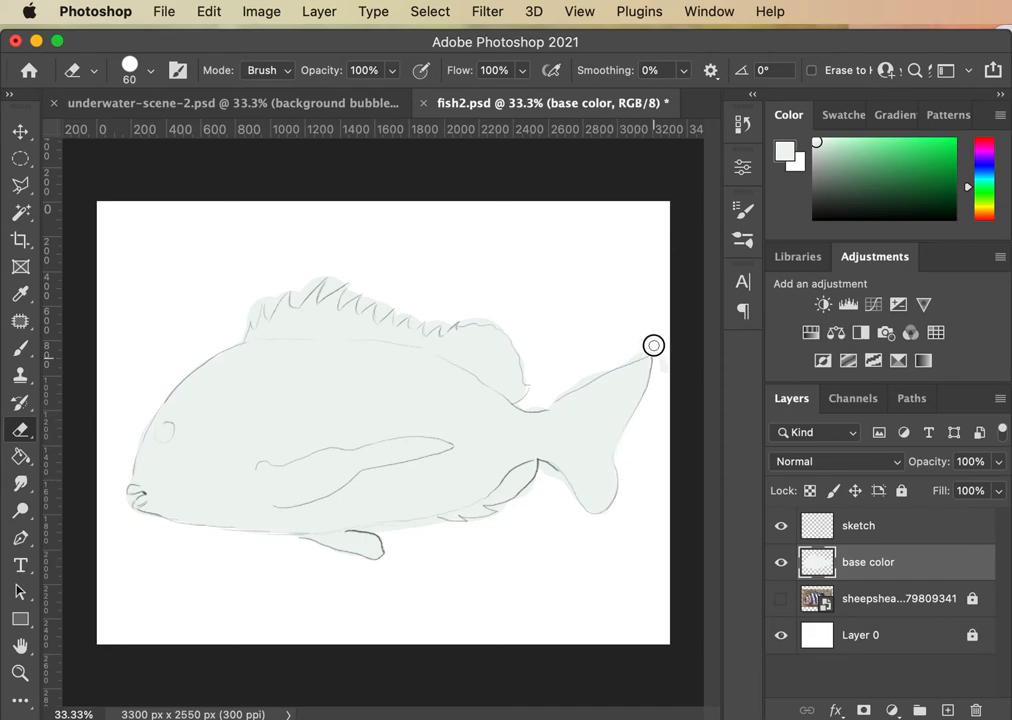
left_click_drag(653, 345, 527, 406)
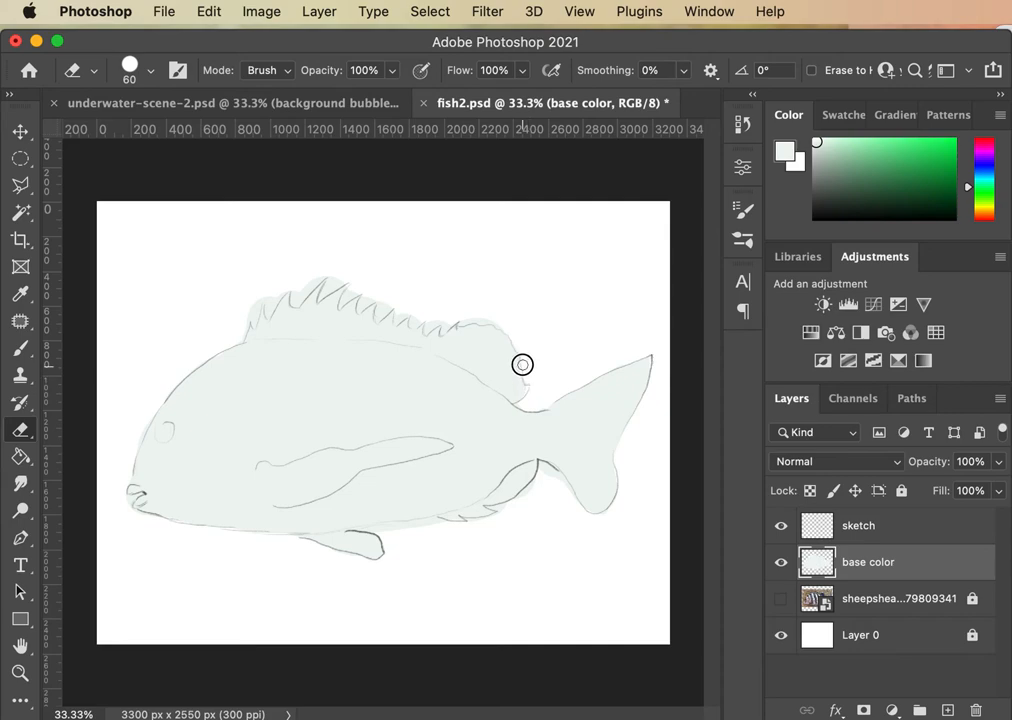
mouse_move(477, 315)
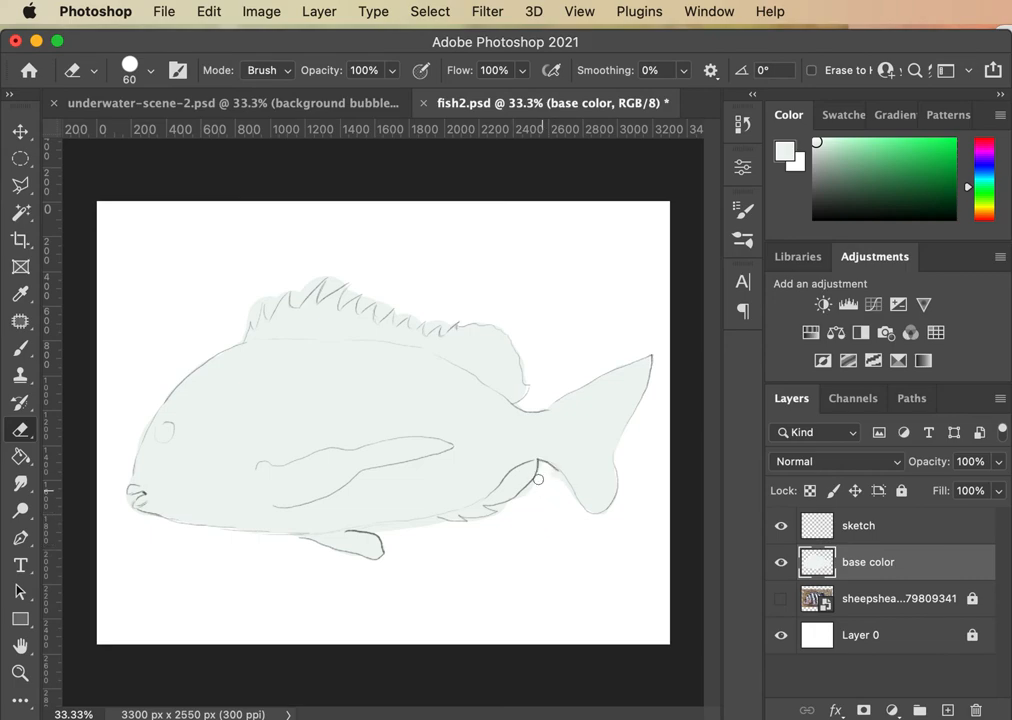
mouse_move(570, 501)
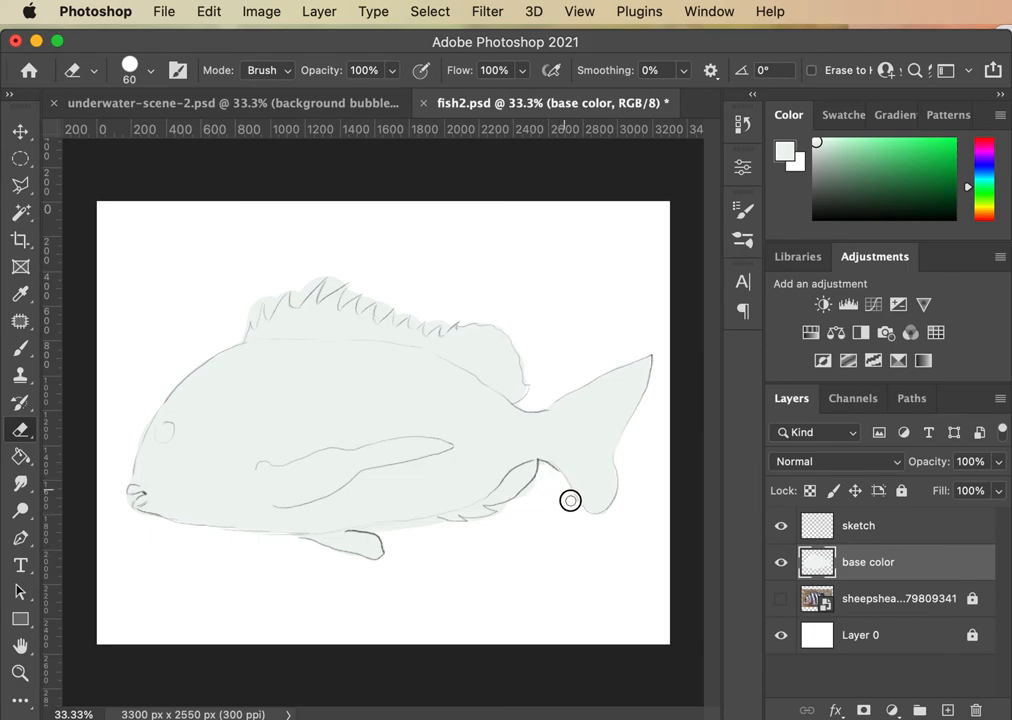
mouse_move(535, 488)
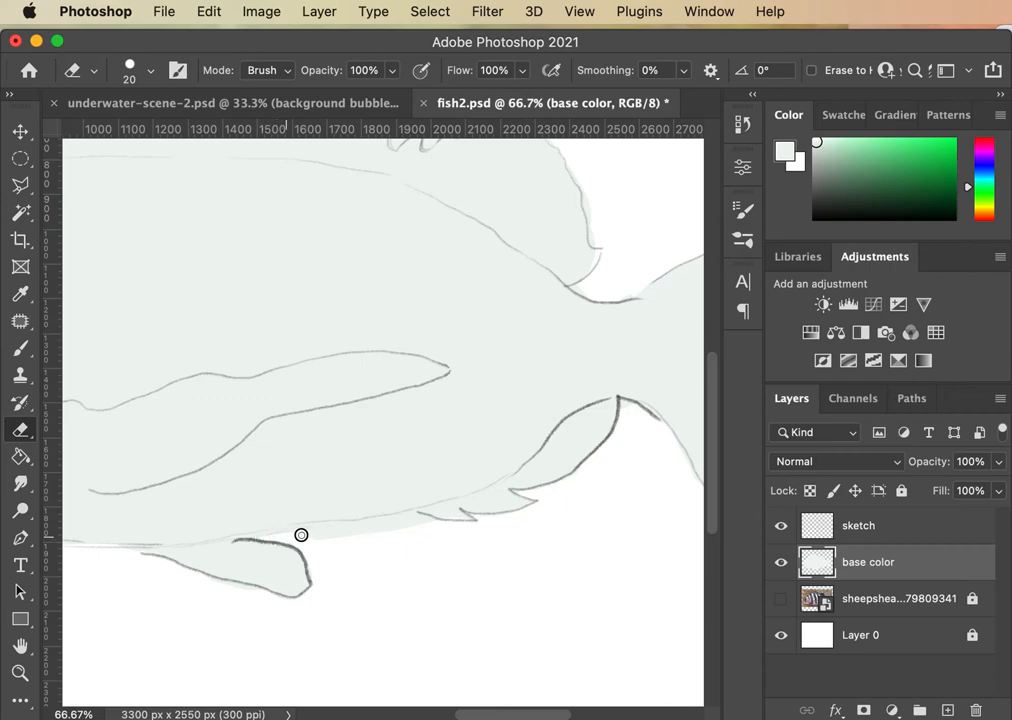
Erase stray base colour below the belly, outside the dorsal spines and around the mouth
left_click_drag(301, 534, 350, 526)
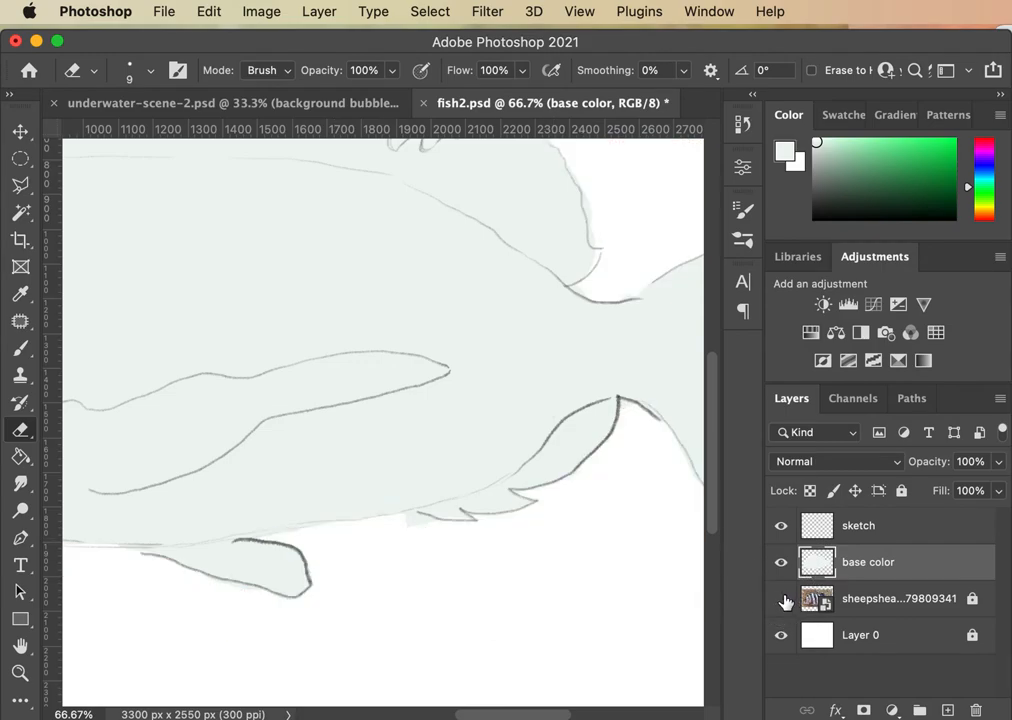
left_click(781, 561)
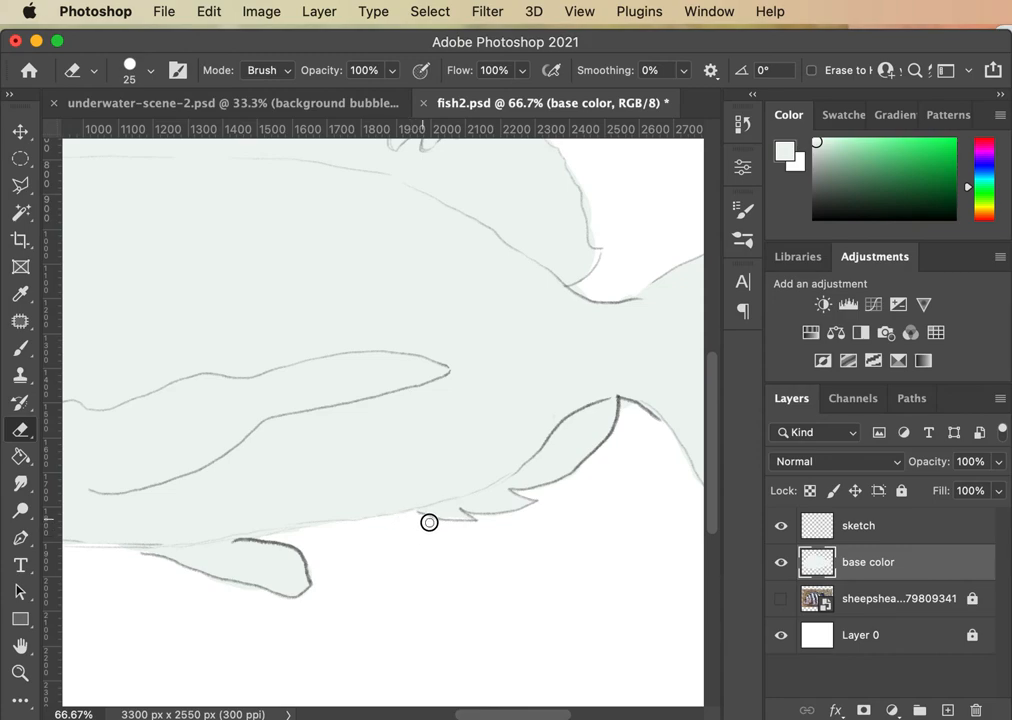
mouse_move(577, 283)
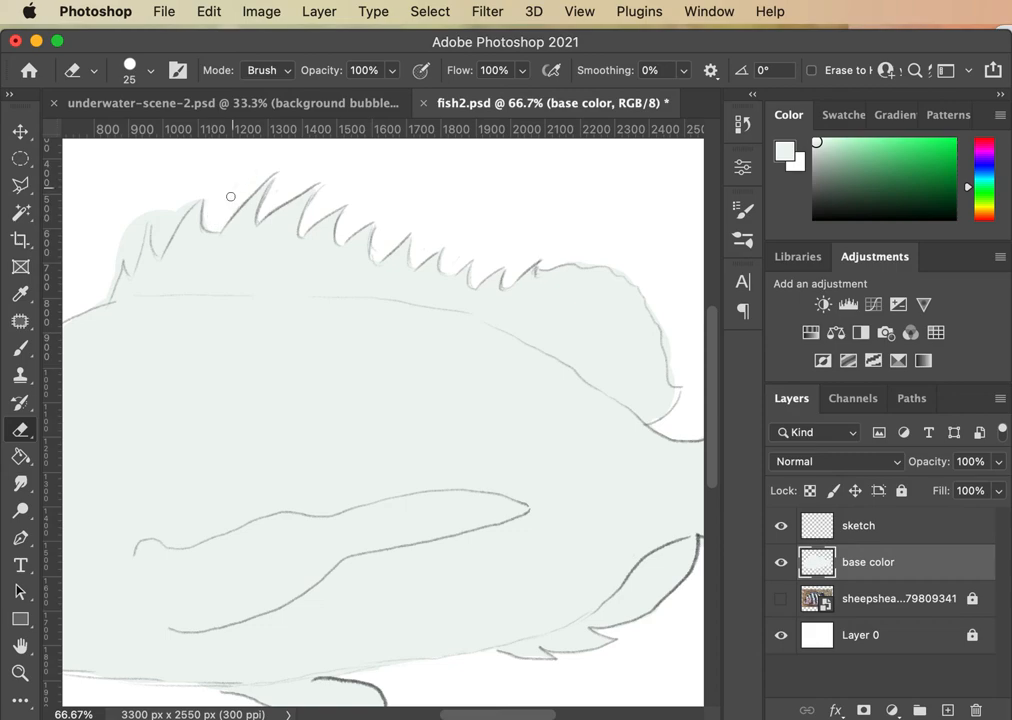
left_click_drag(230, 197, 161, 250)
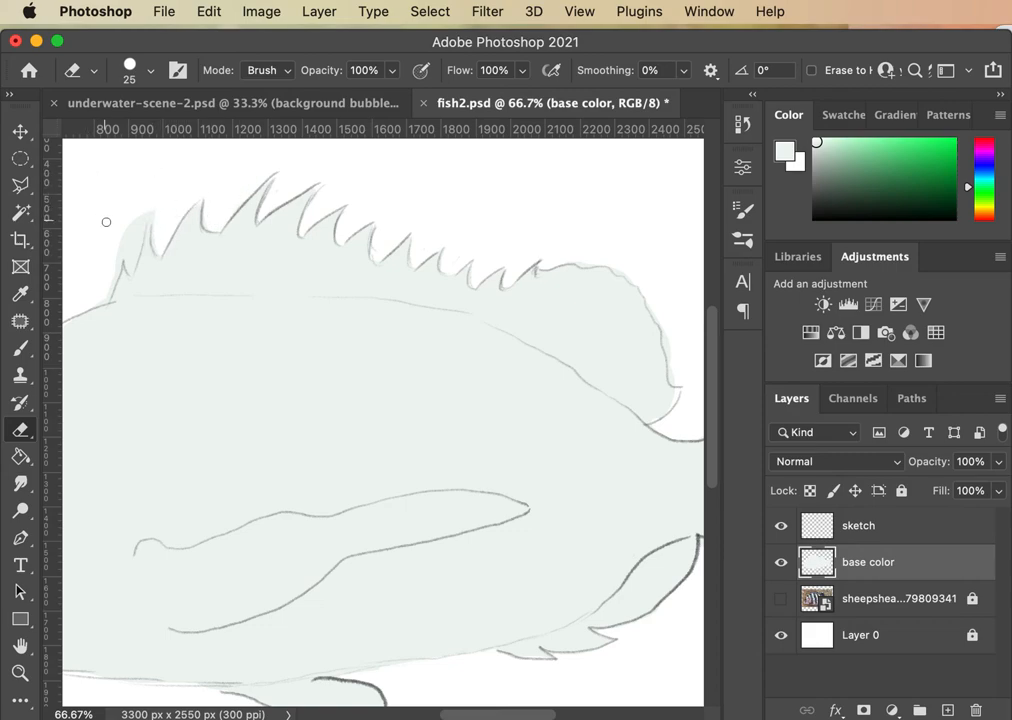
mouse_move(140, 224)
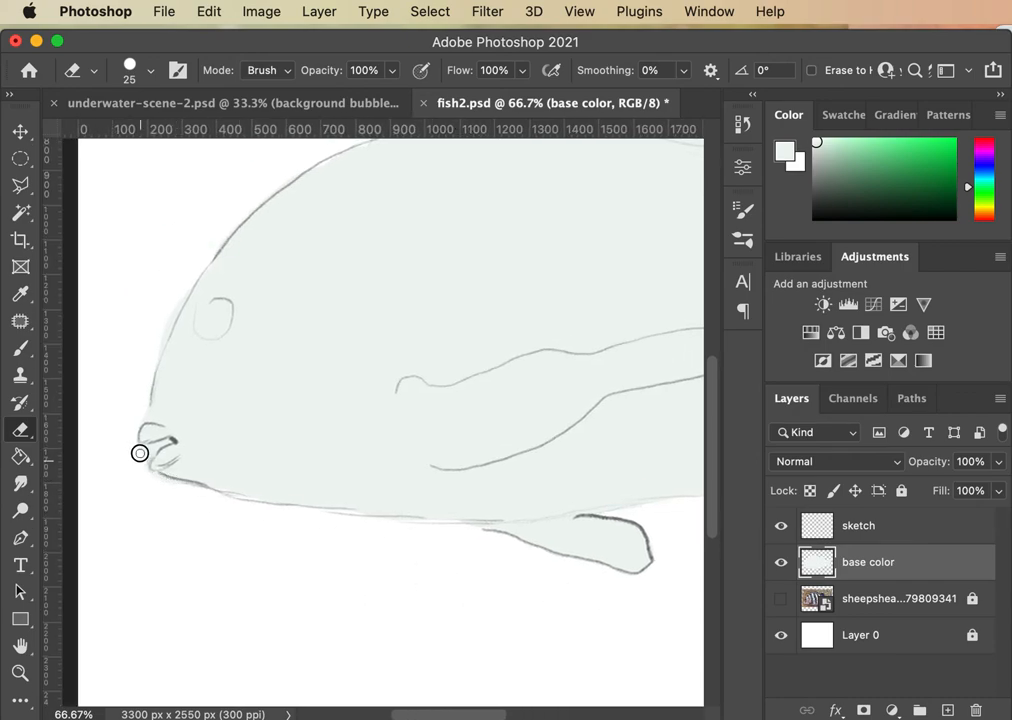
mouse_move(167, 443)
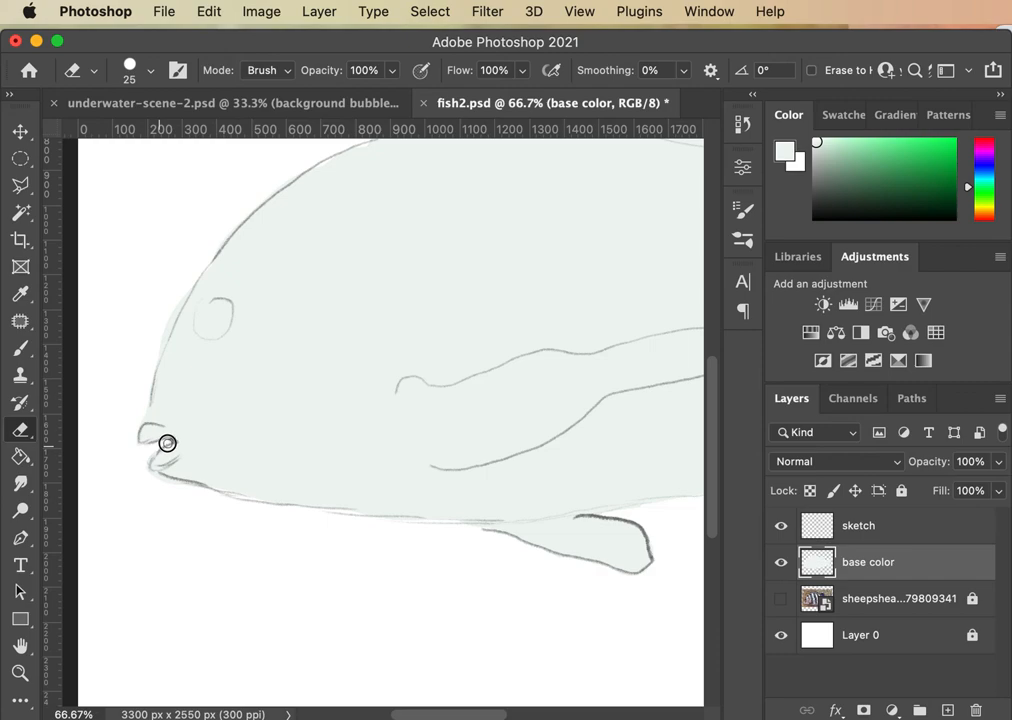
left_click_drag(167, 443, 162, 480)
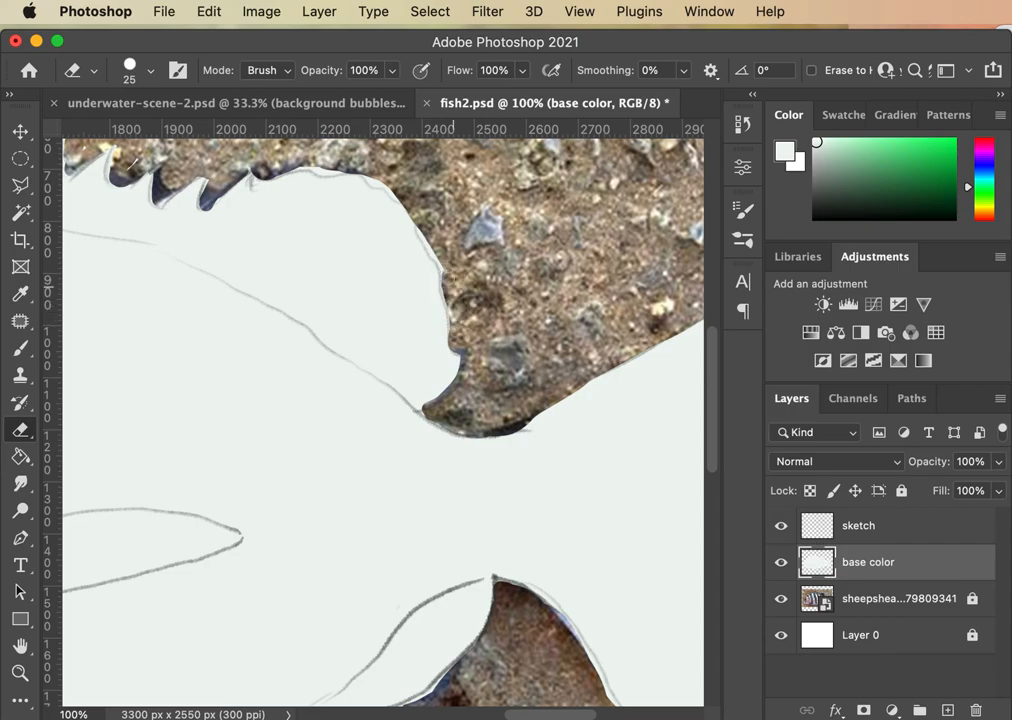
mouse_move(438, 252)
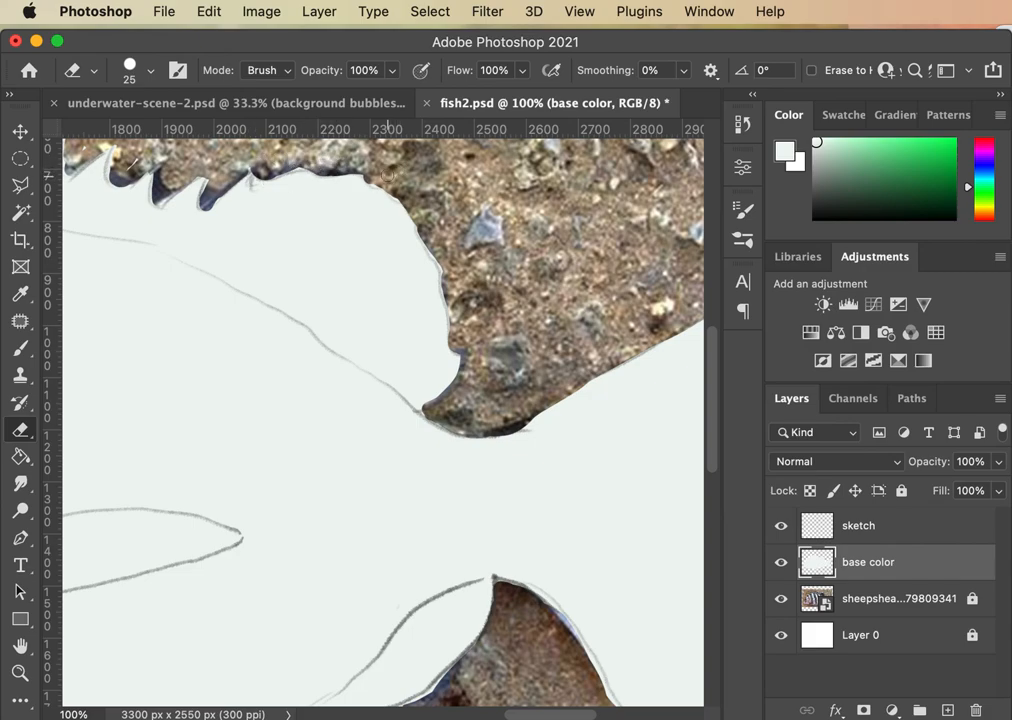
mouse_move(371, 178)
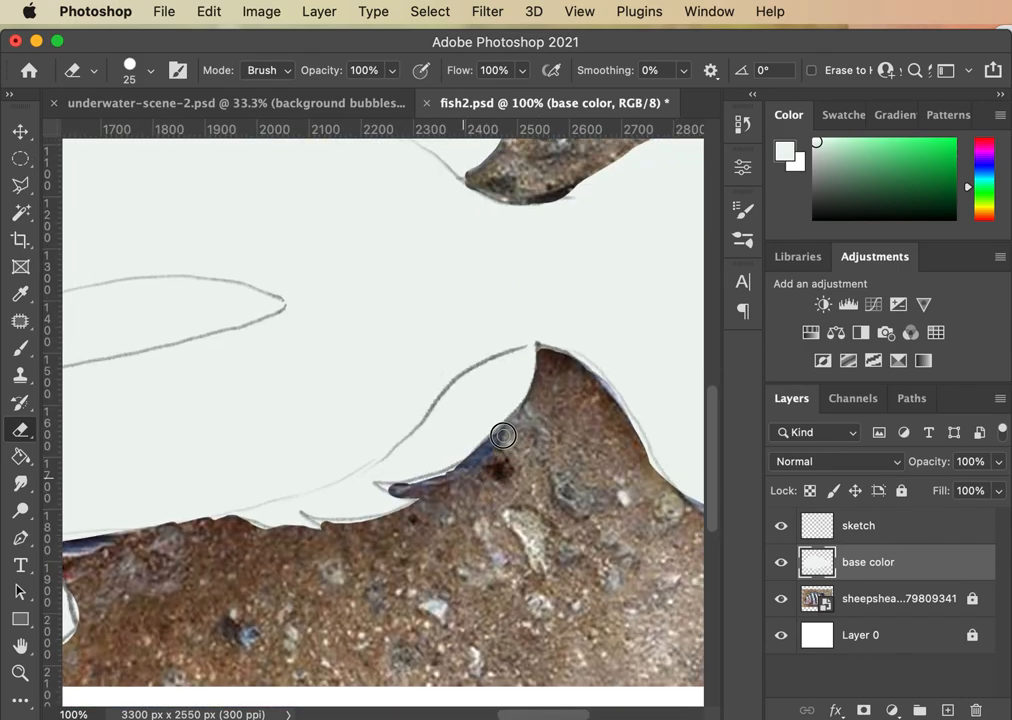
Erase the pale base colour back to the outline along the lower fin, belly and pelvic fin edges
left_click_drag(503, 435, 408, 490)
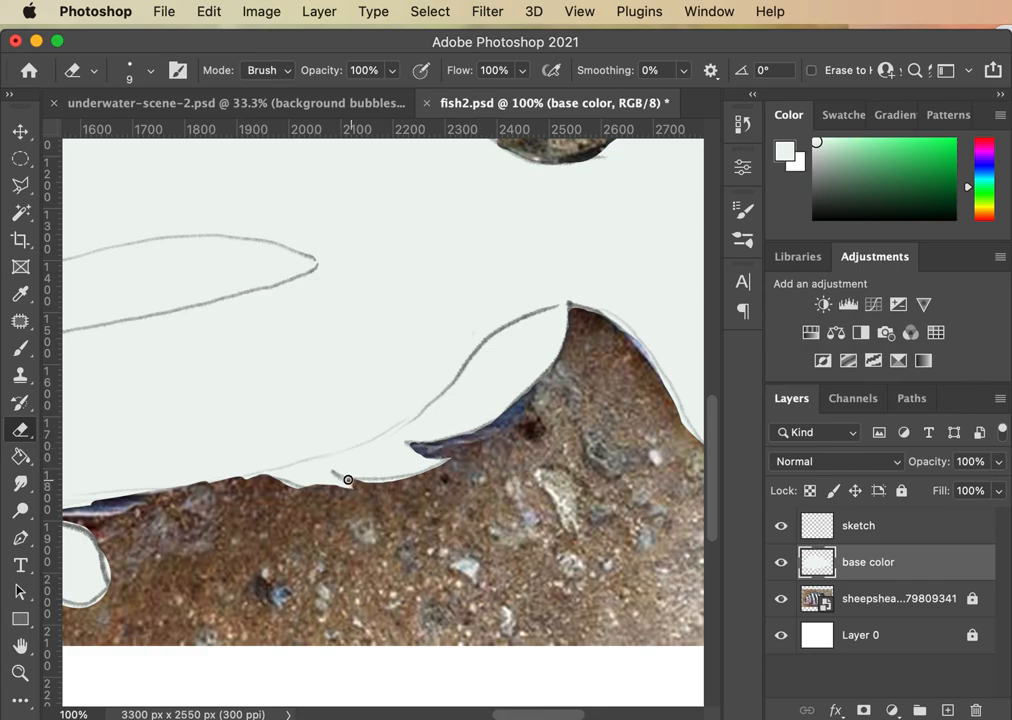
left_click_drag(348, 480, 449, 472)
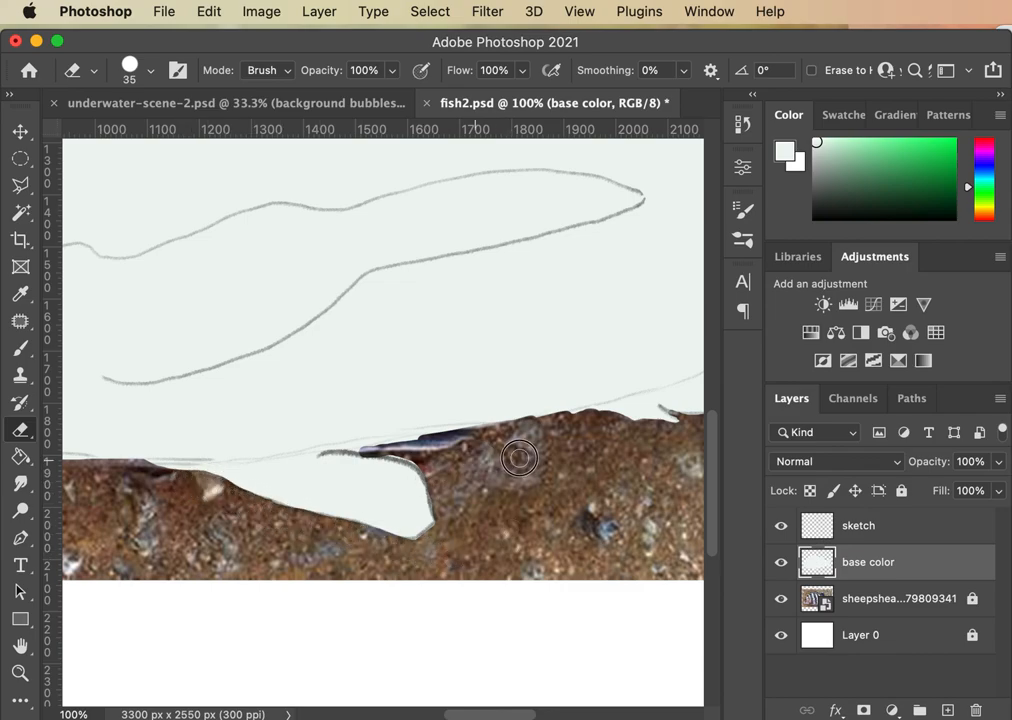
mouse_move(542, 422)
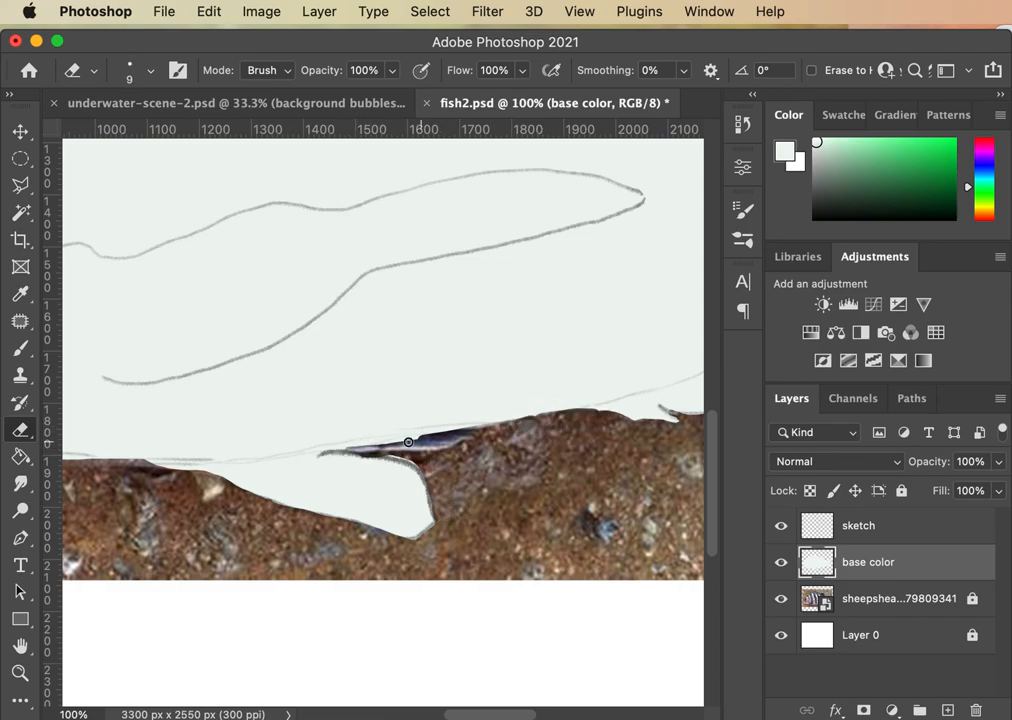
left_click_drag(408, 442, 330, 451)
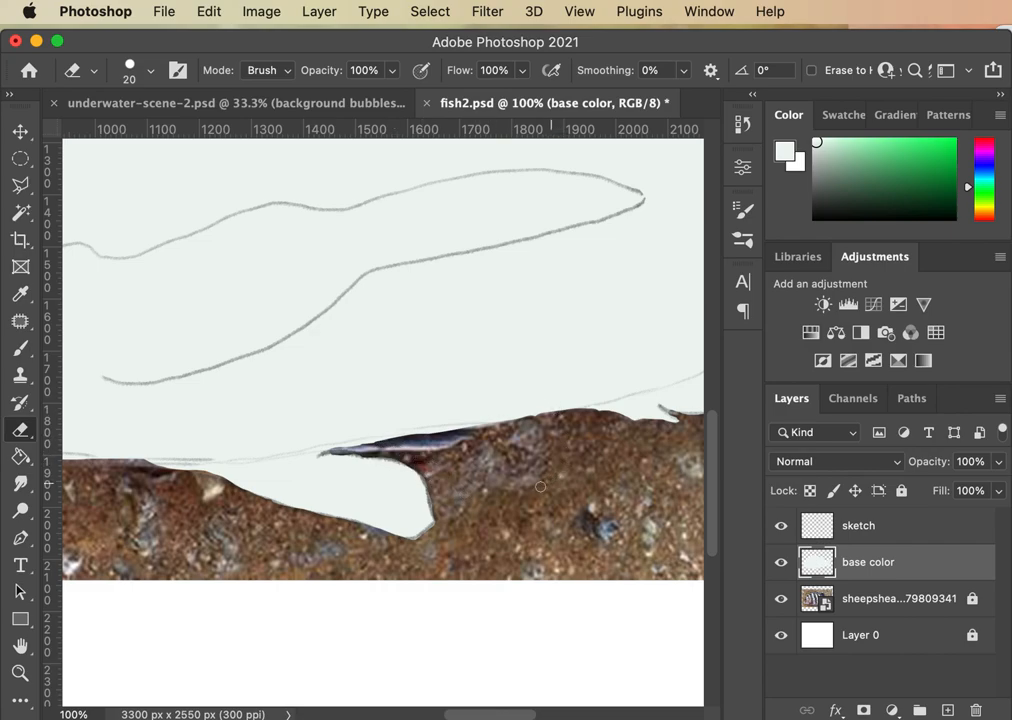
mouse_move(602, 416)
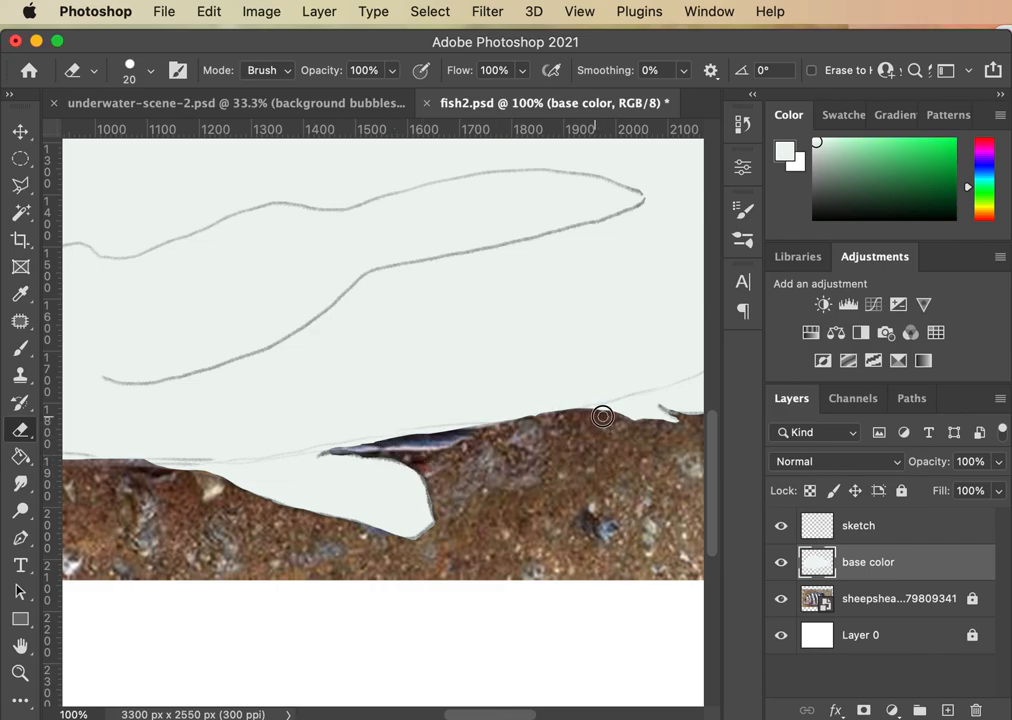